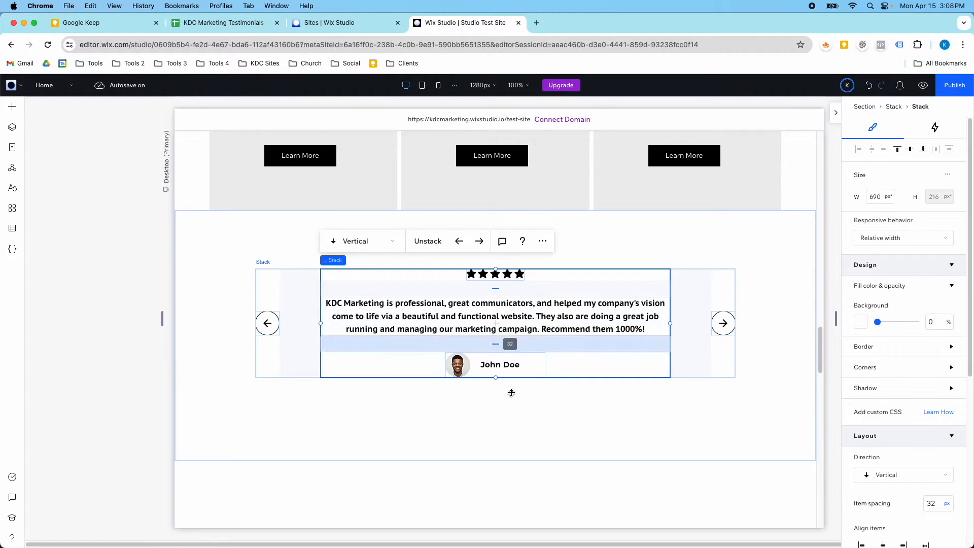
Step: Preview the slider, then add a CMS collection called 'Testimonials' from Your Collections
click(469, 365)
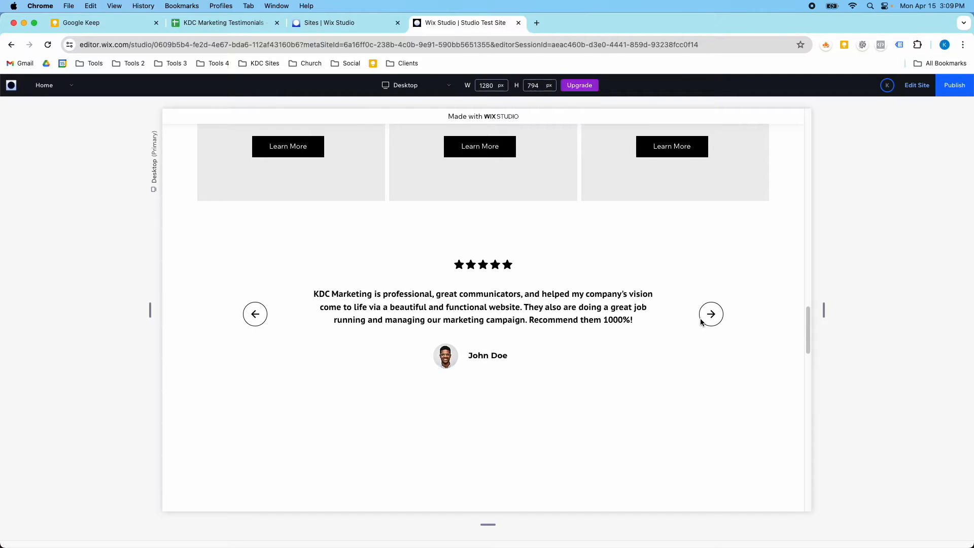
mouse_move(915, 101)
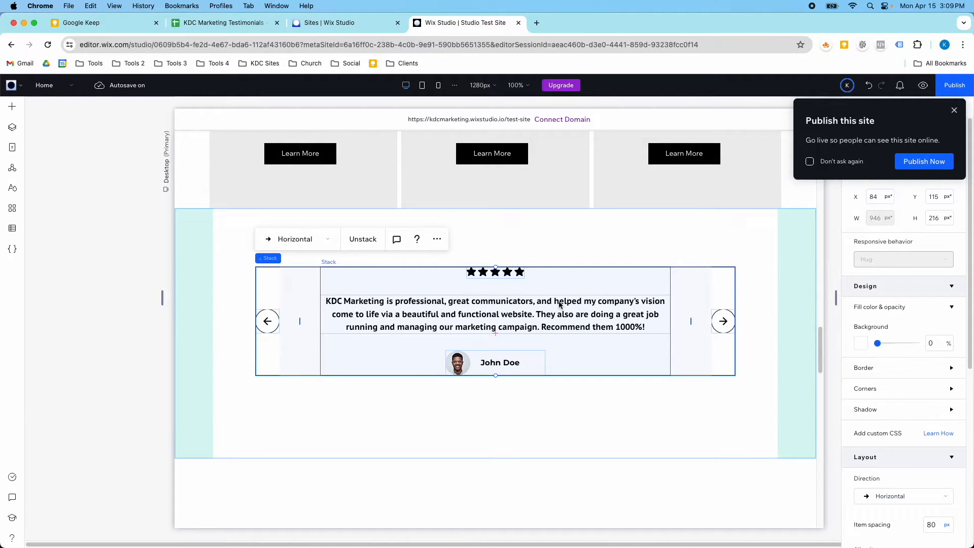
click(12, 229)
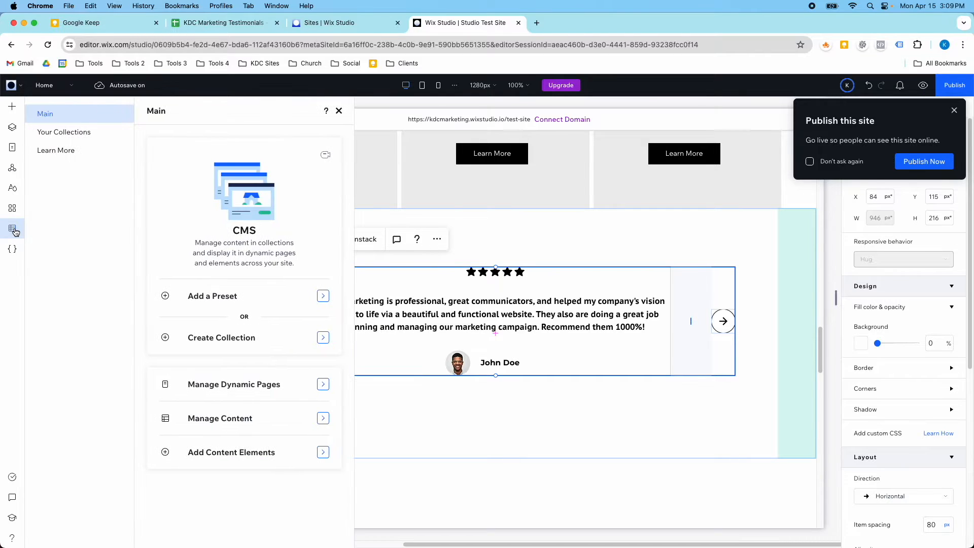
click(64, 132)
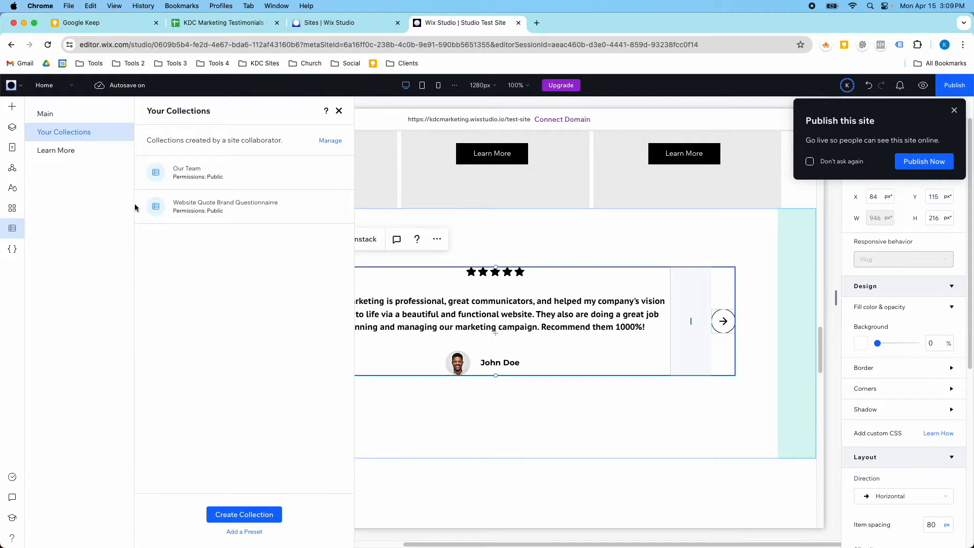
click(244, 514)
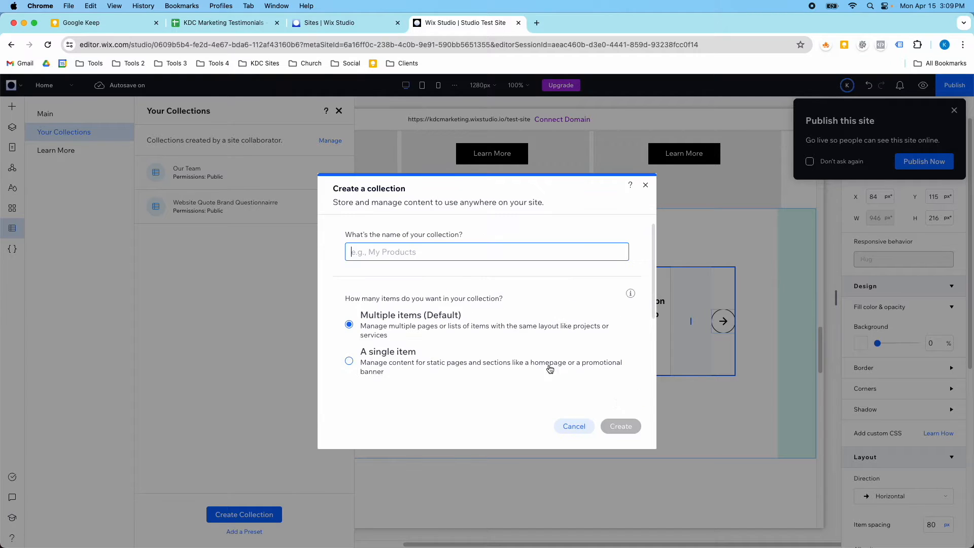
text(Test)
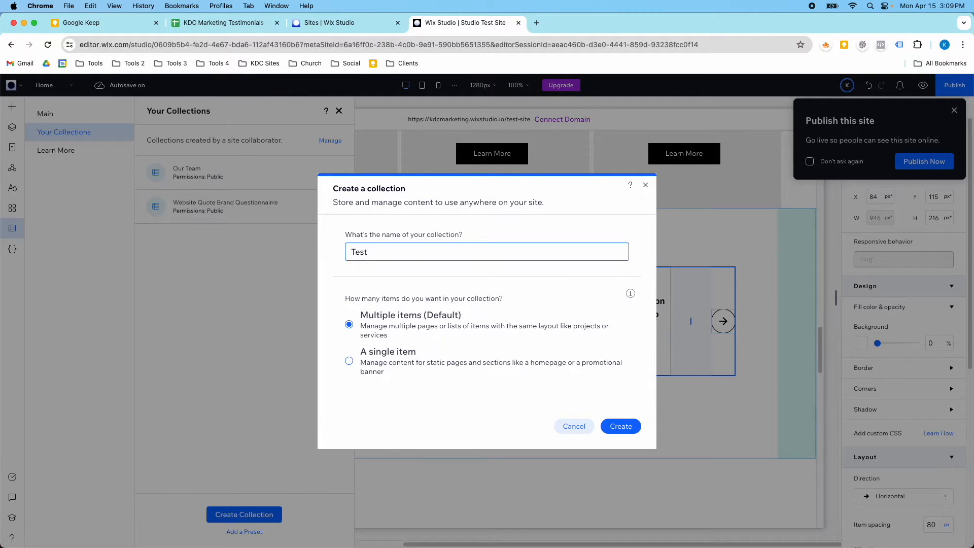
text(Testimonials)
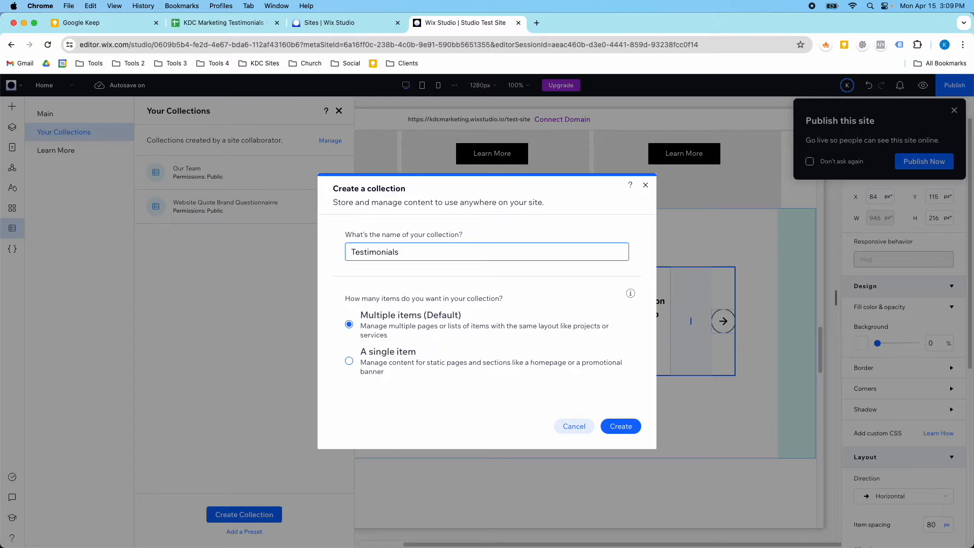
click(620, 426)
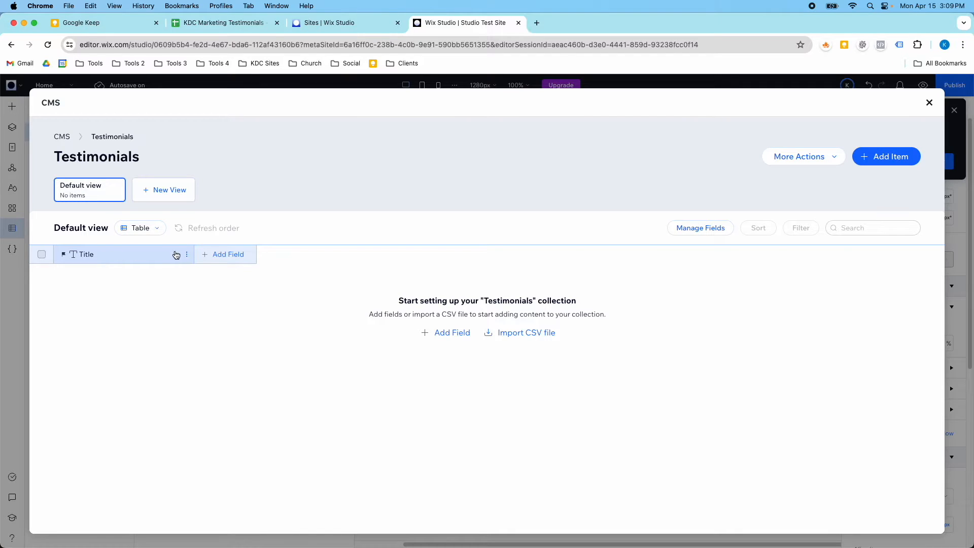
Step: Rename the collection's Title field to Name
click(176, 254)
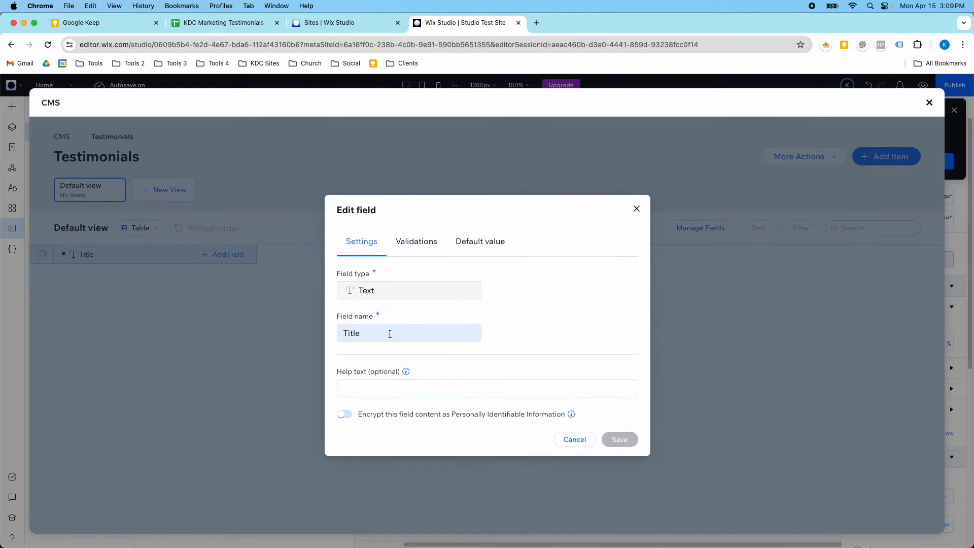
text(Name)
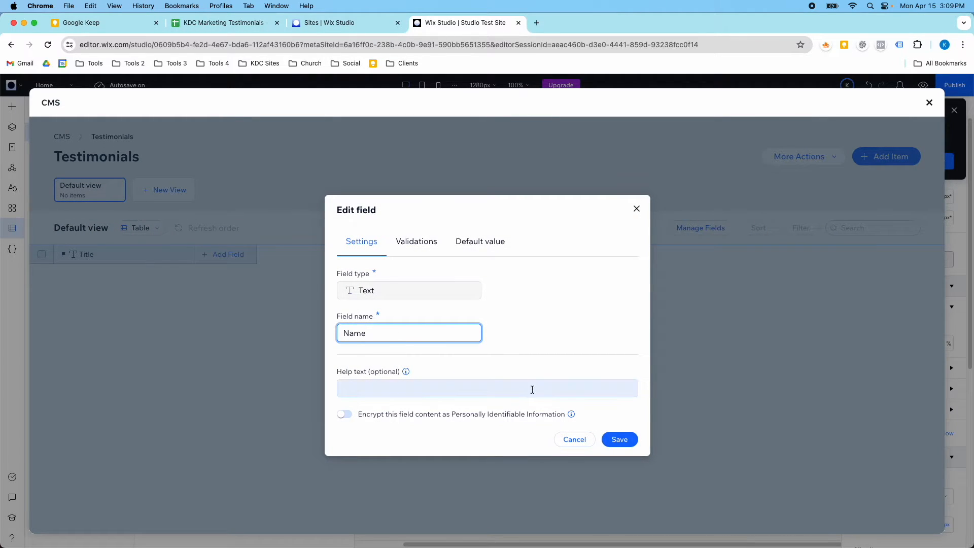
click(620, 439)
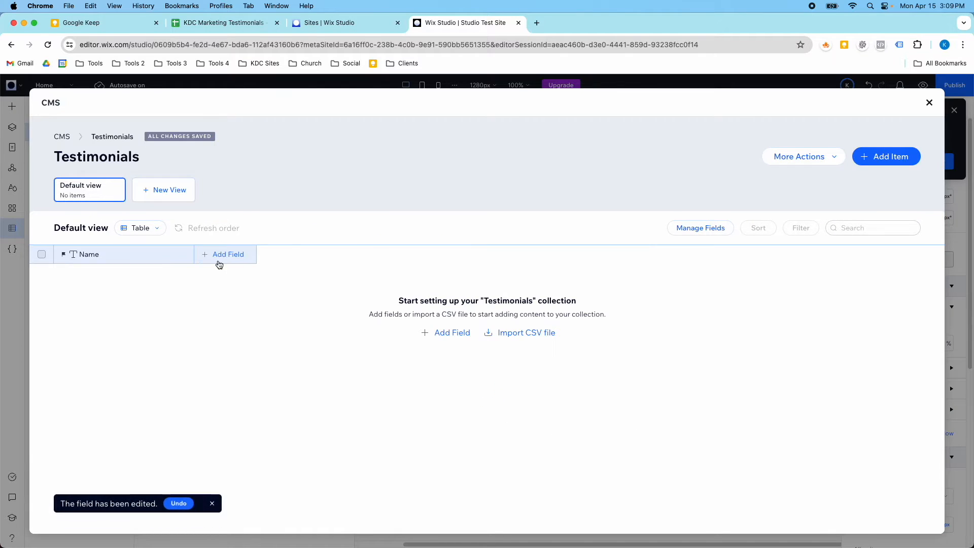
Step: Add a Text field named Testimonials and an Image field
click(227, 255)
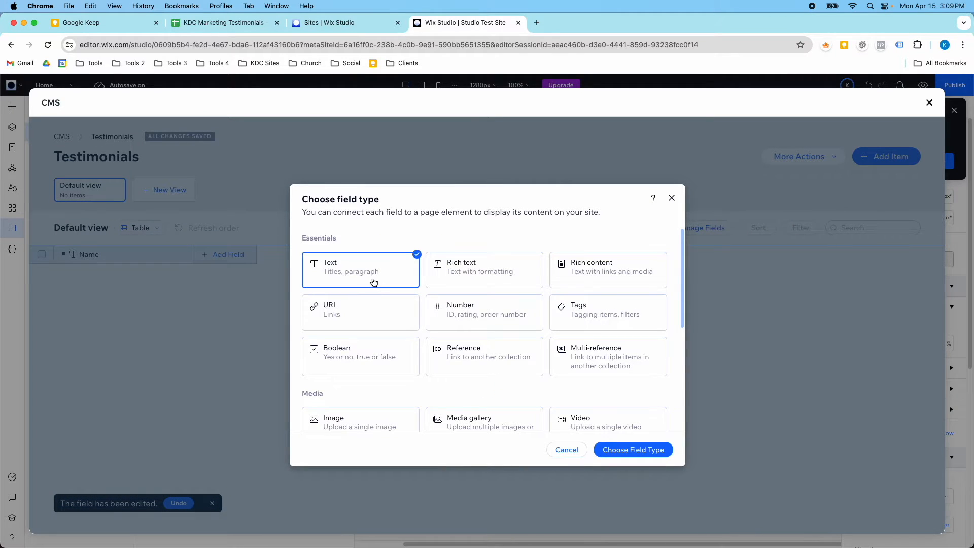
click(632, 450)
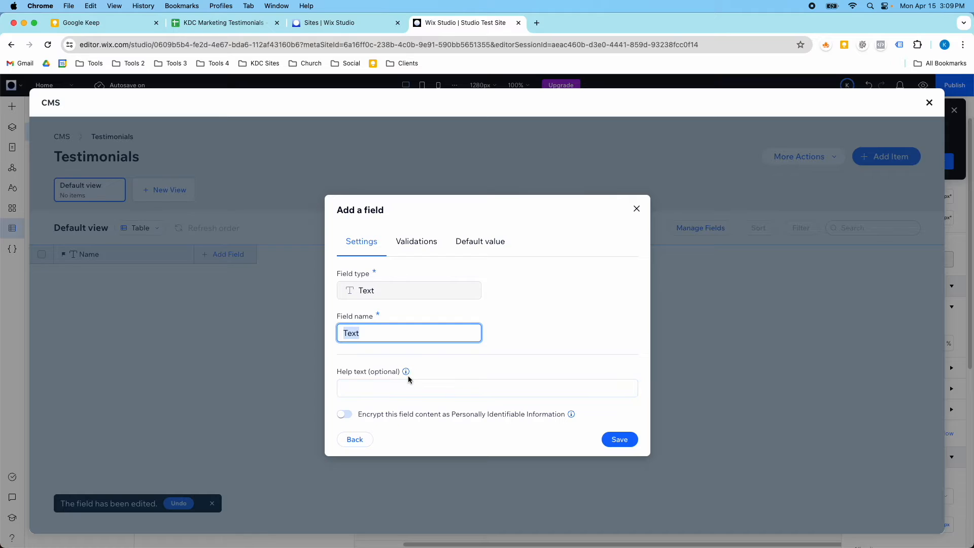
text(Testm)
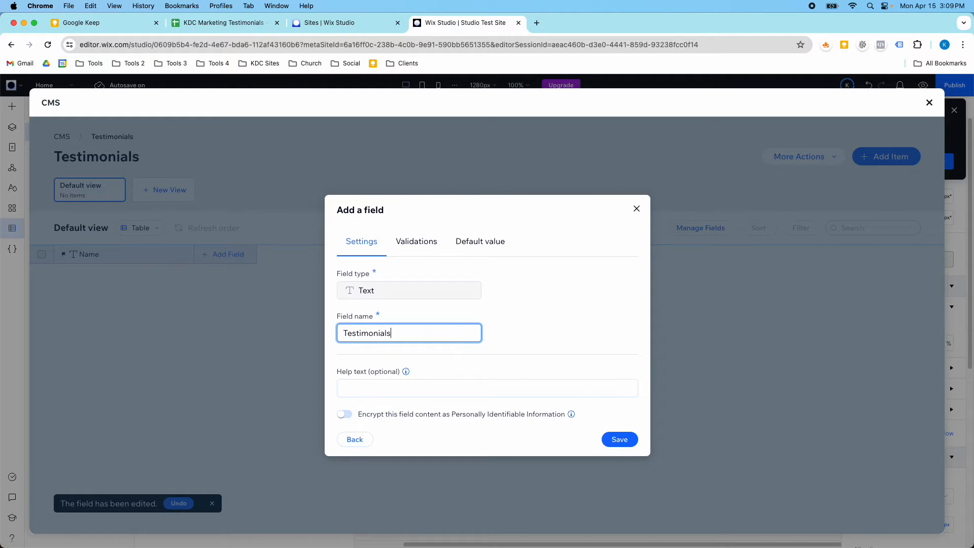
click(619, 439)
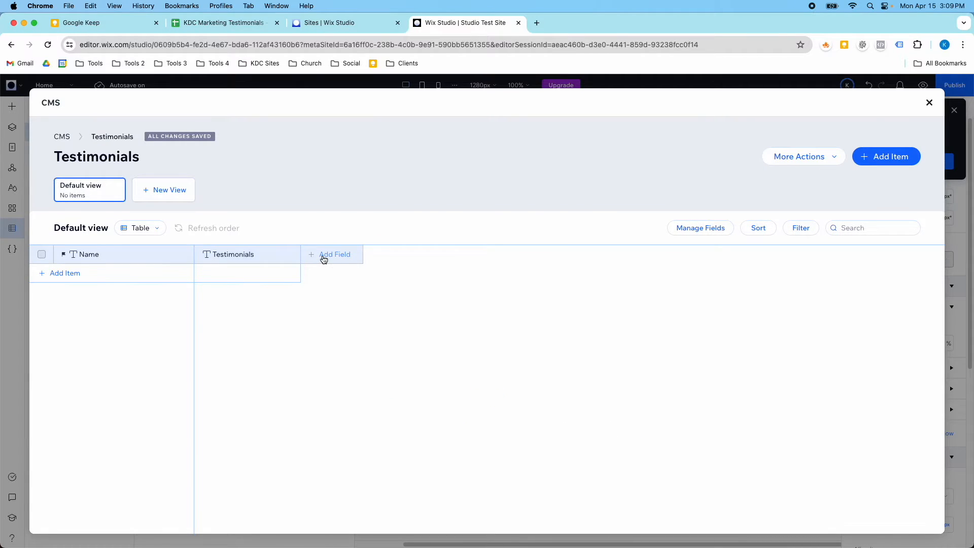
click(332, 255)
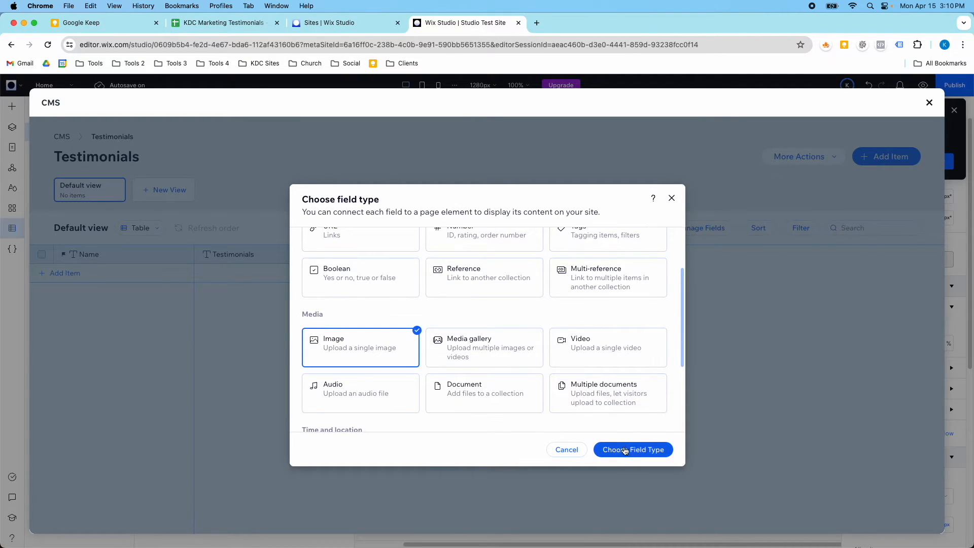
click(632, 449)
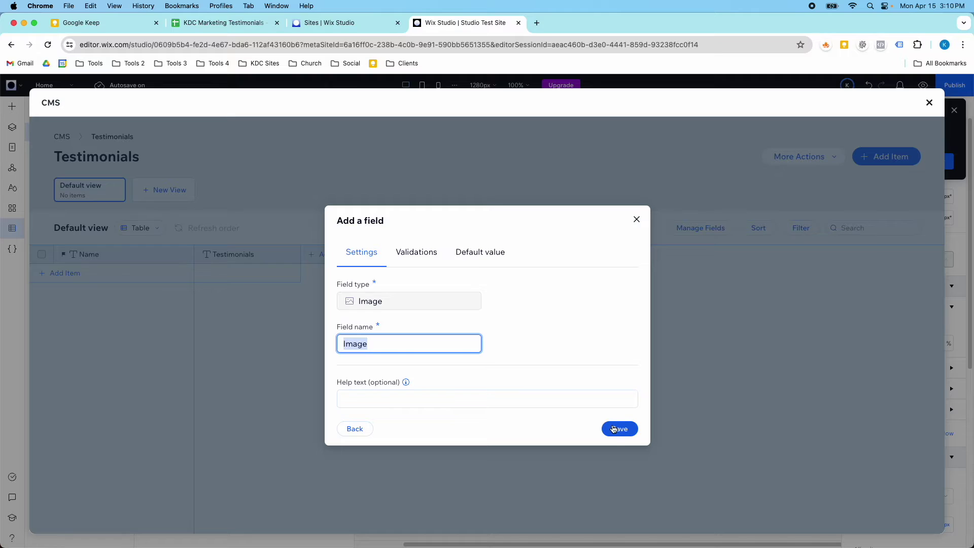
click(620, 428)
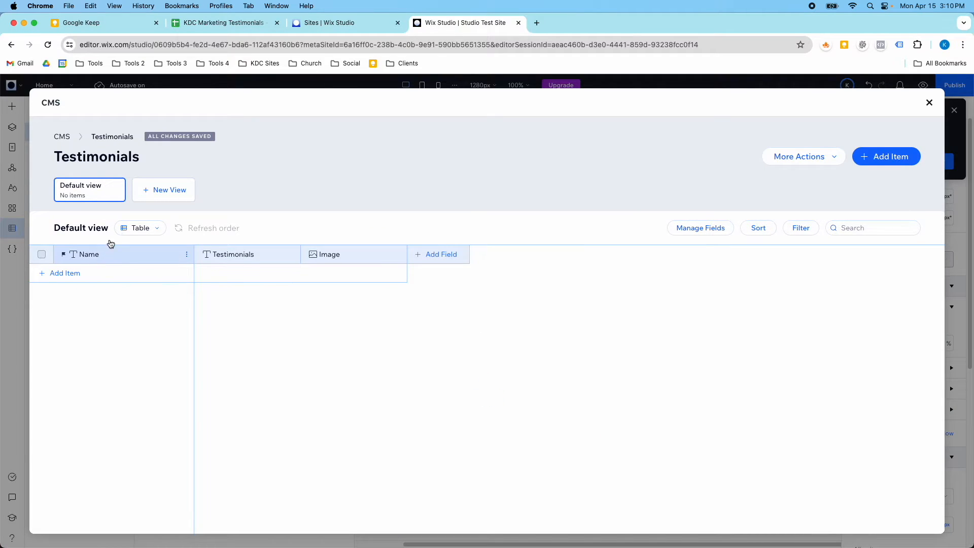
click(220, 23)
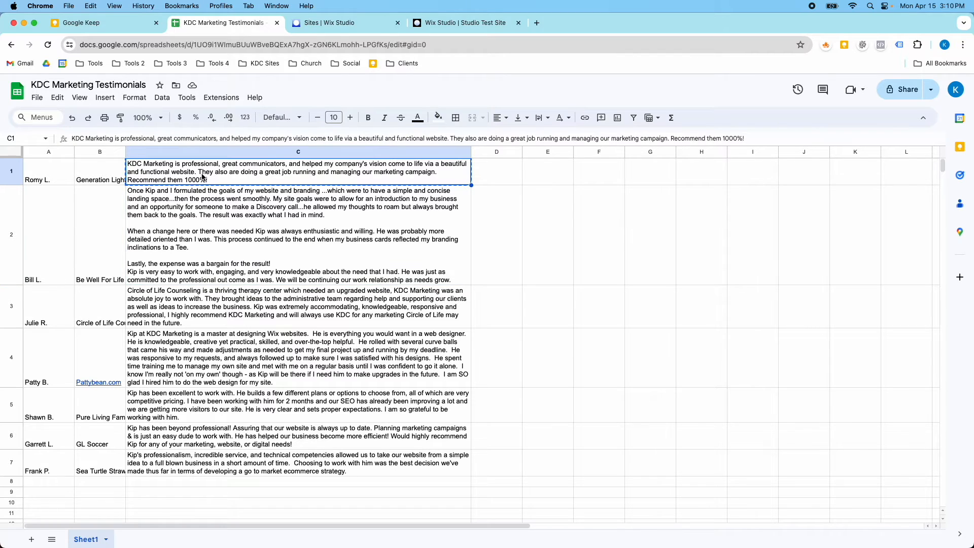
click(437, 23)
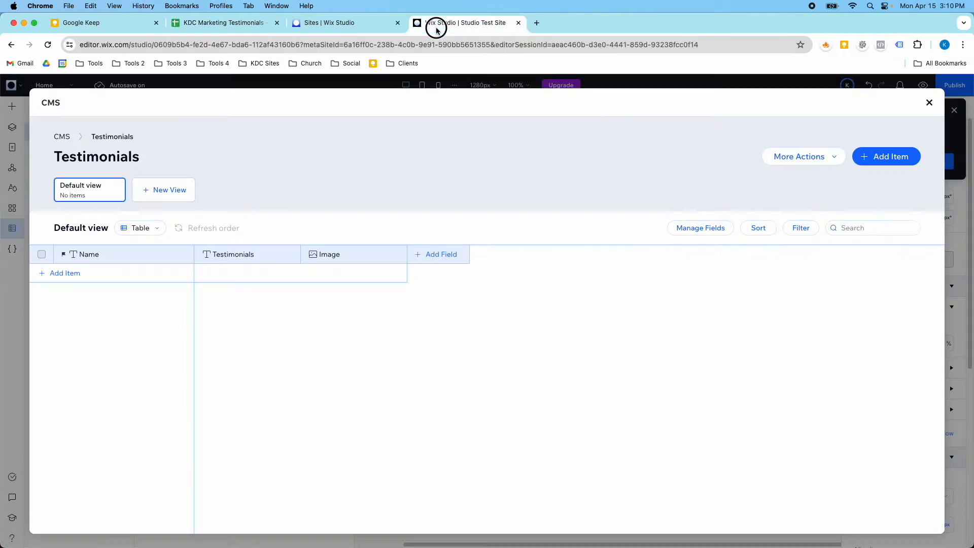
click(65, 273)
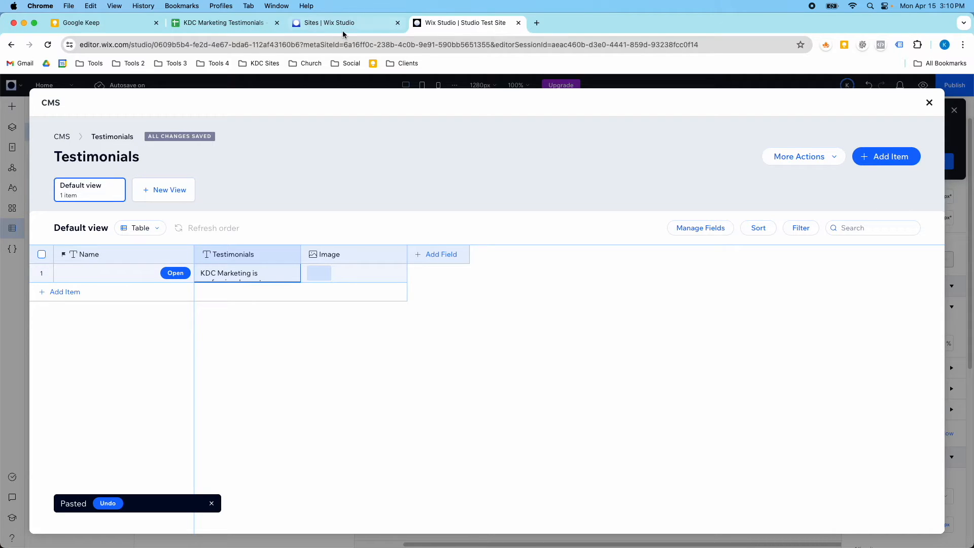
click(221, 23)
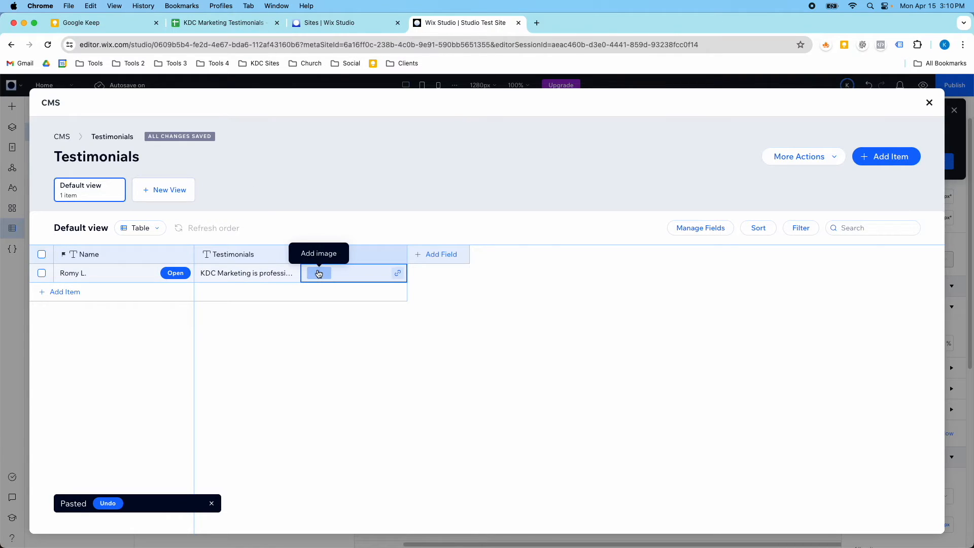
click(319, 273)
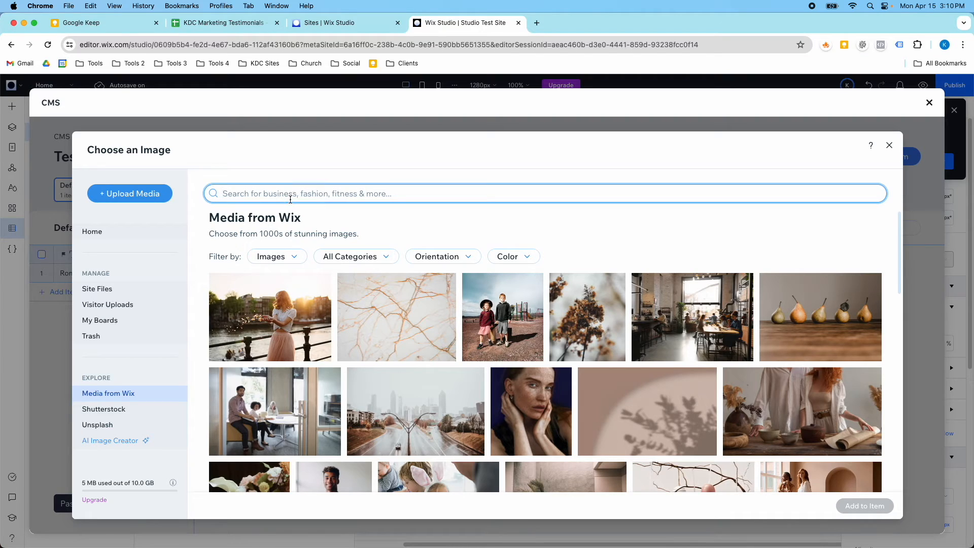
text(hea)
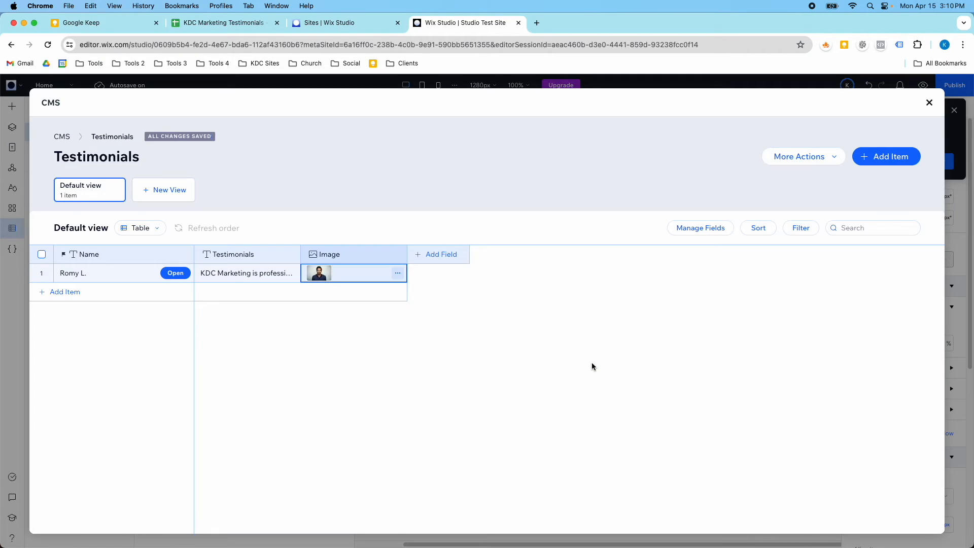
mouse_move(941, 115)
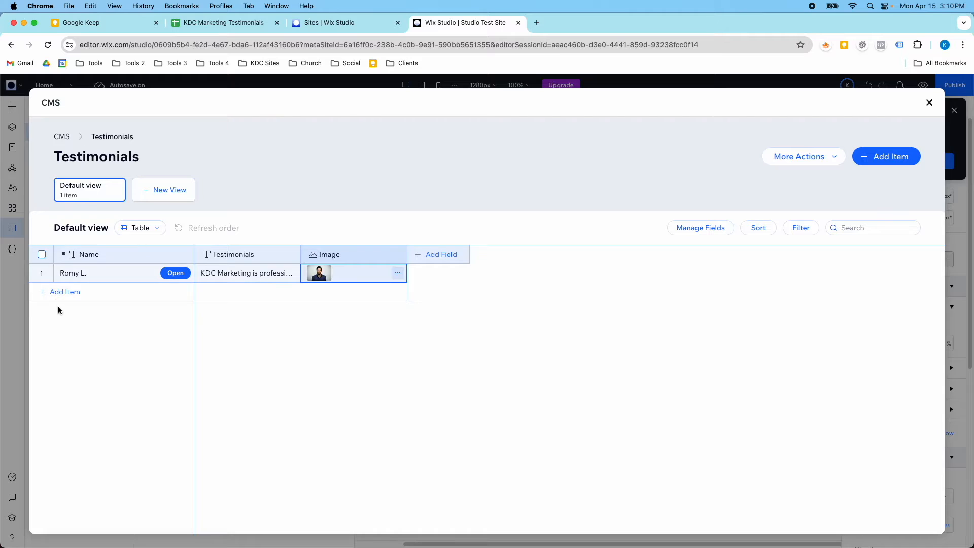
click(65, 292)
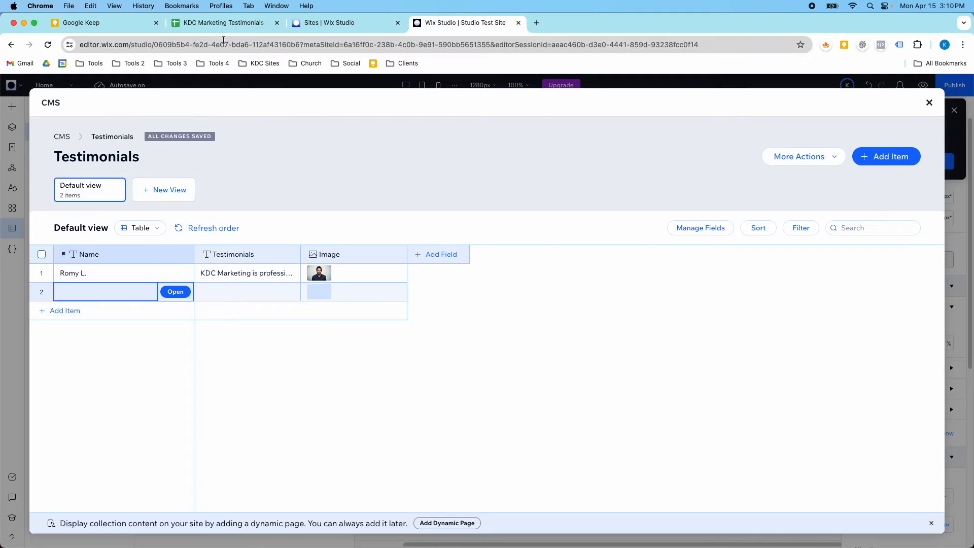
click(220, 22)
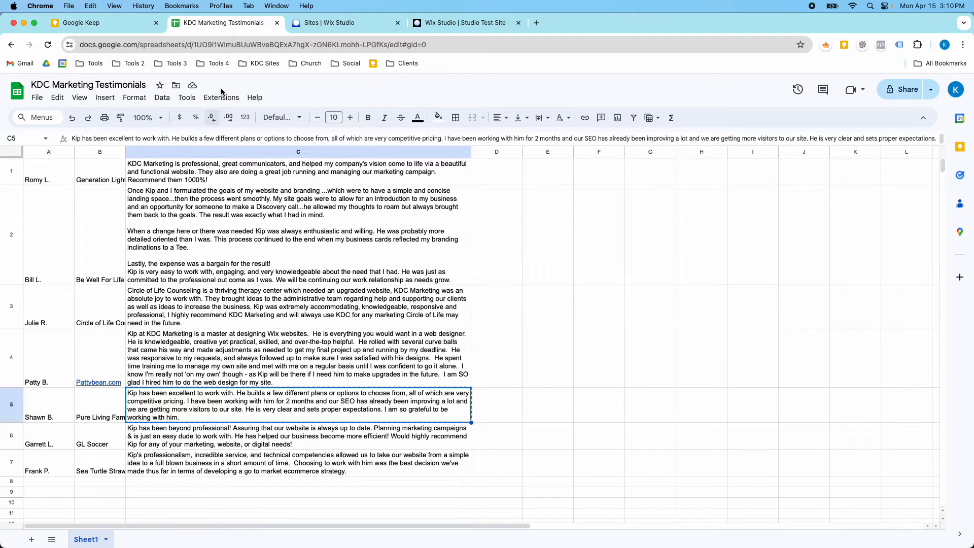
click(463, 22)
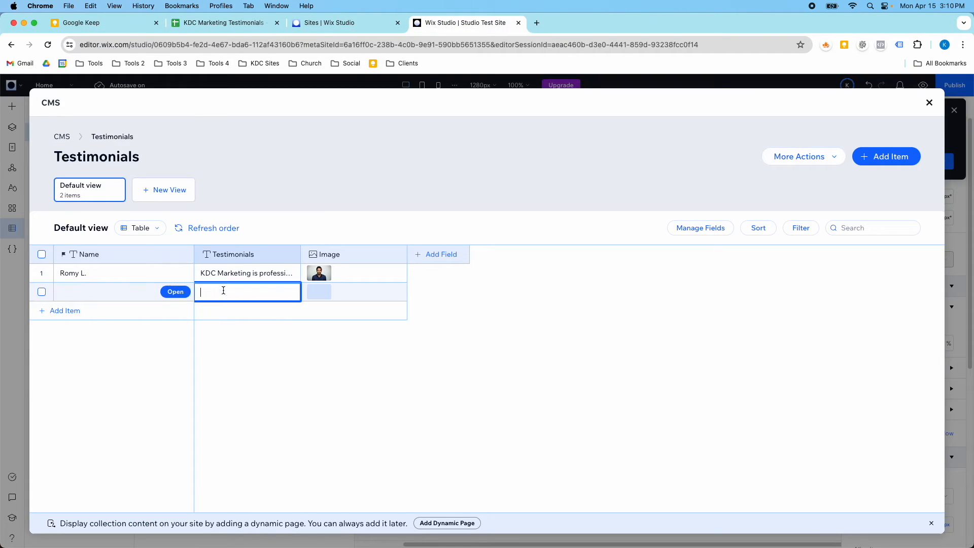
click(220, 23)
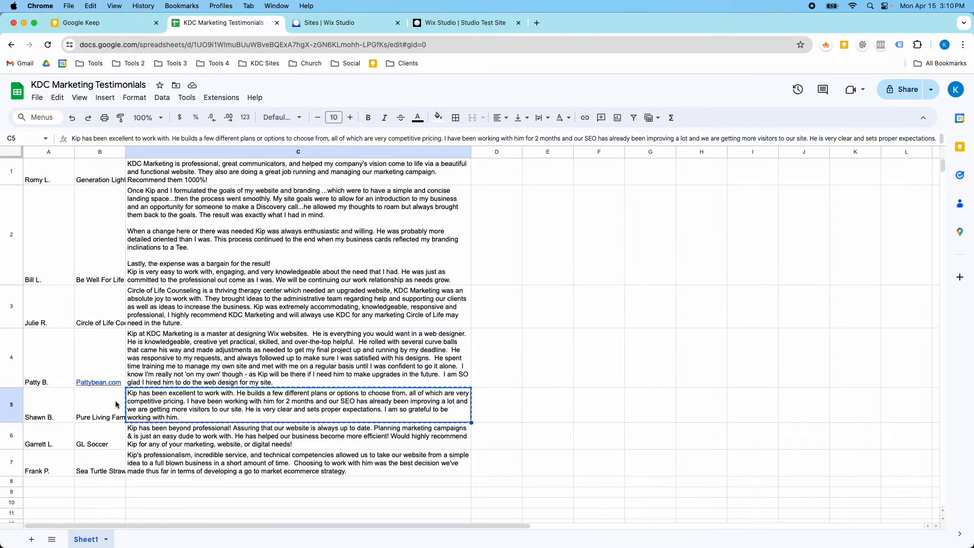
click(35, 404)
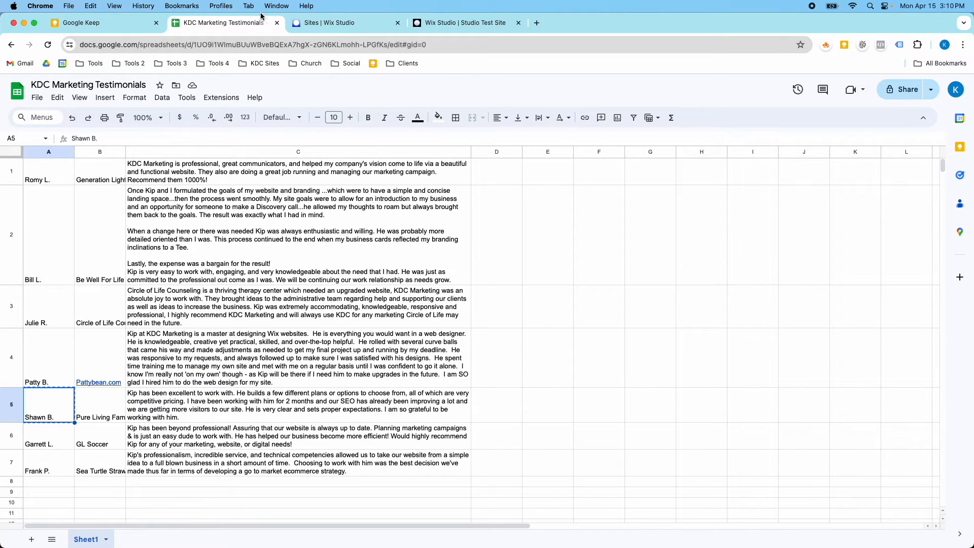
click(460, 22)
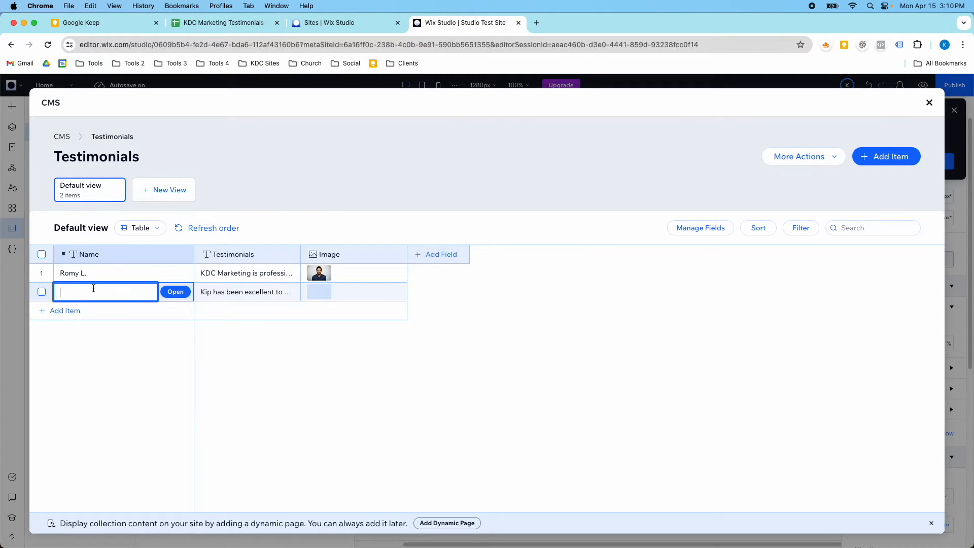
text(Shawn B.)
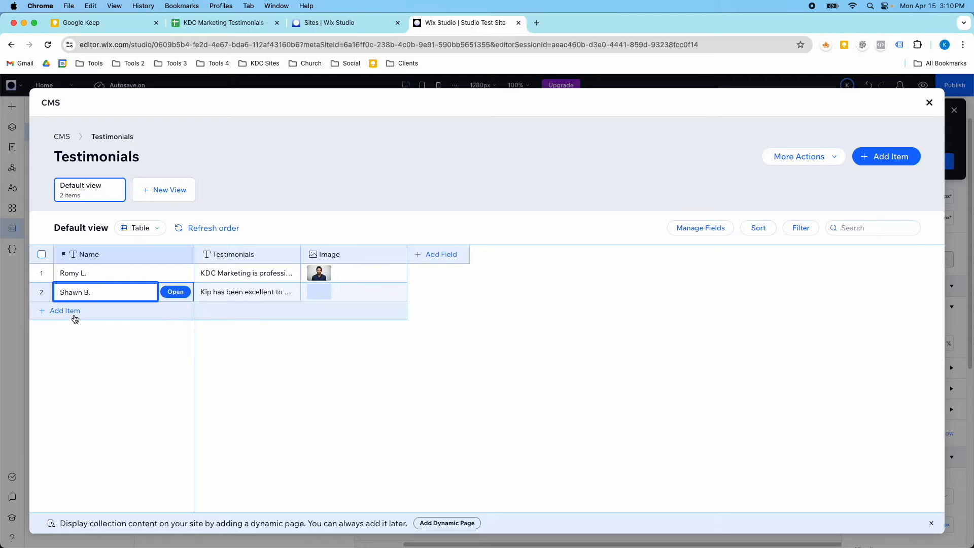
click(224, 22)
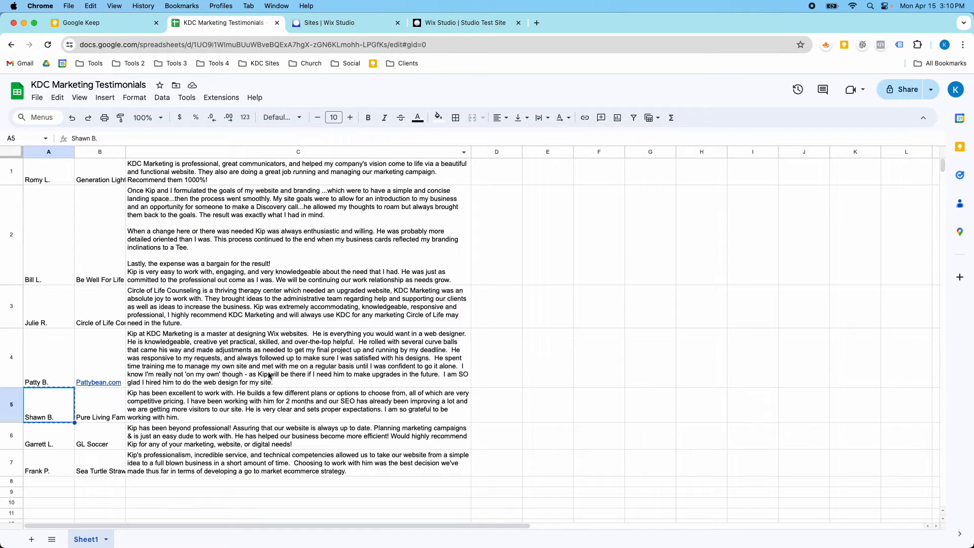
click(297, 436)
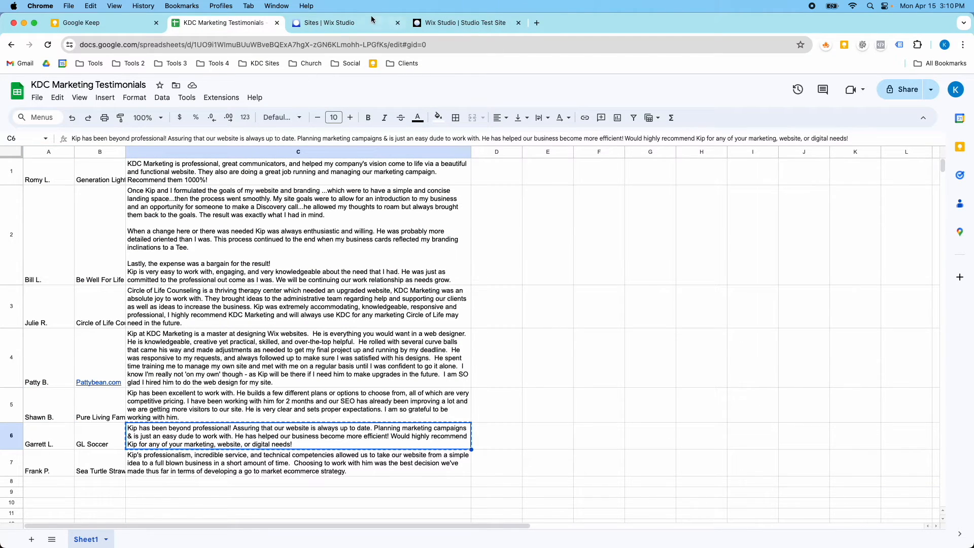
click(465, 23)
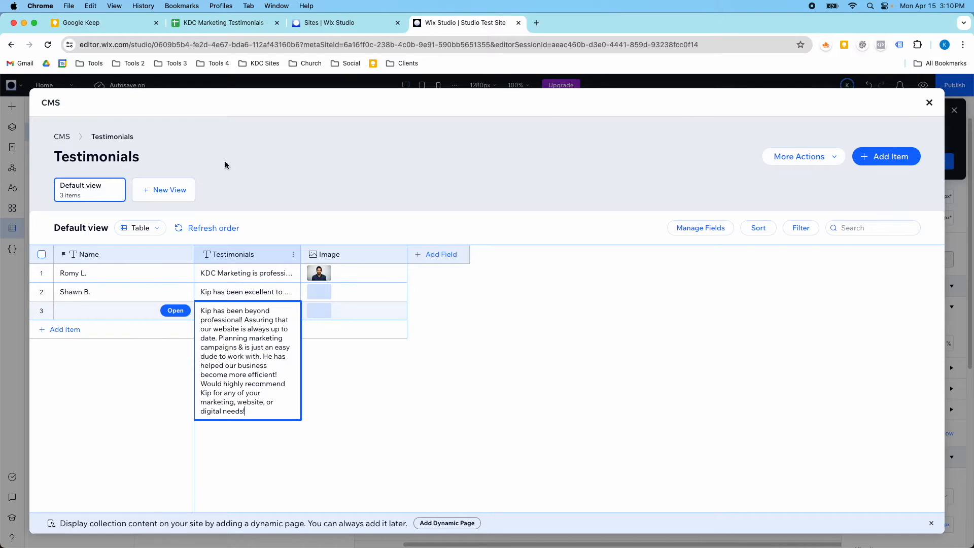
click(223, 22)
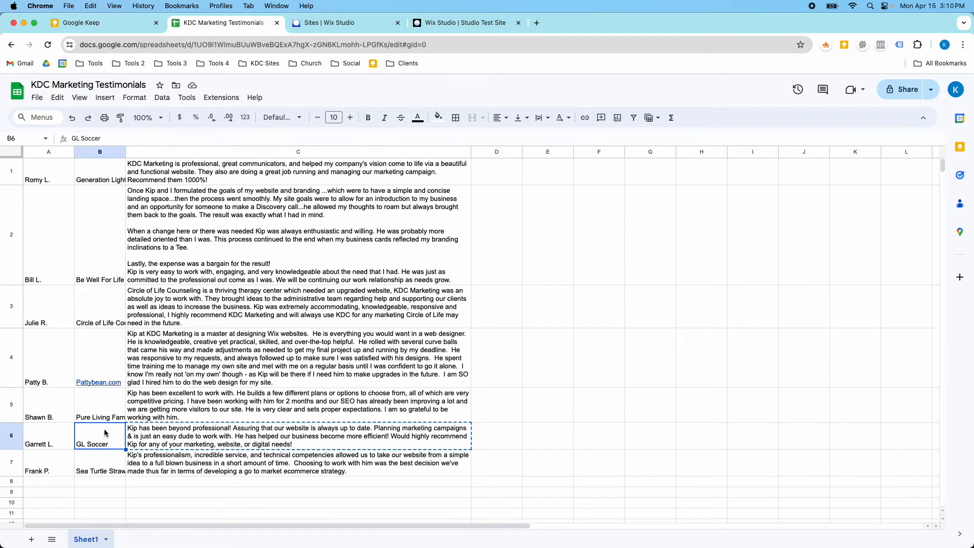
click(46, 435)
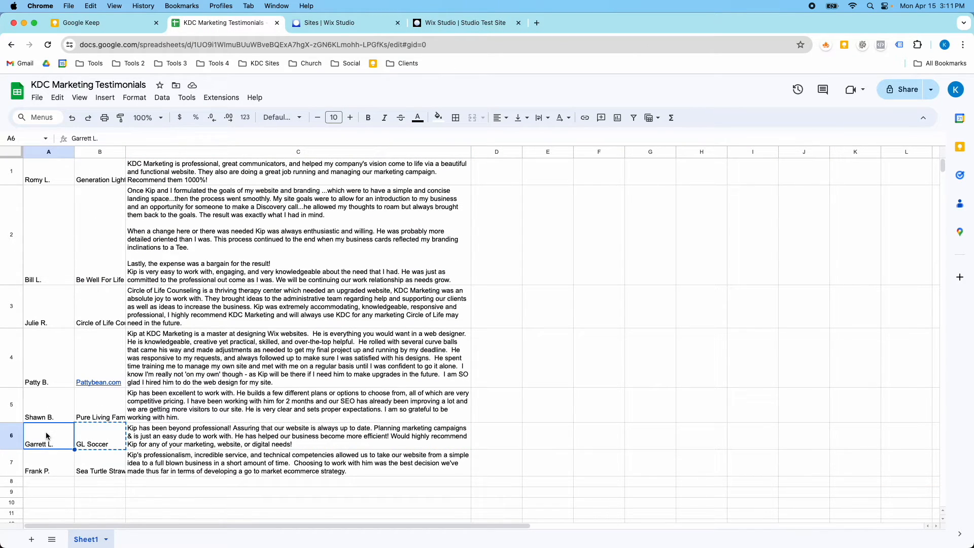
click(462, 22)
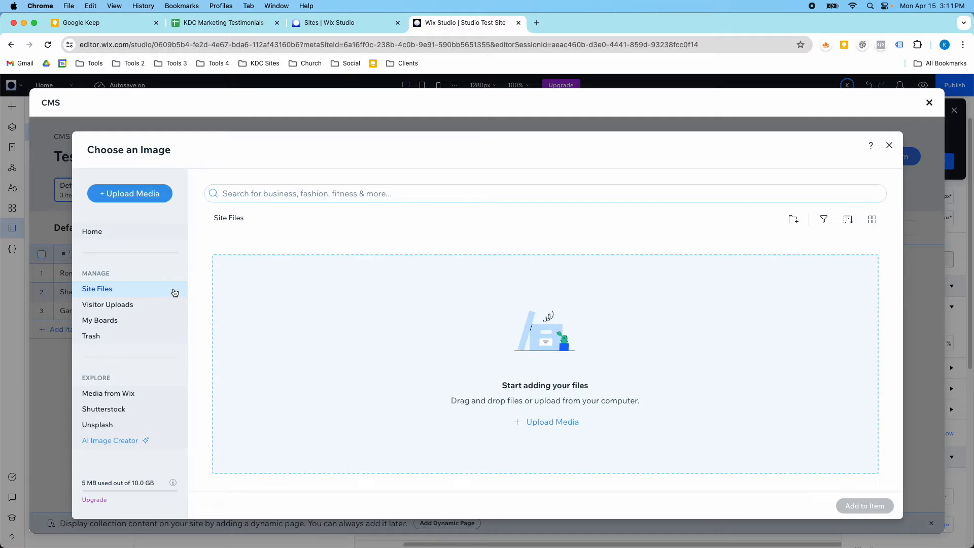
Step: Give Shawn B. a stock photo from a 'headshot' search in Media from Wix
click(108, 393)
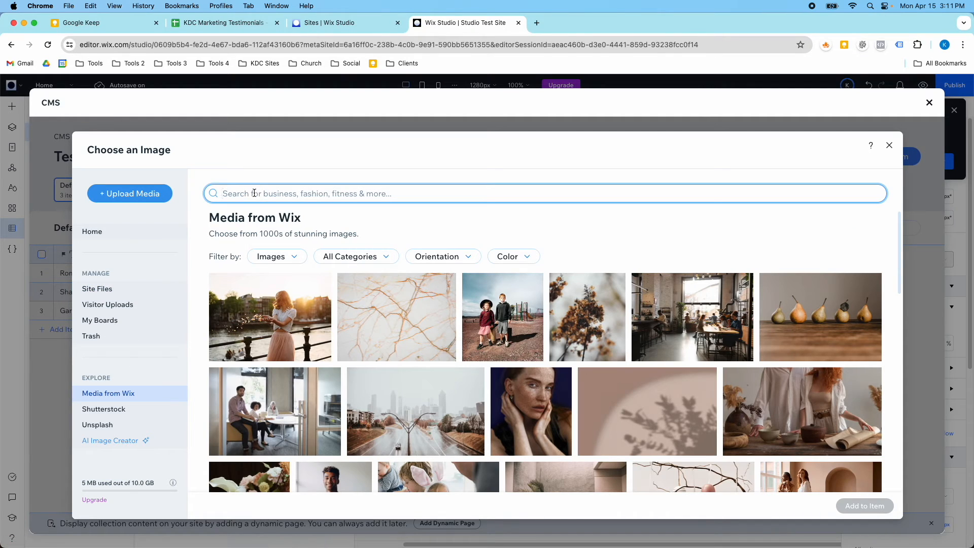
text(headshot)
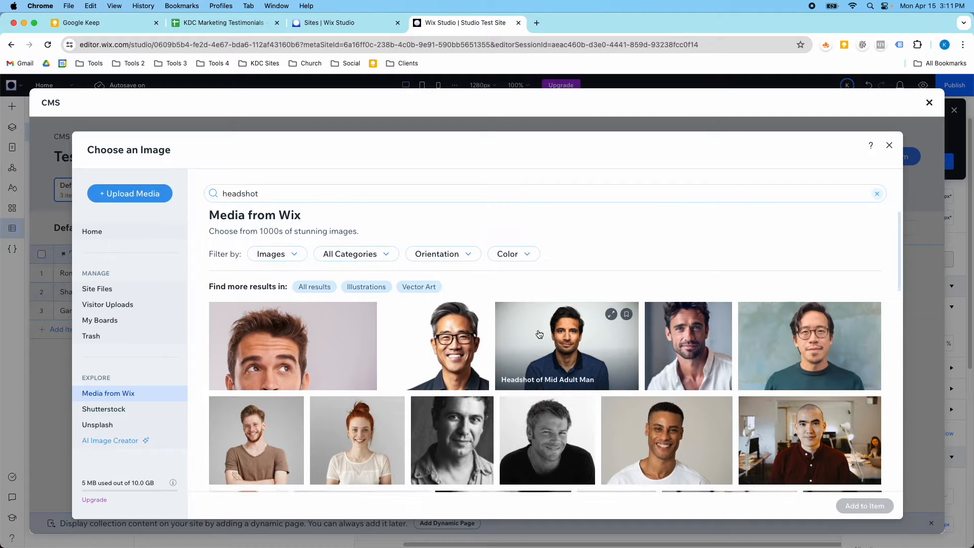
scroll(down, 3)
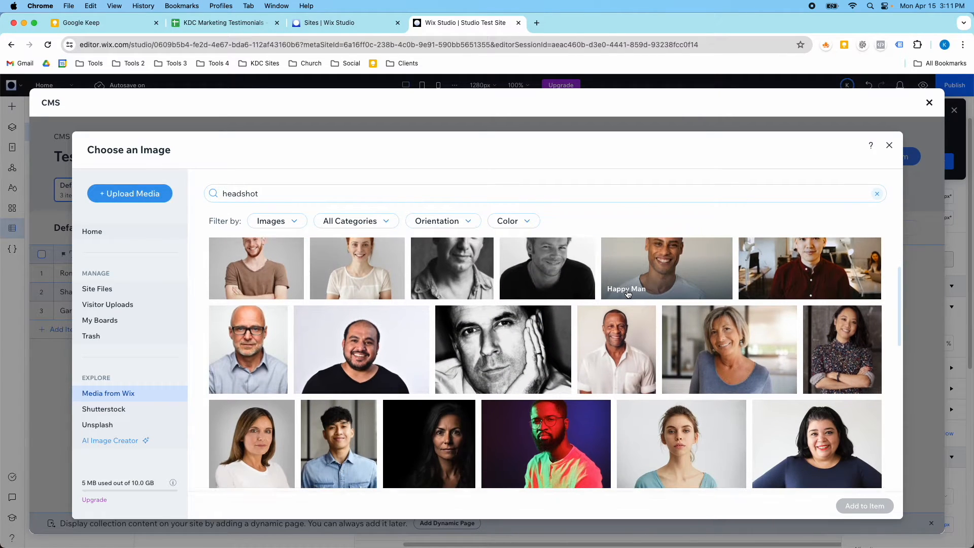
scroll(down, 3)
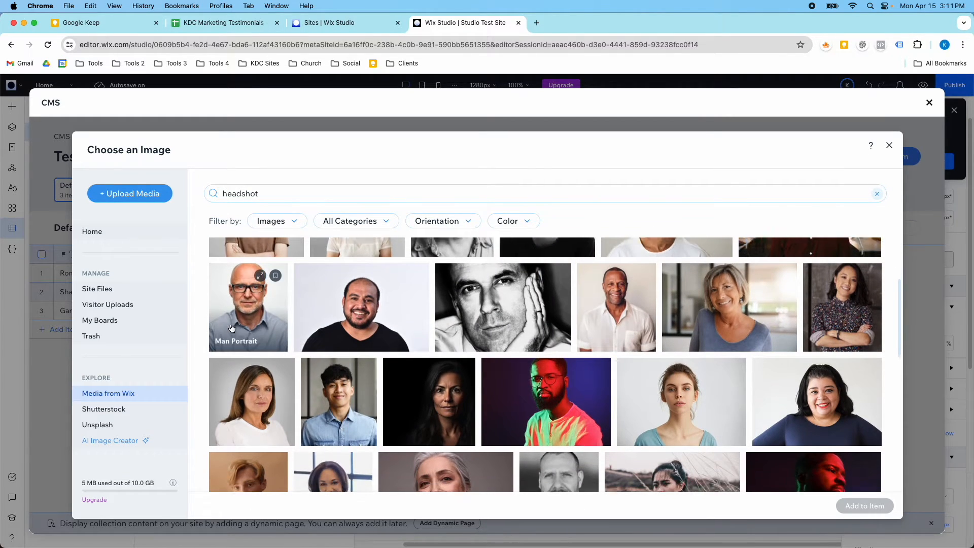
scroll(down, 3)
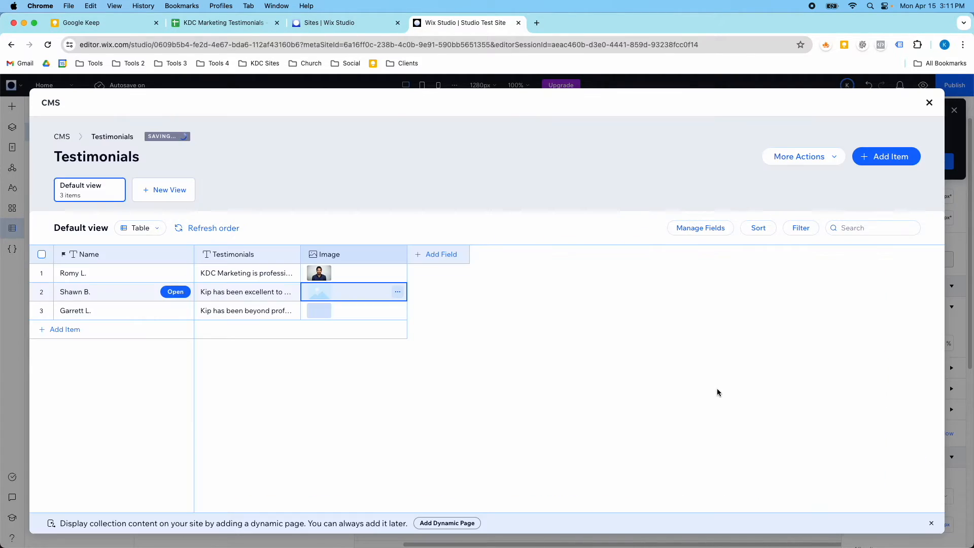
click(318, 310)
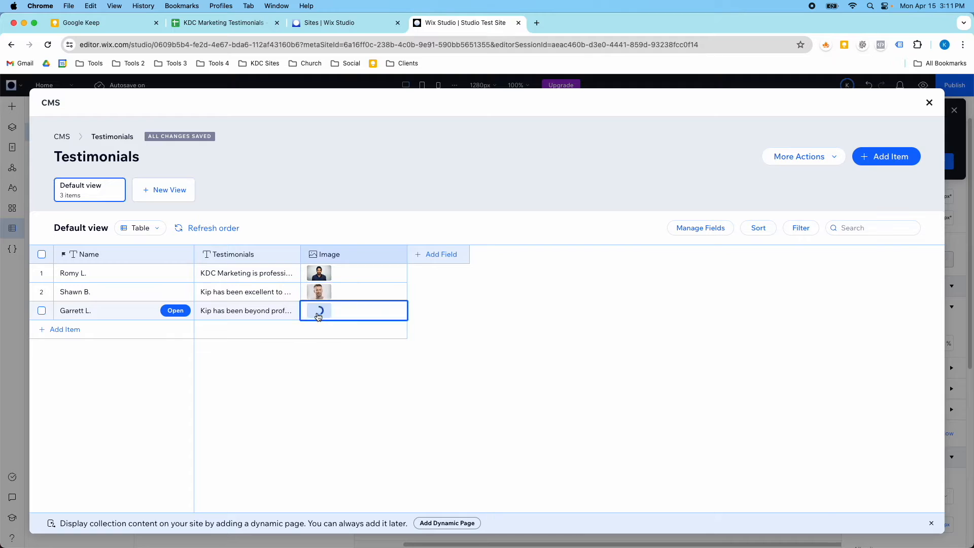
click(319, 311)
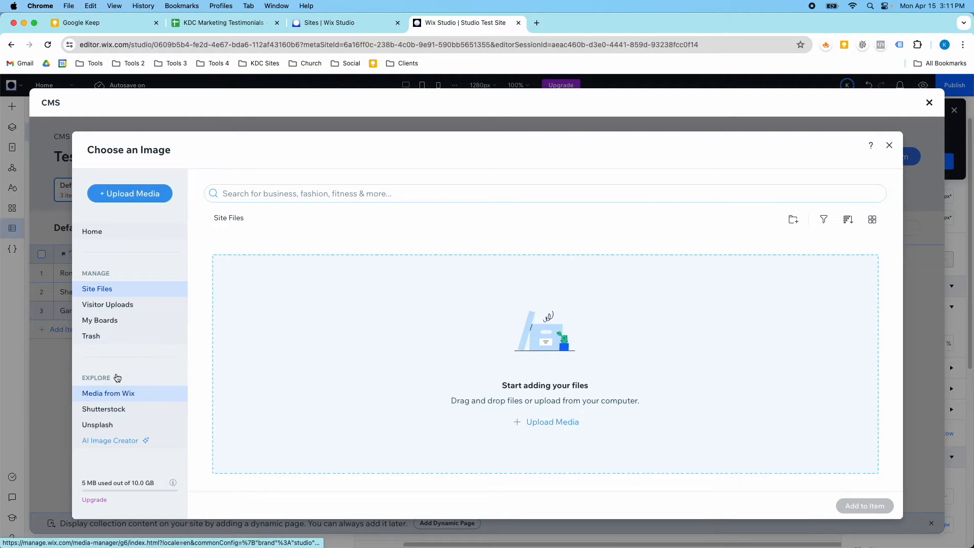
text(heas)
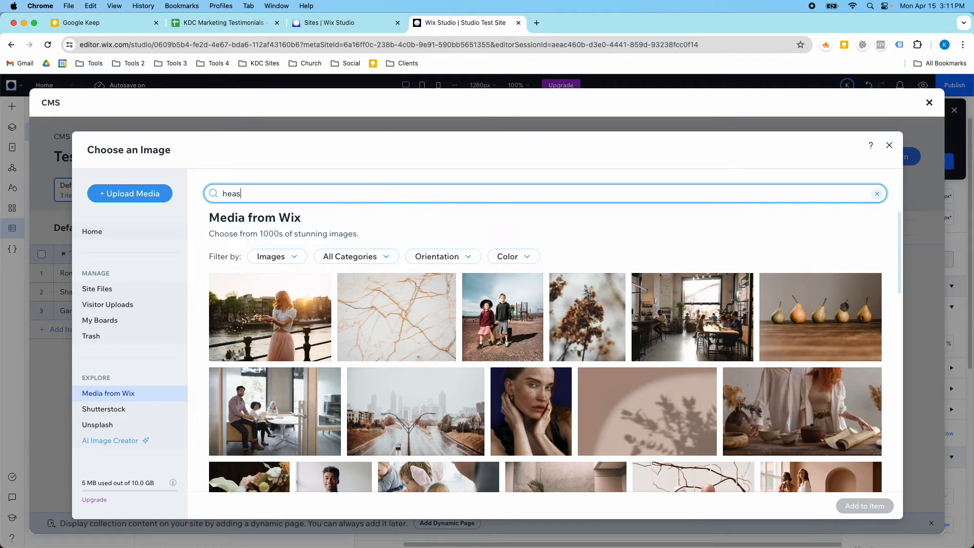
text(headshot)
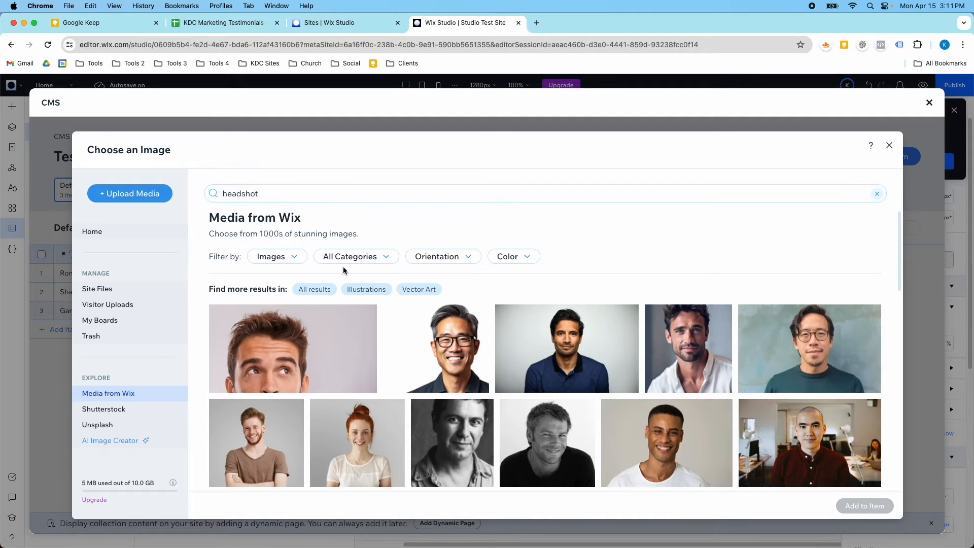
scroll(down, 3)
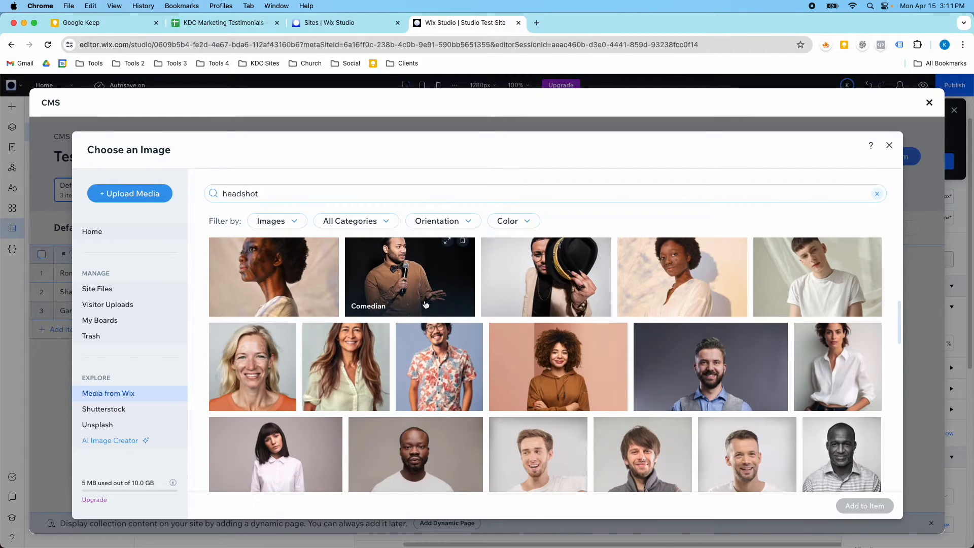
scroll(down, 3)
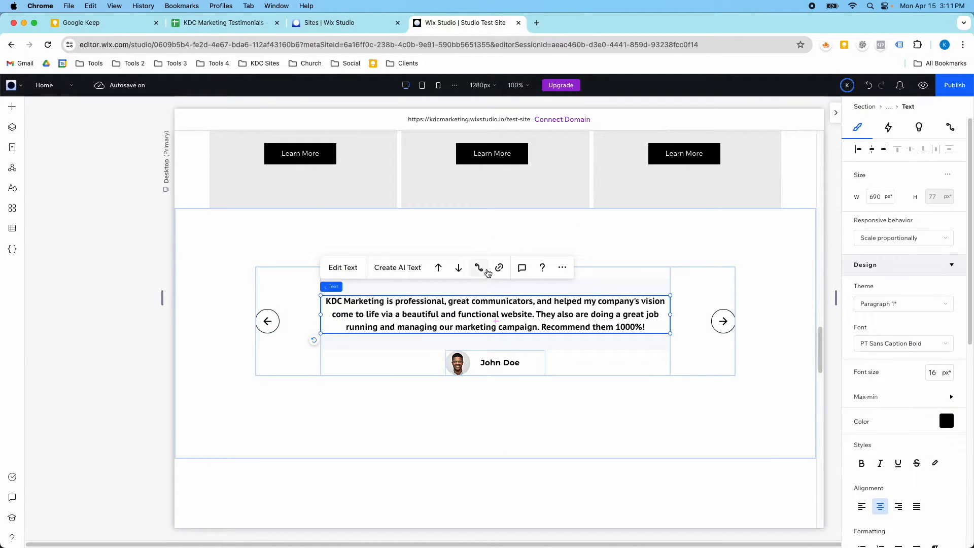
mouse_move(478, 267)
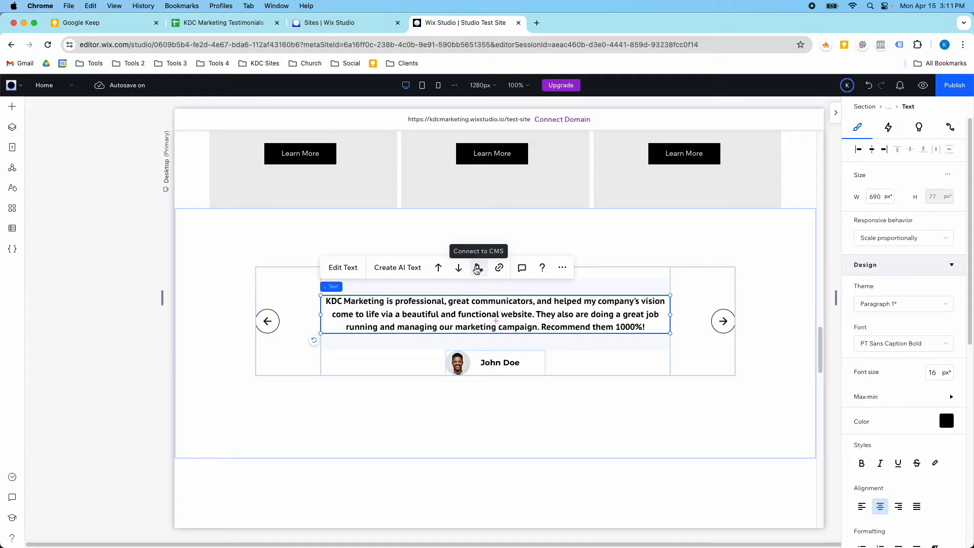
Step: Connect the quote text to a new Testimonials-collection dataset named 'Testimonials dataset homepage'
click(478, 267)
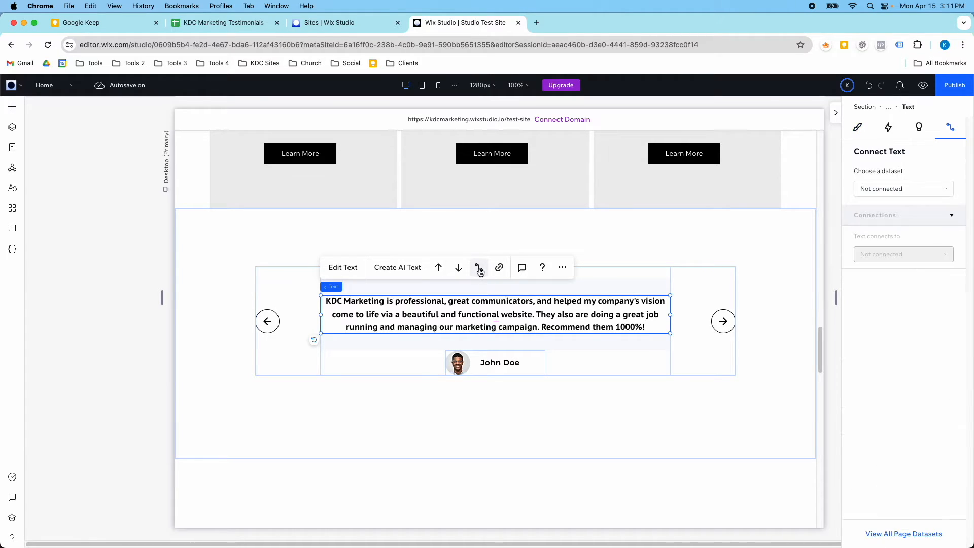
click(904, 189)
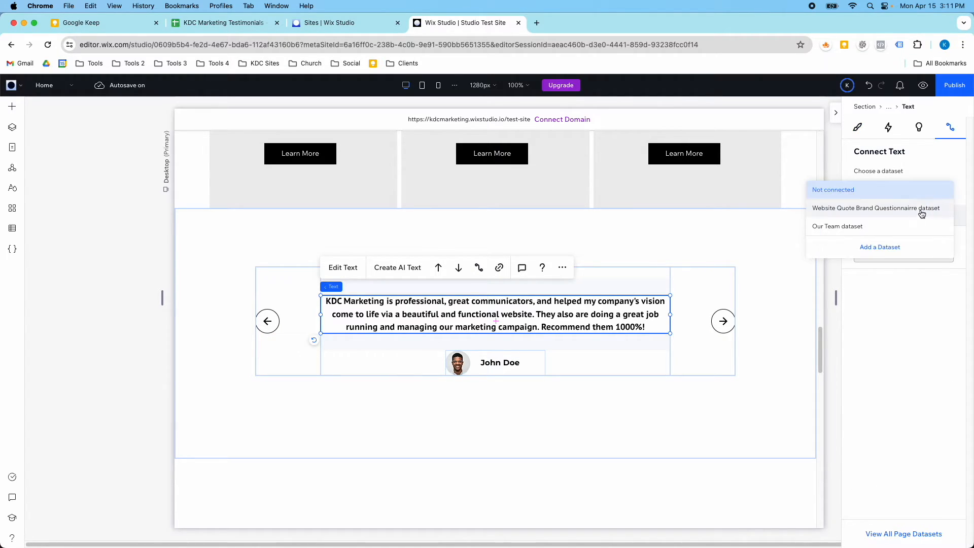
click(880, 247)
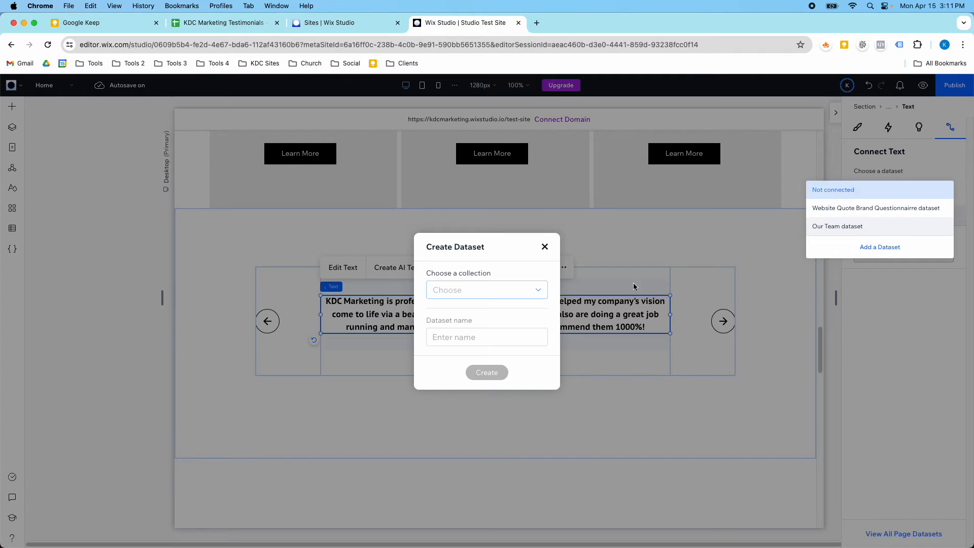
click(486, 289)
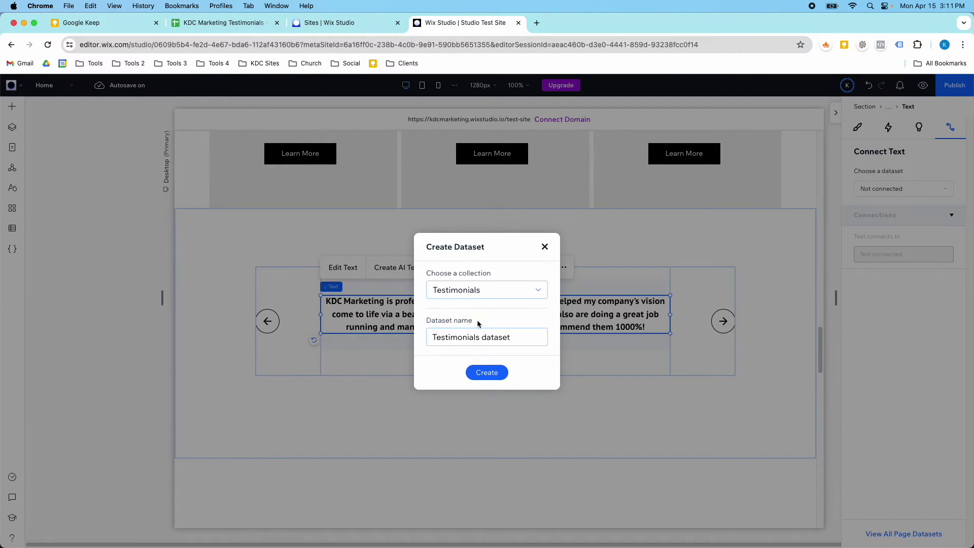
click(514, 336)
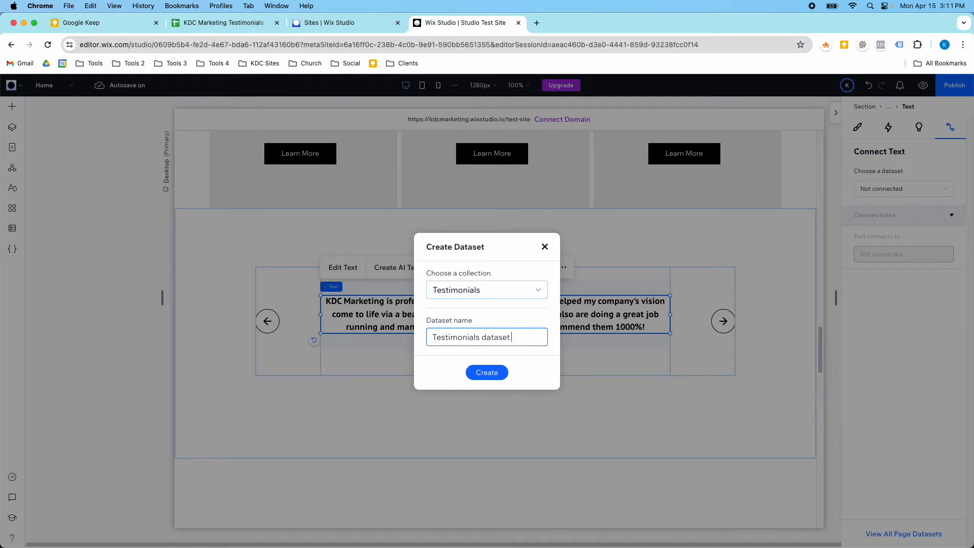
text(homepage)
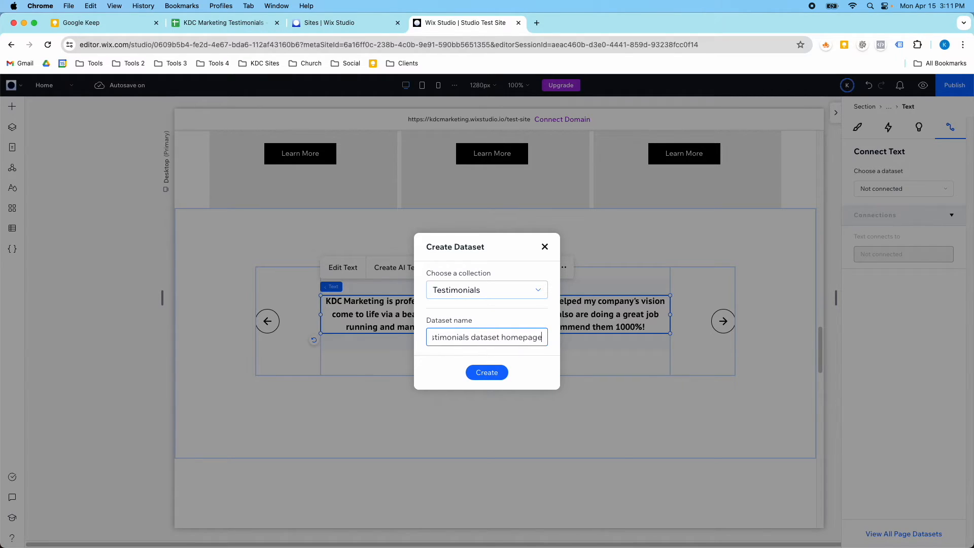
click(486, 373)
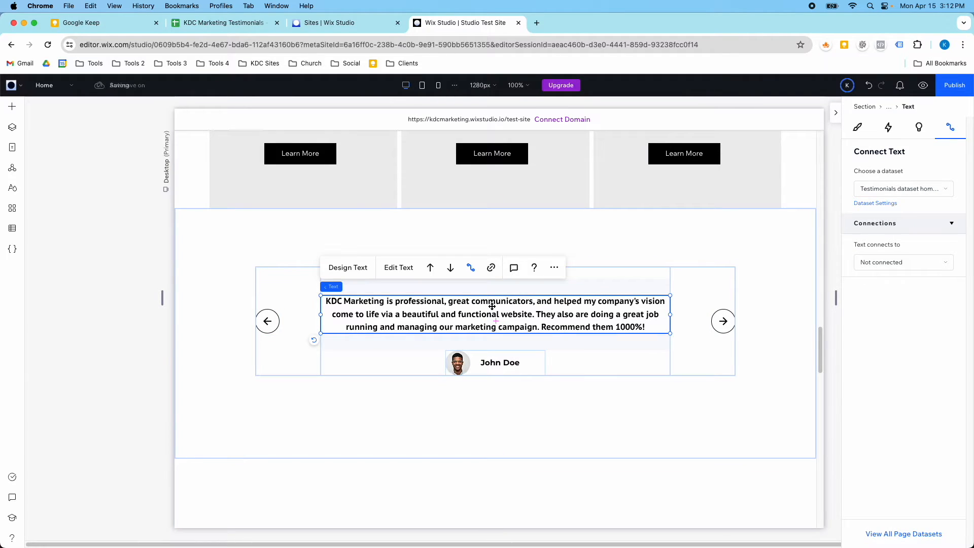
Step: Bind the quote to Testimonials, the reviewer name to Name, and the photo to Image
click(904, 262)
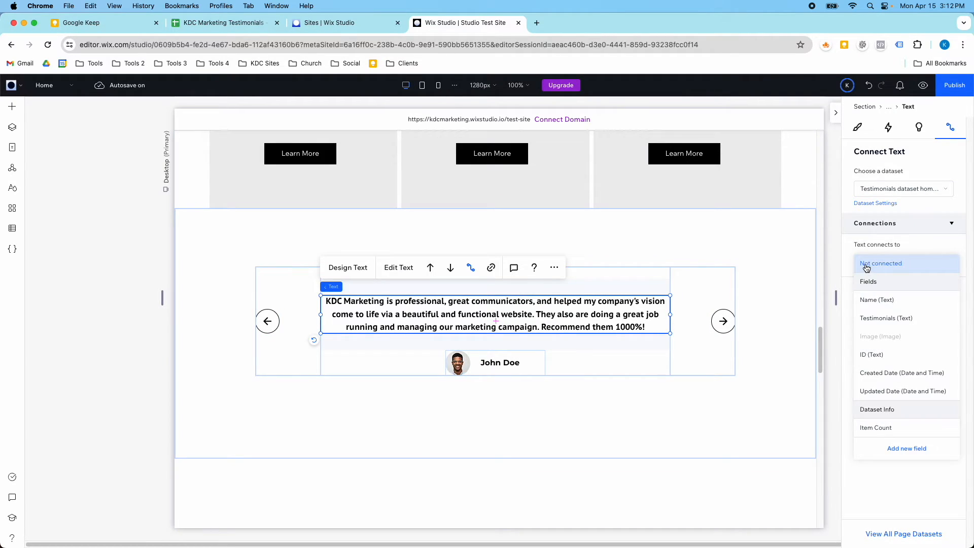
click(886, 318)
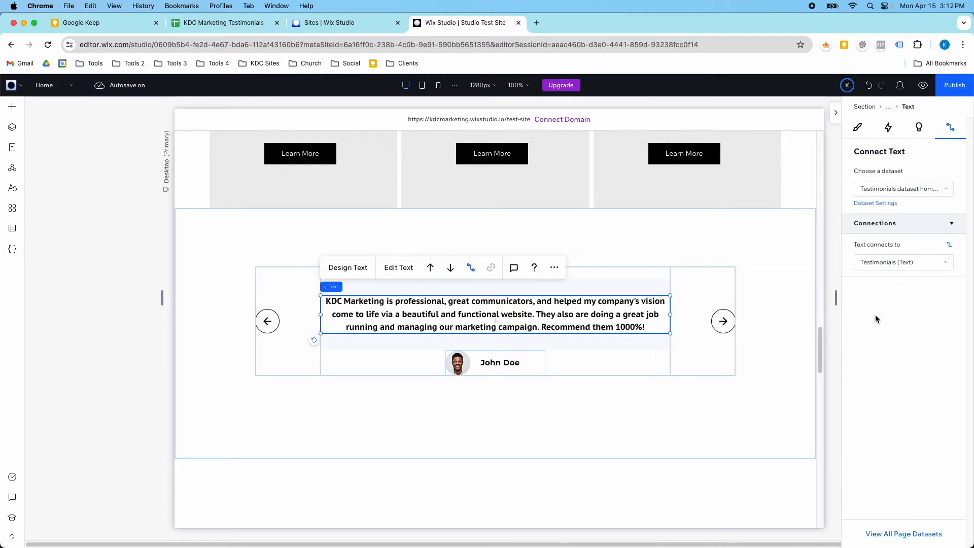
click(723, 321)
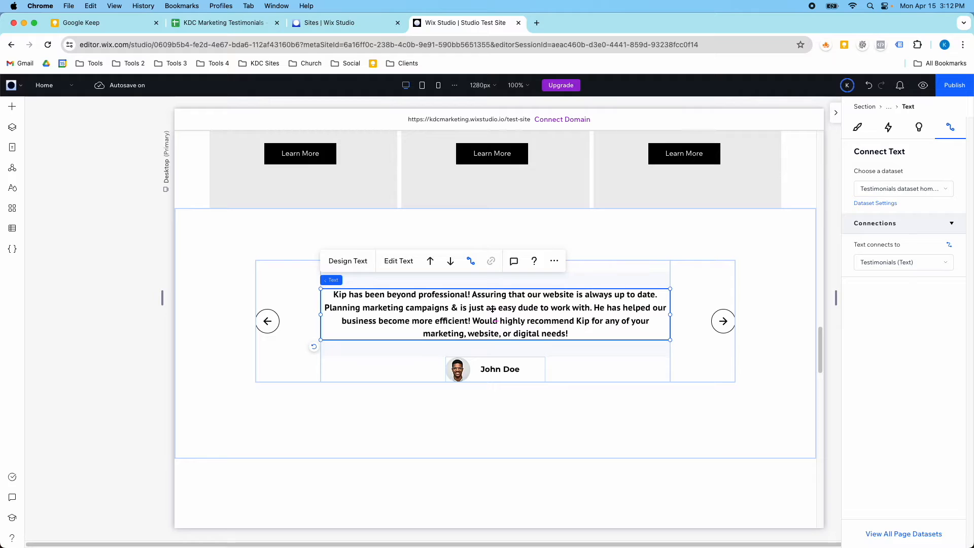
click(495, 369)
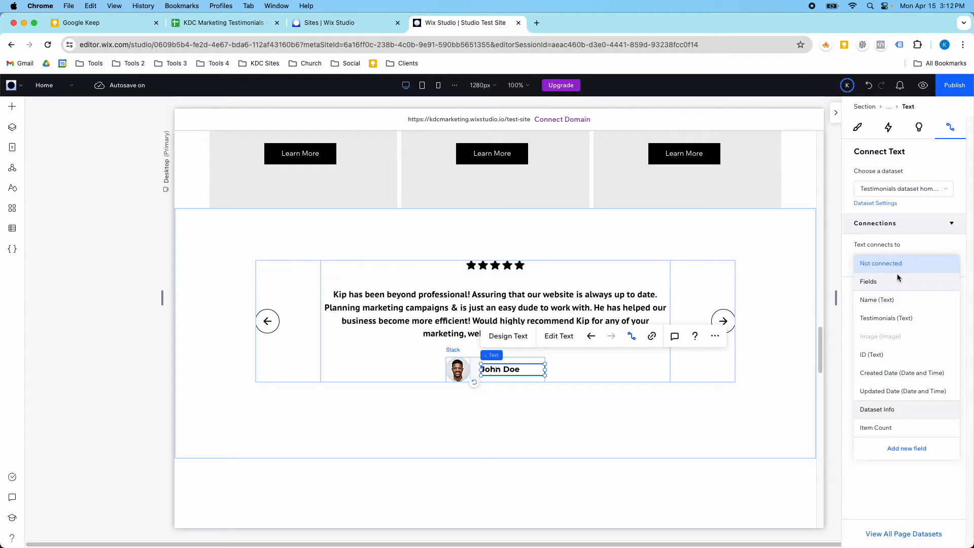
click(877, 300)
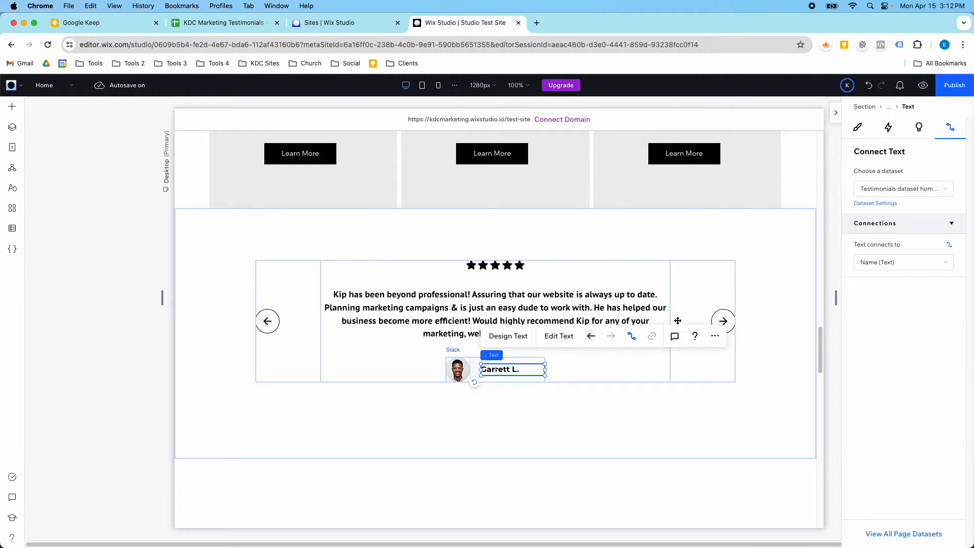
click(458, 369)
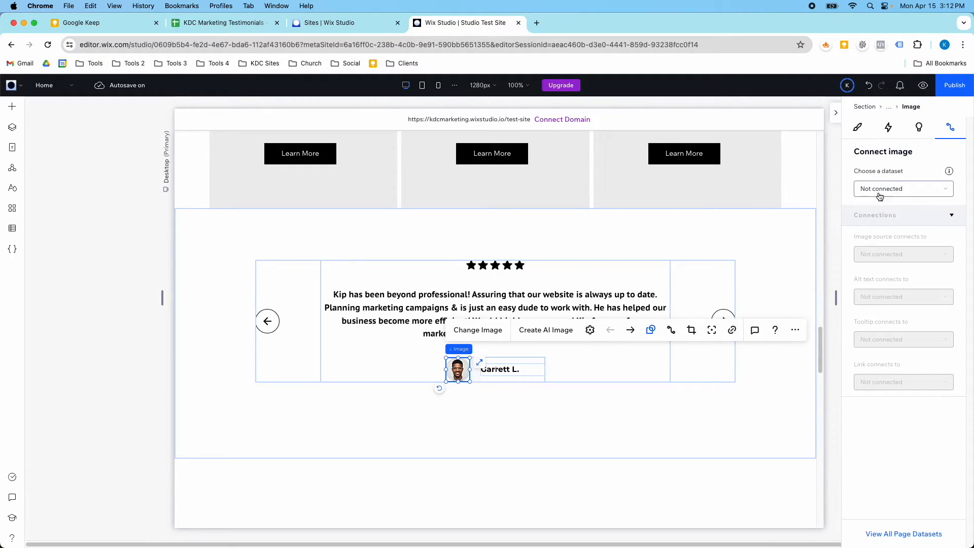
click(904, 189)
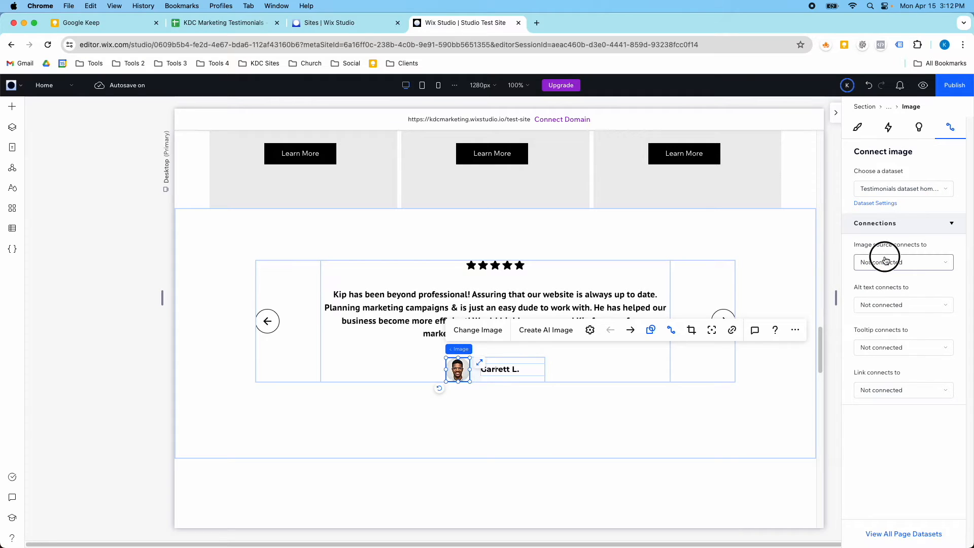
click(884, 263)
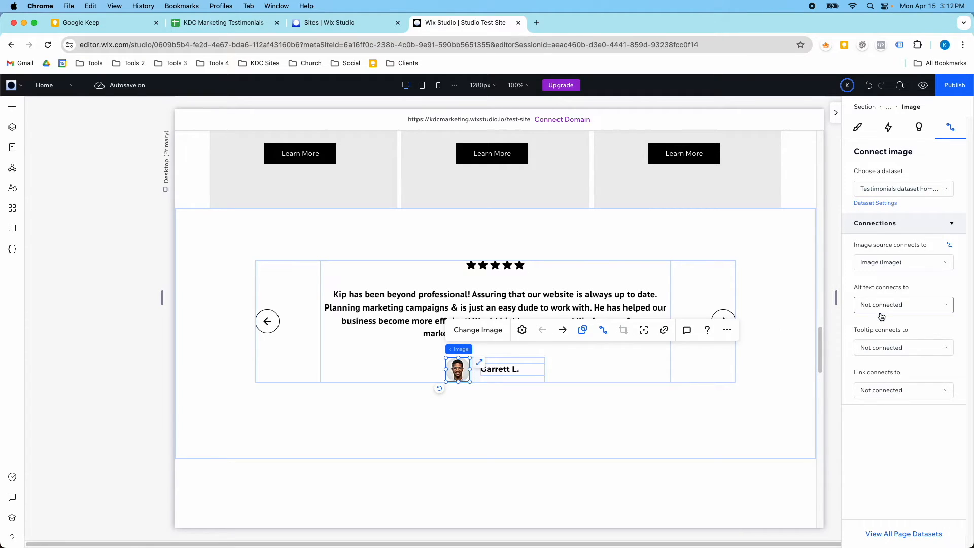
mouse_move(706, 330)
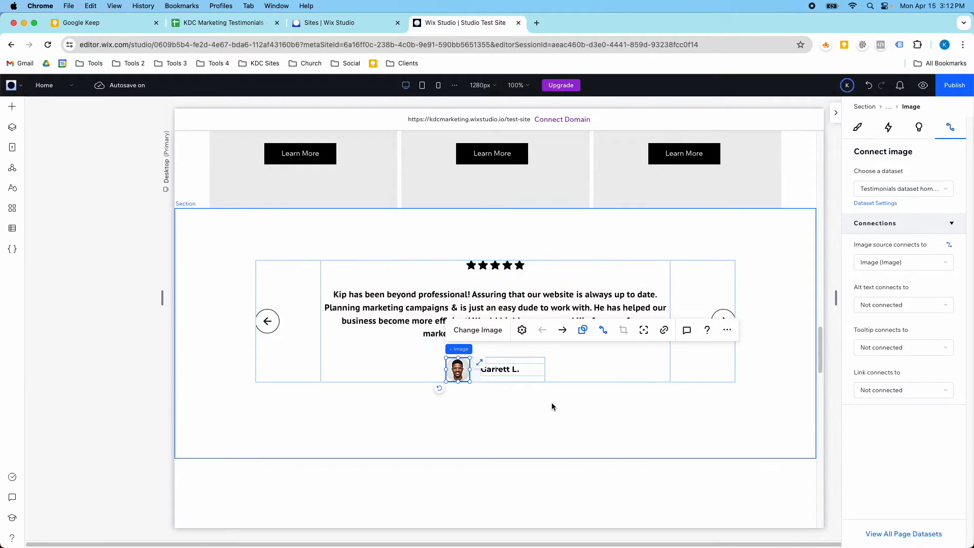
Step: Connect the right arrow to the dataset so its link goes to Next item
click(723, 321)
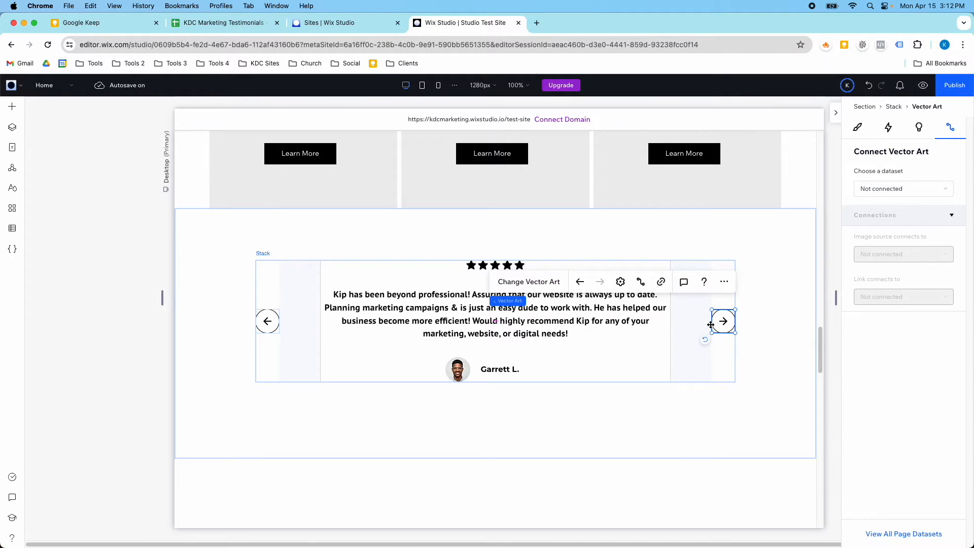
click(903, 188)
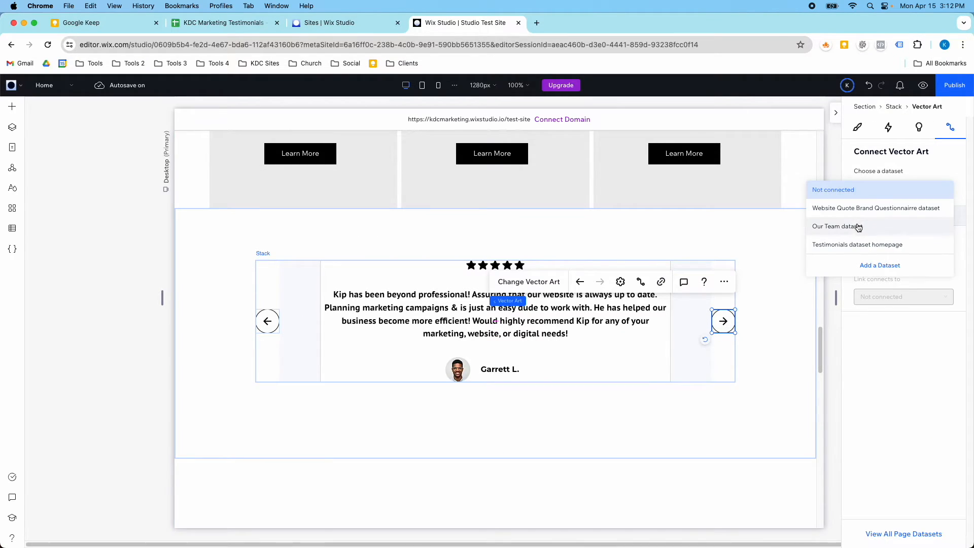
click(858, 245)
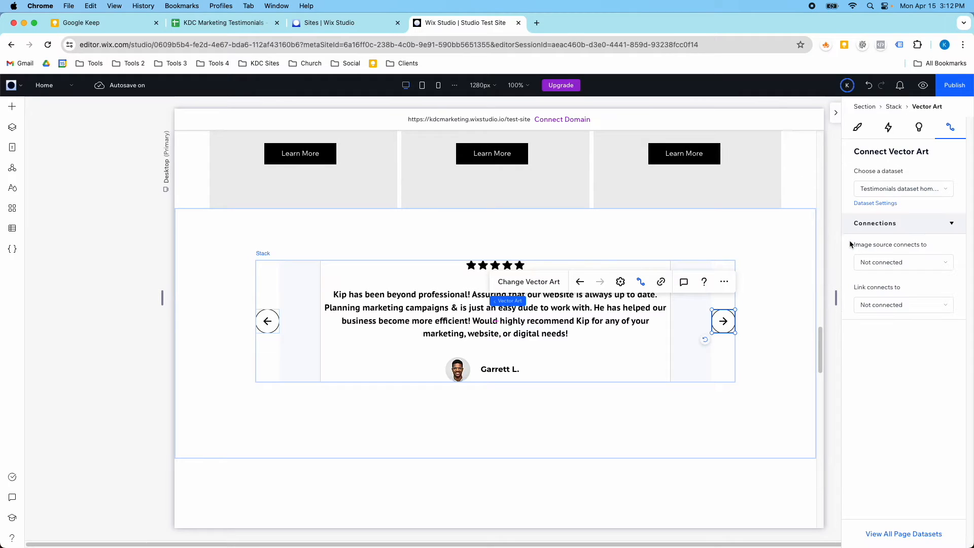
click(903, 305)
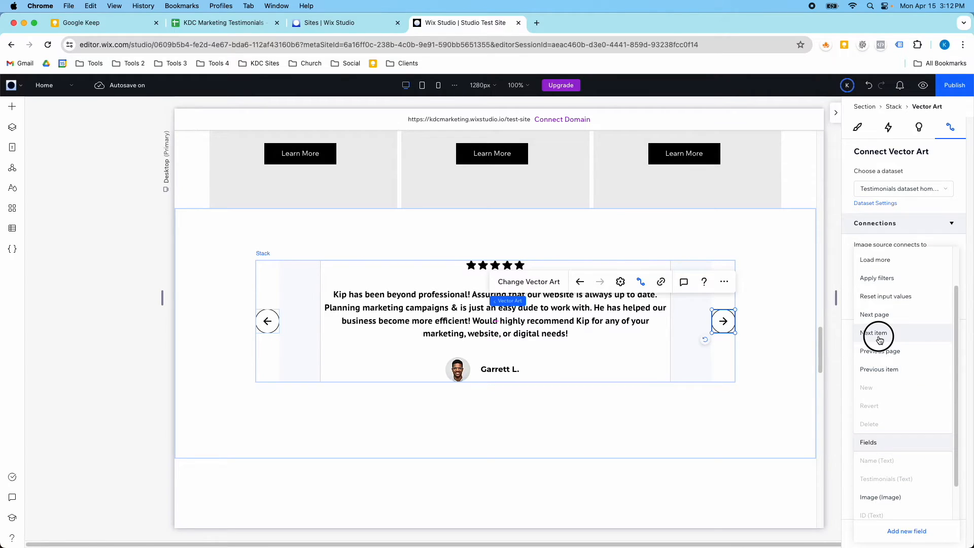
click(878, 333)
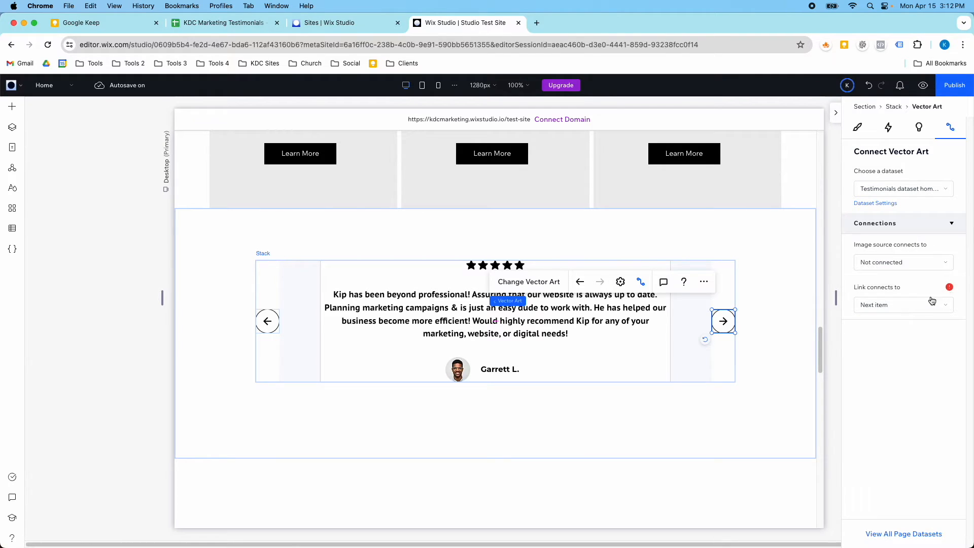
click(903, 262)
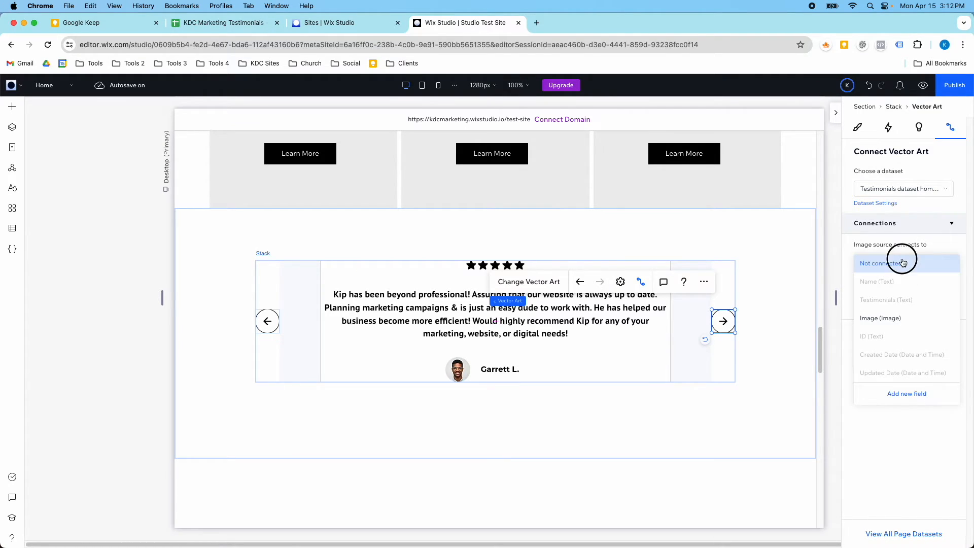
Step: Connect the left arrow to the dataset so its link goes to Previous item
click(902, 263)
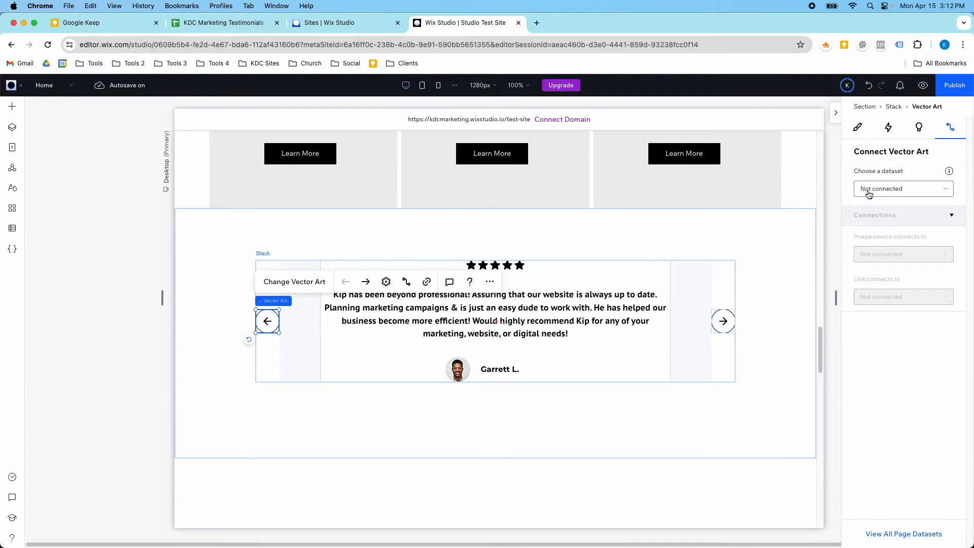
click(903, 188)
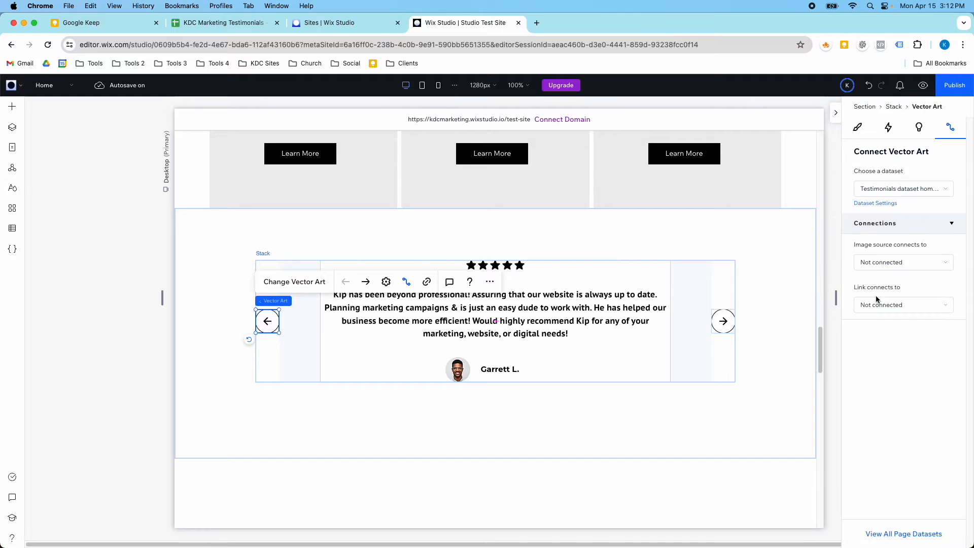
click(903, 305)
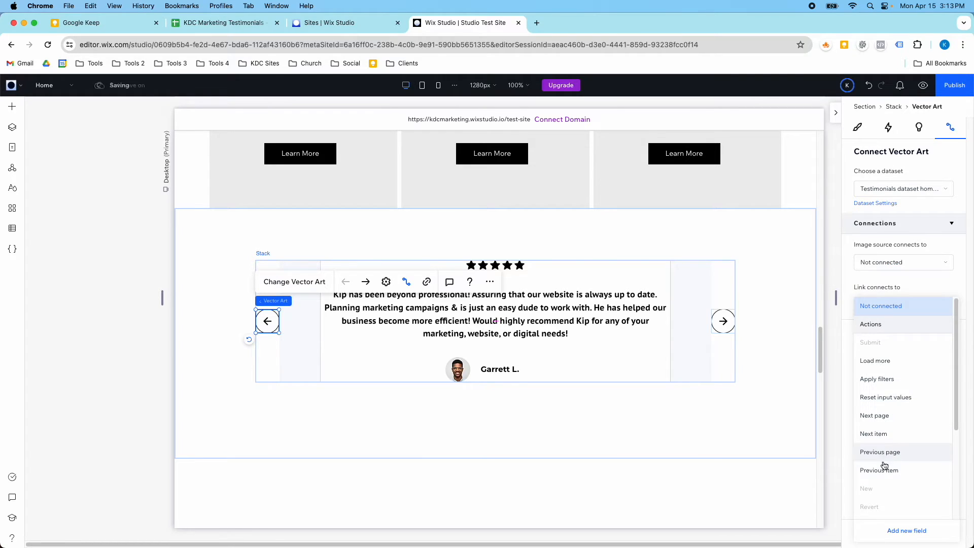
click(879, 470)
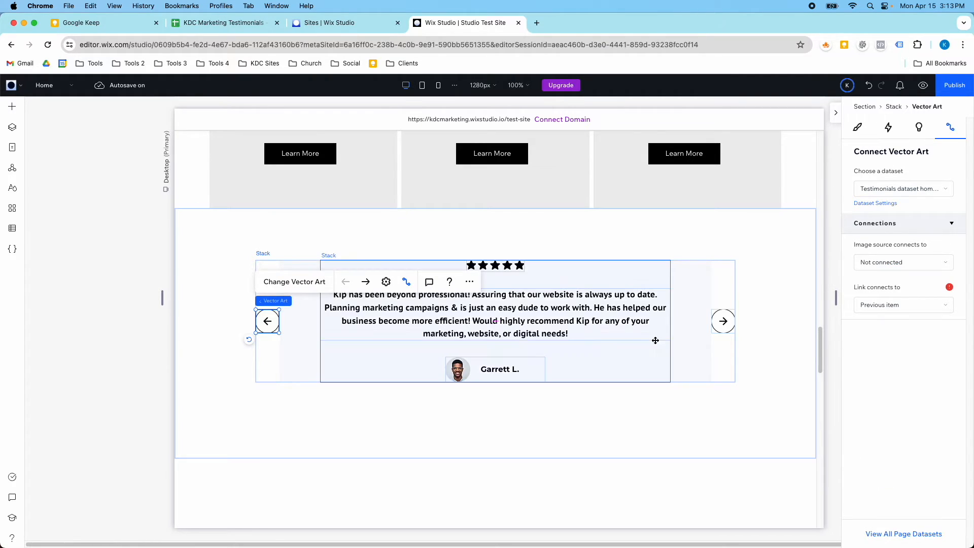
mouse_move(923, 85)
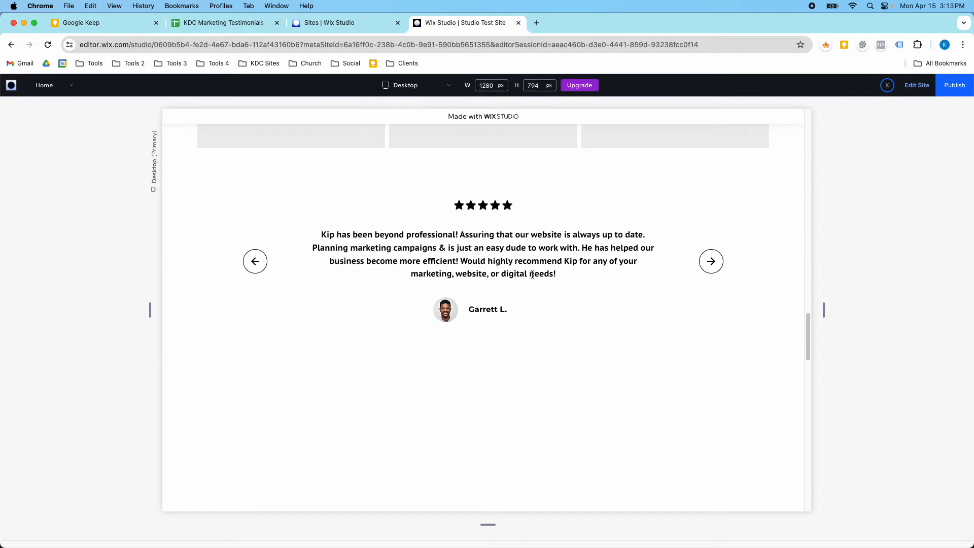
Step: In preview, advance twice to Romy L., then step back through the testimonials twice
click(711, 261)
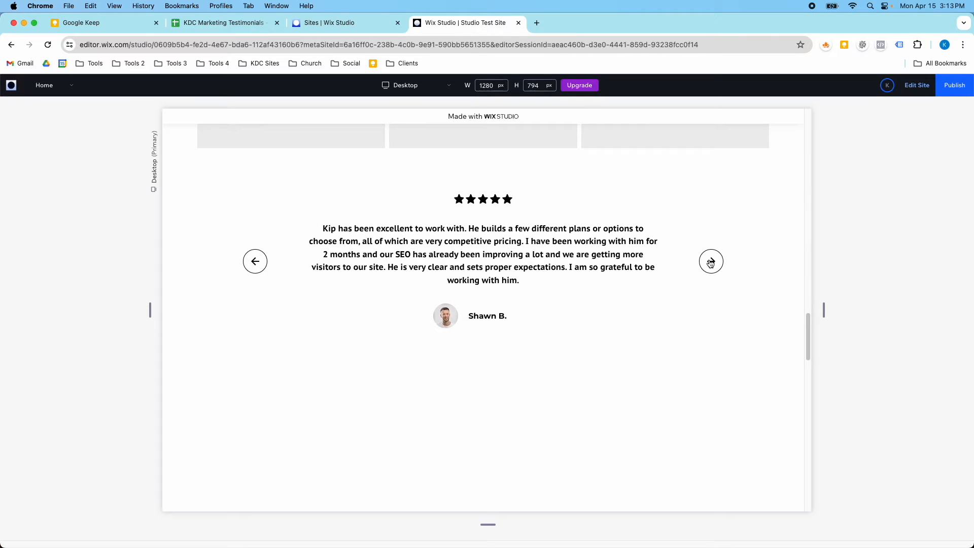
click(711, 261)
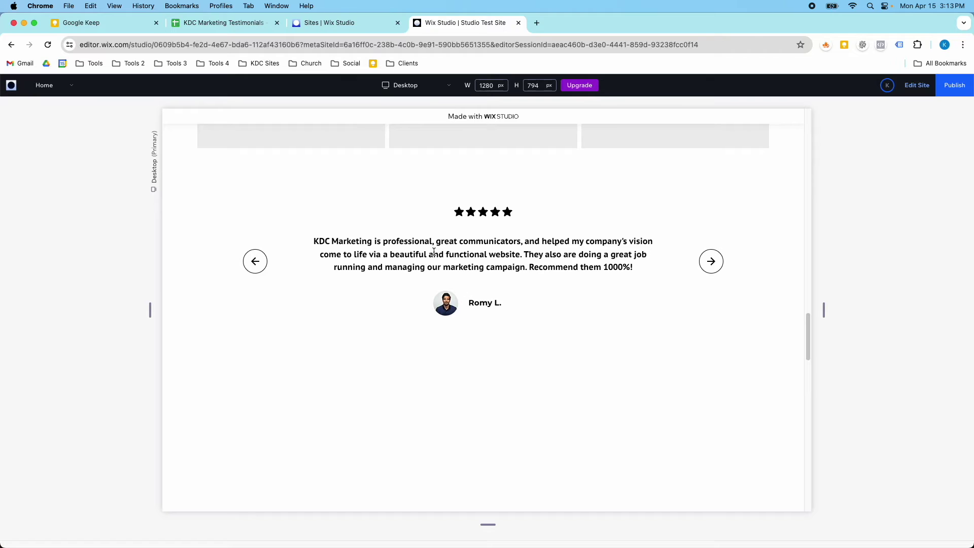
click(254, 261)
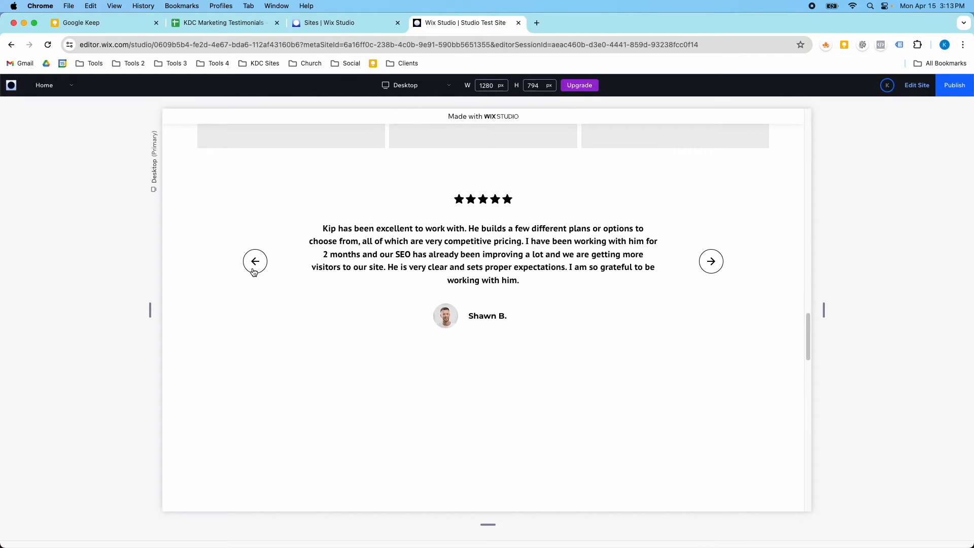
click(255, 261)
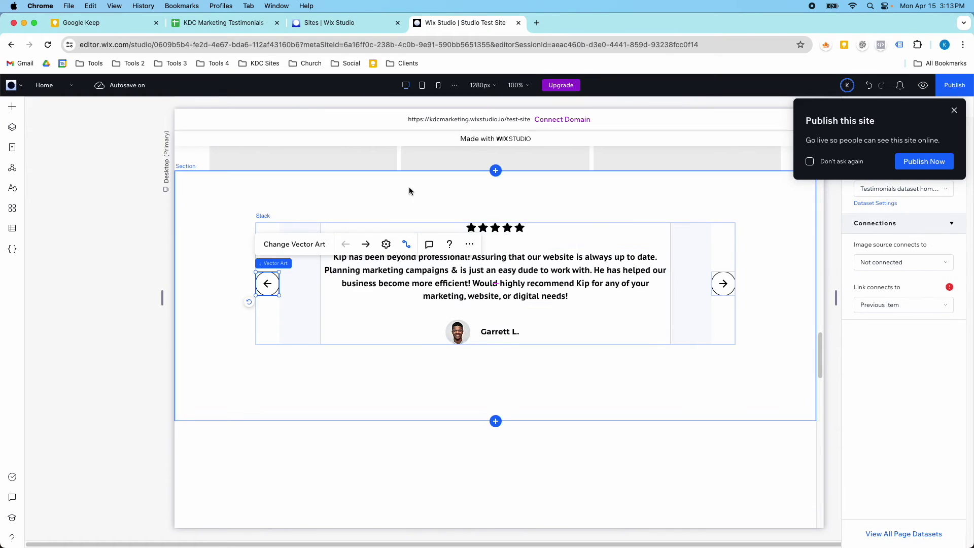
Step: Switch to the mobile preview and advance the slider through three testimonials
click(438, 85)
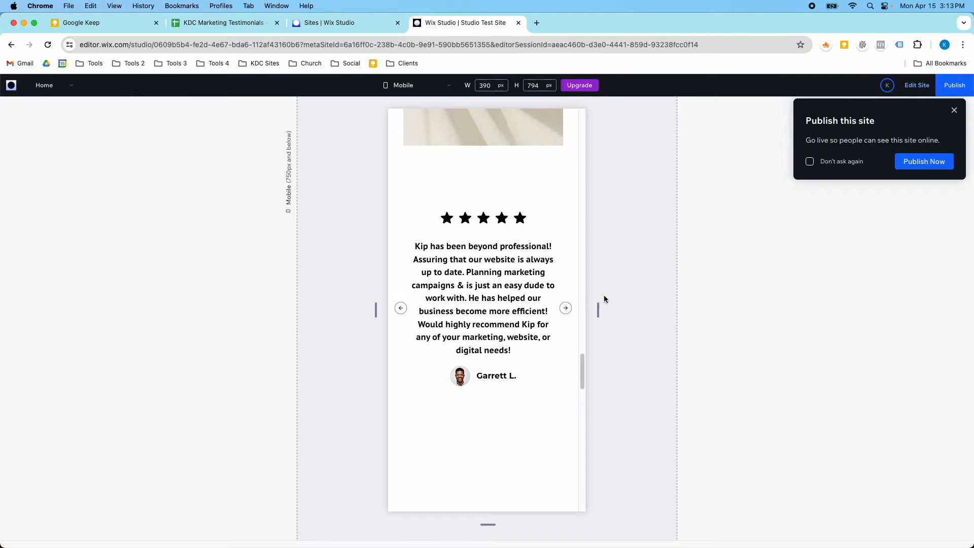
click(566, 323)
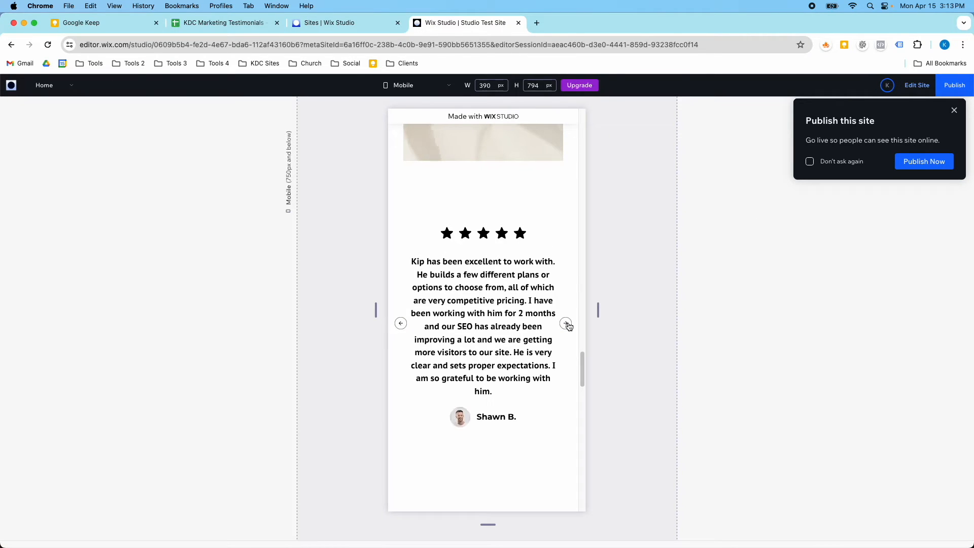
click(566, 323)
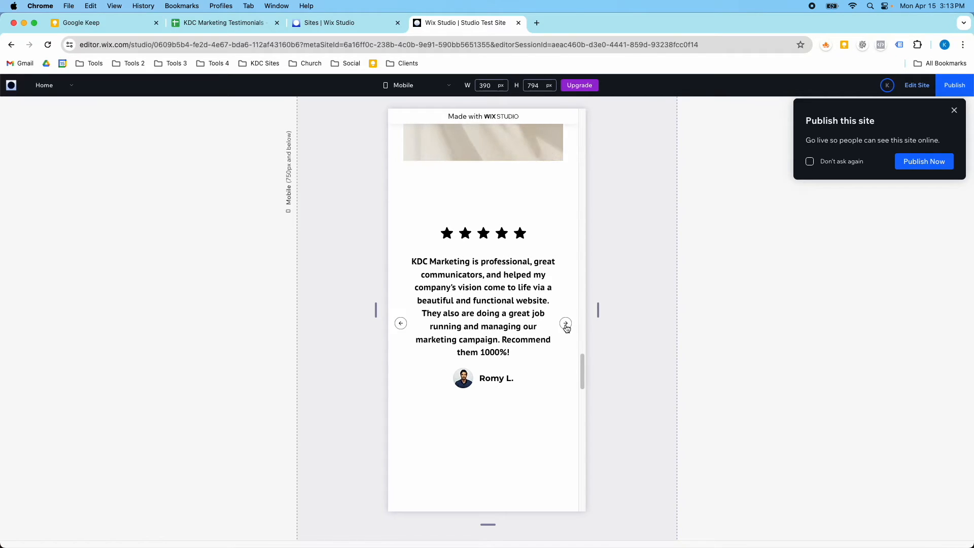
click(565, 323)
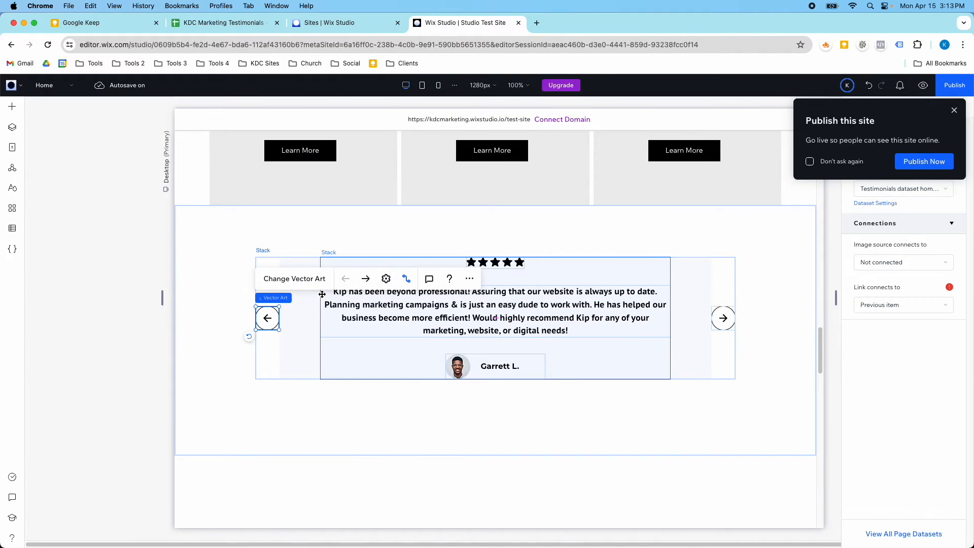
Step: Add a Boolean field named 'Featured' to the Testimonials collection
click(12, 229)
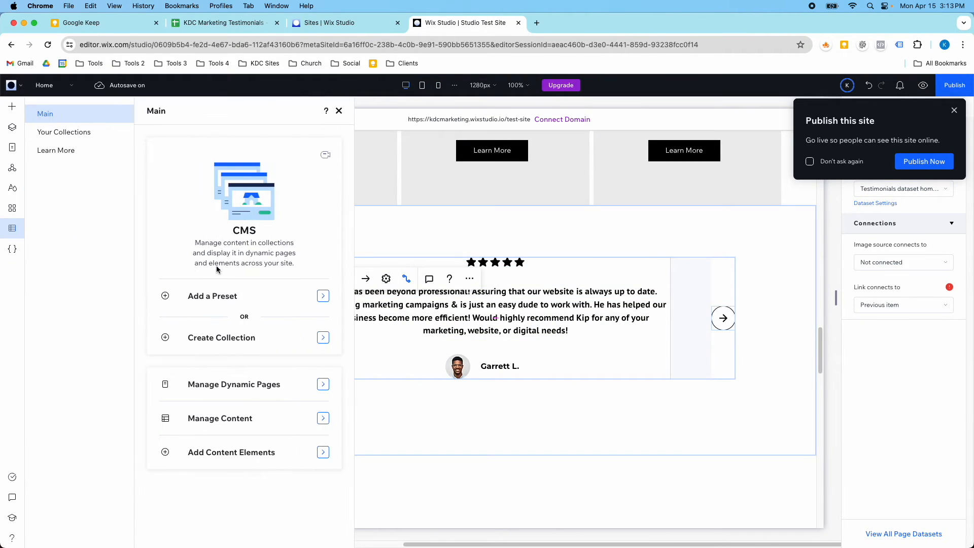
click(64, 132)
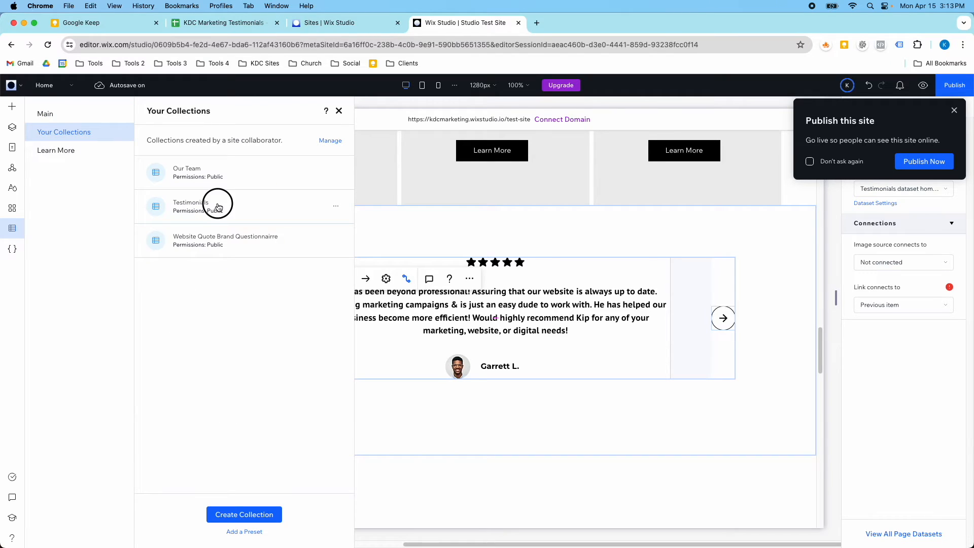
click(217, 205)
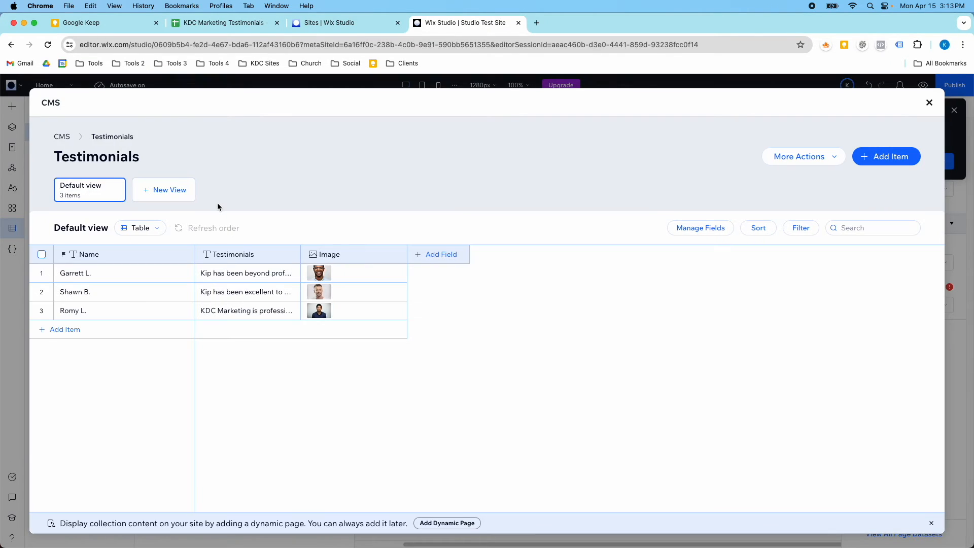
click(439, 254)
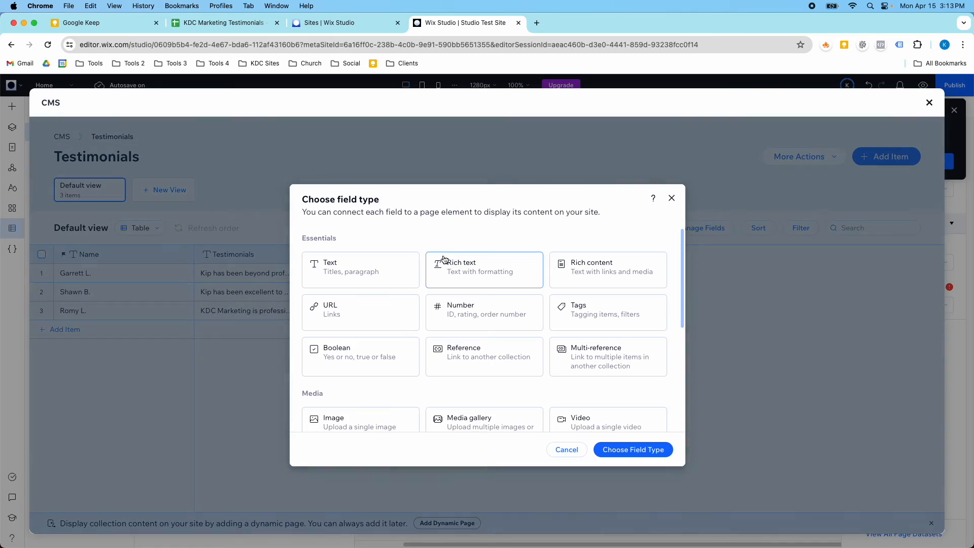
click(361, 356)
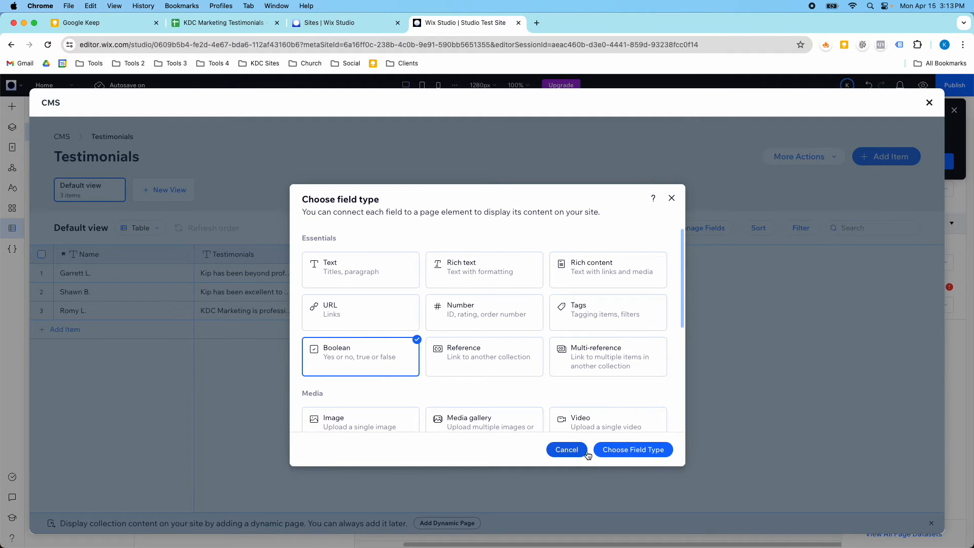
click(633, 449)
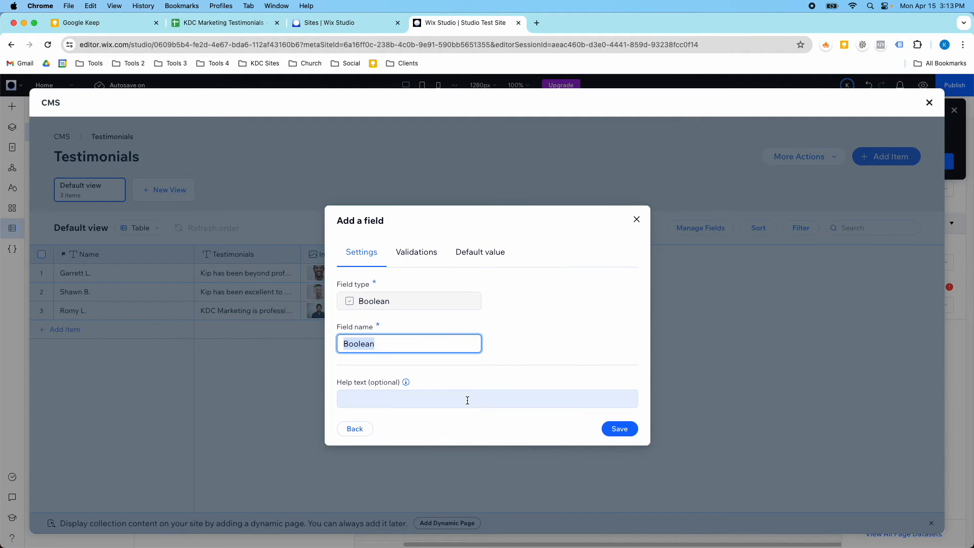
text(Feat)
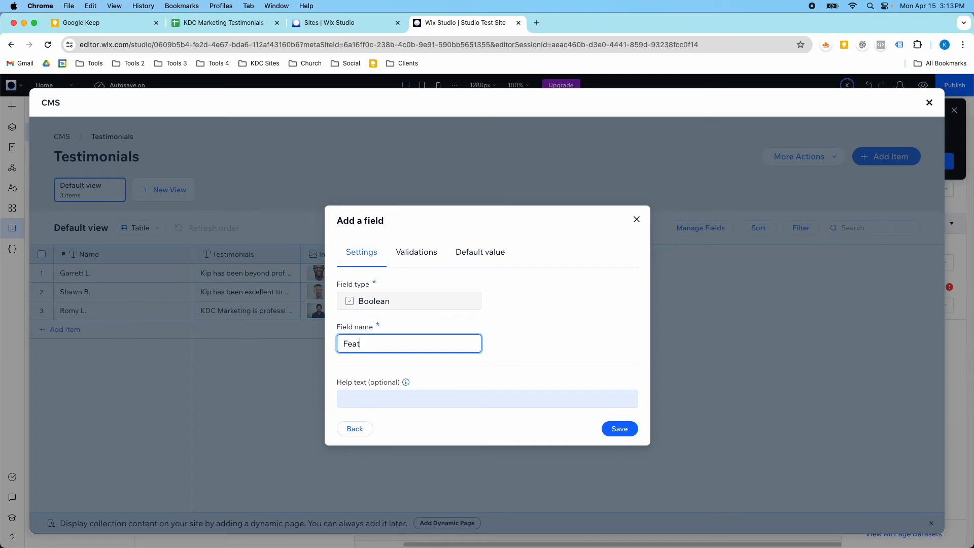
text(ured)
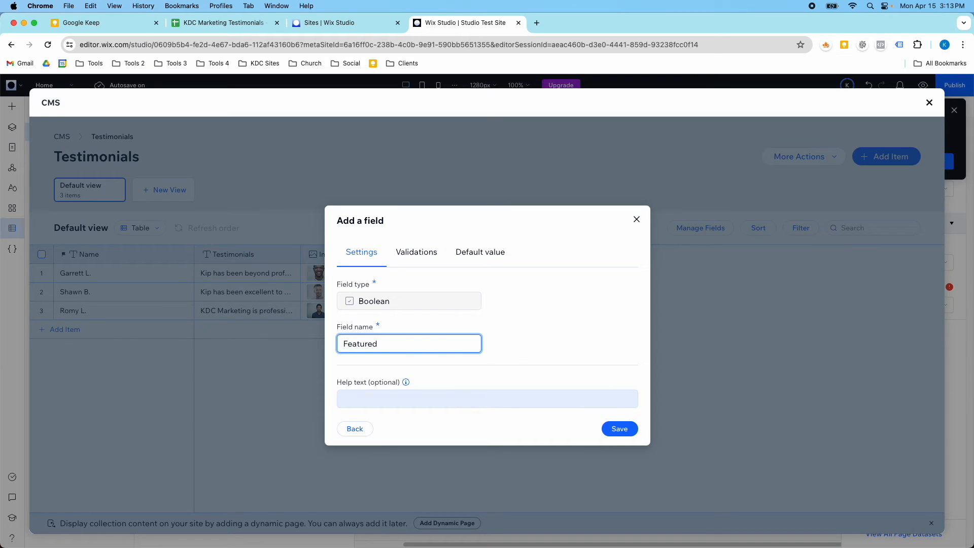
Step: Give the Featured field help text saying checked testimonials show on the homepage, and save
click(487, 398)
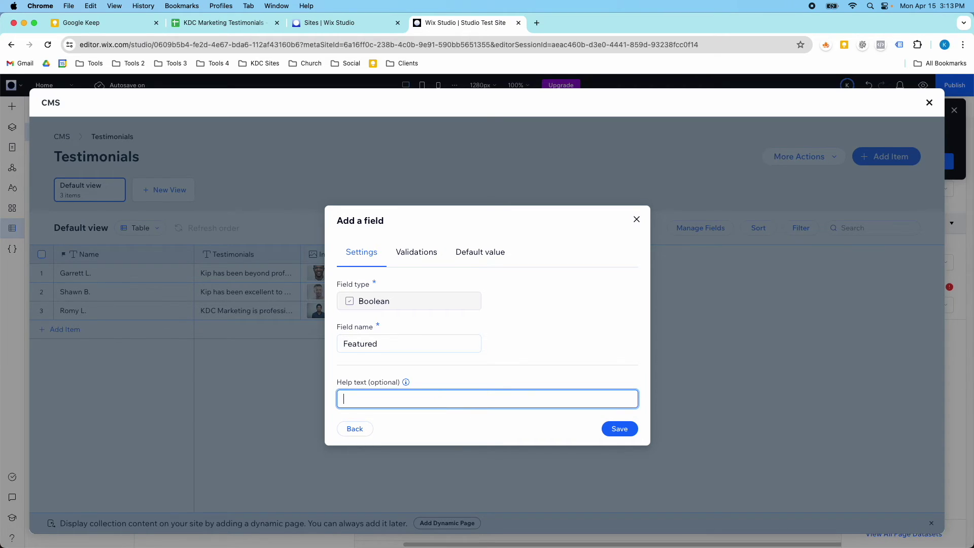
text(If check)
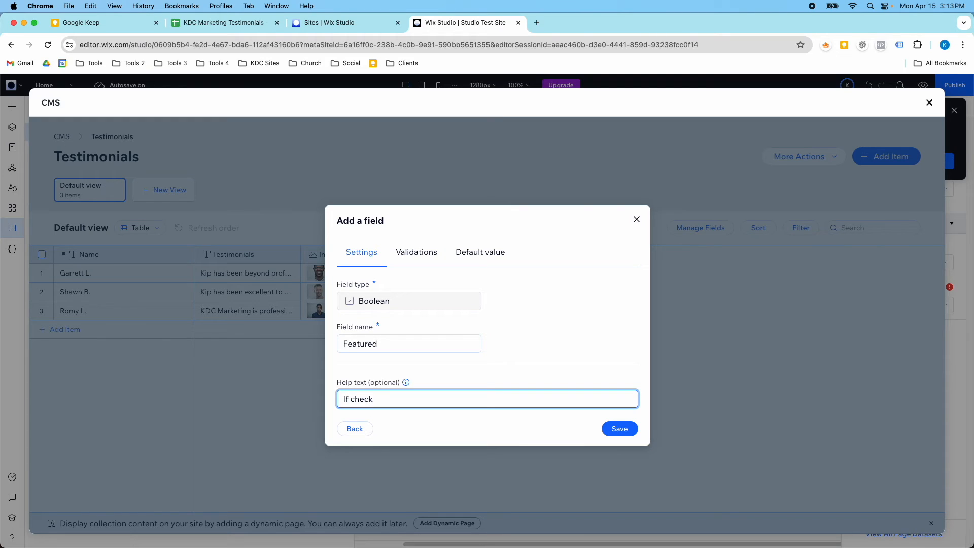
text(ed, this testimonial wi)
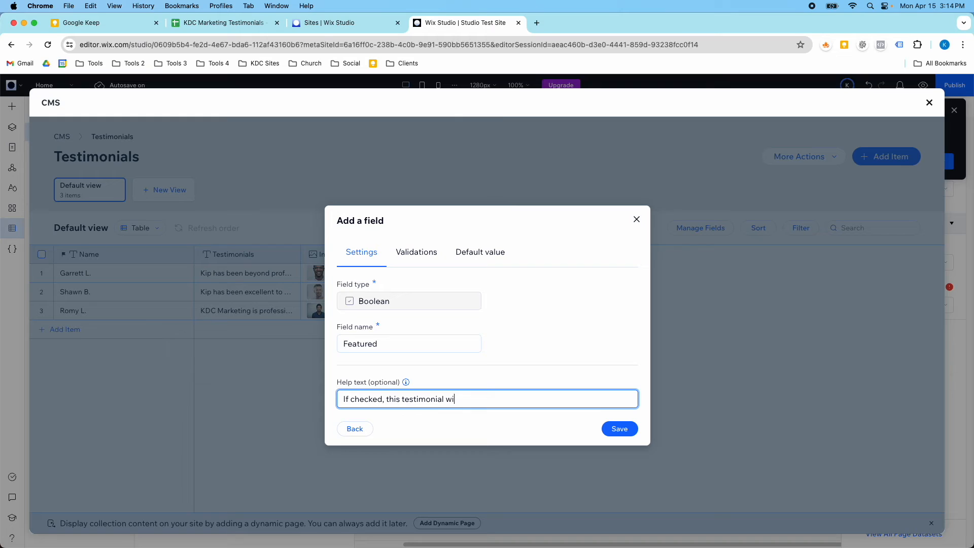
text(ll show up o)
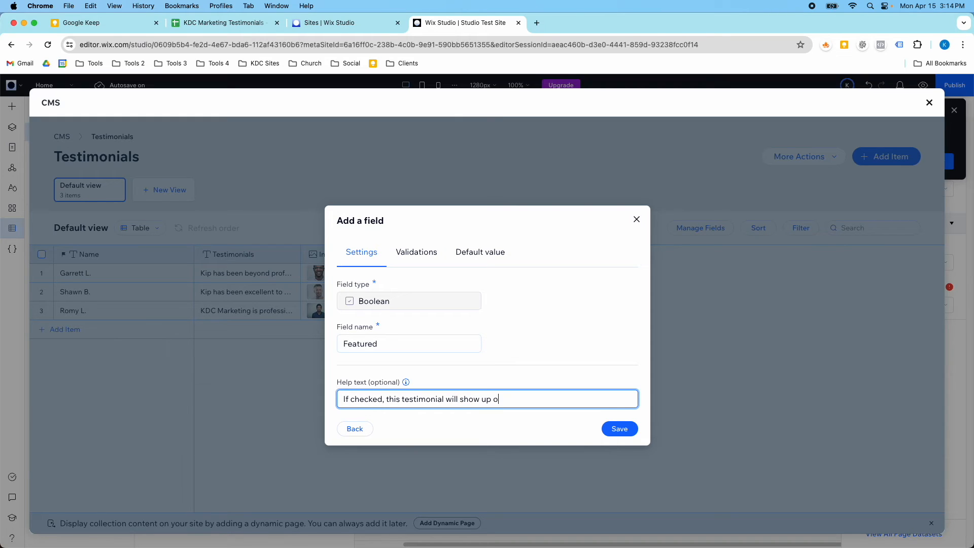
text(n the hompage)
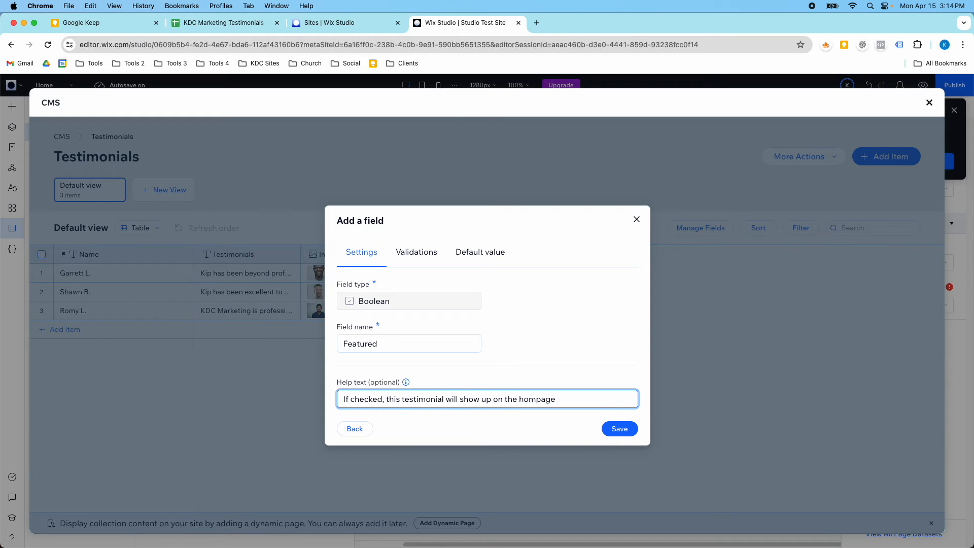
click(223, 23)
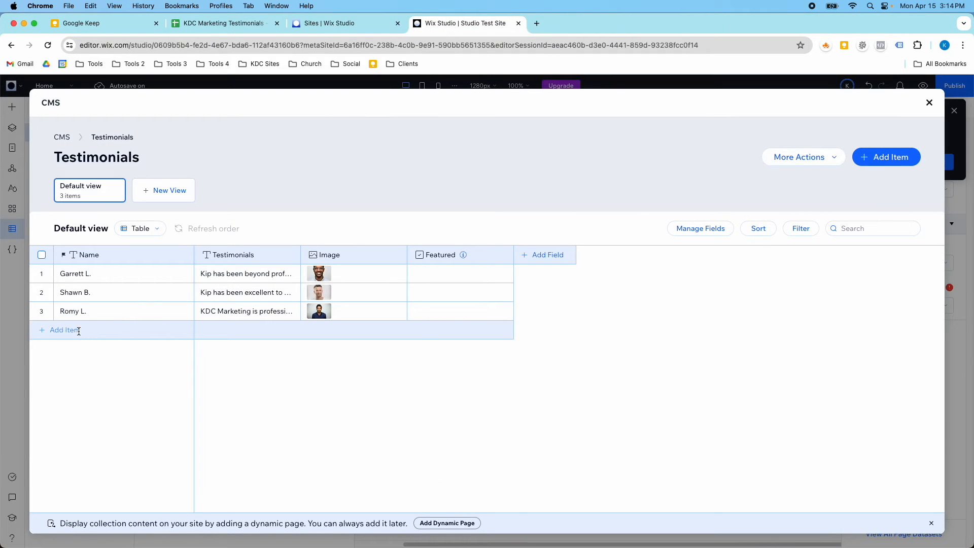
click(61, 330)
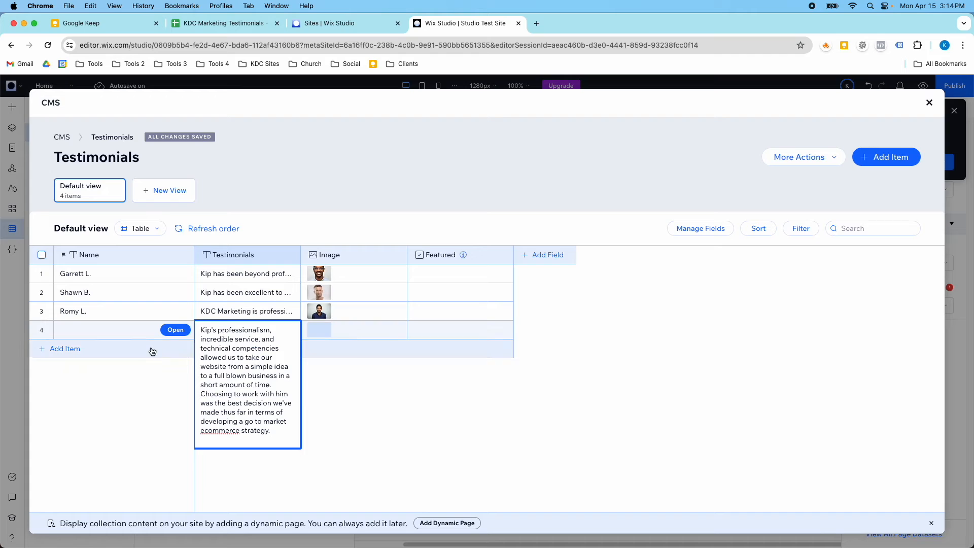
click(224, 23)
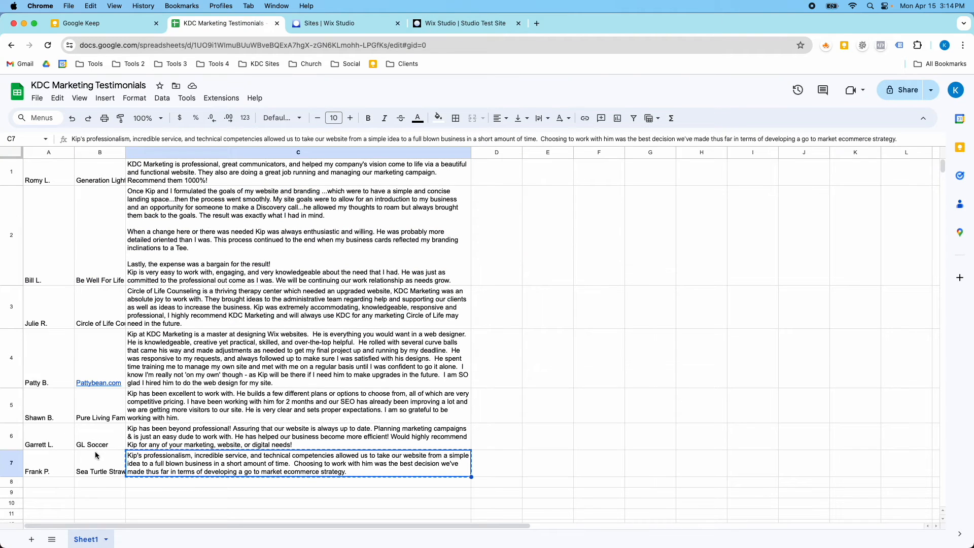
click(48, 463)
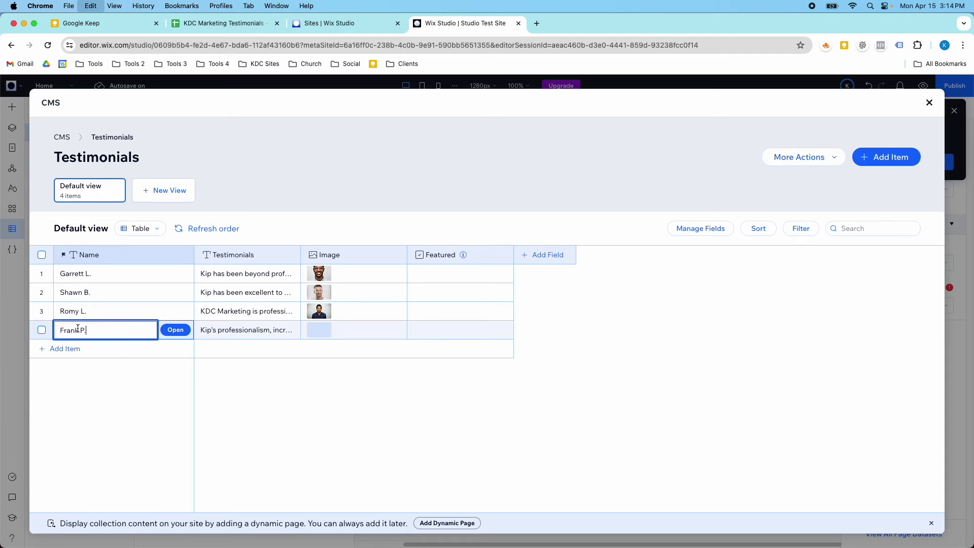
Step: Search Media from Wix for 'headshot' and add a photo to the new item
click(318, 330)
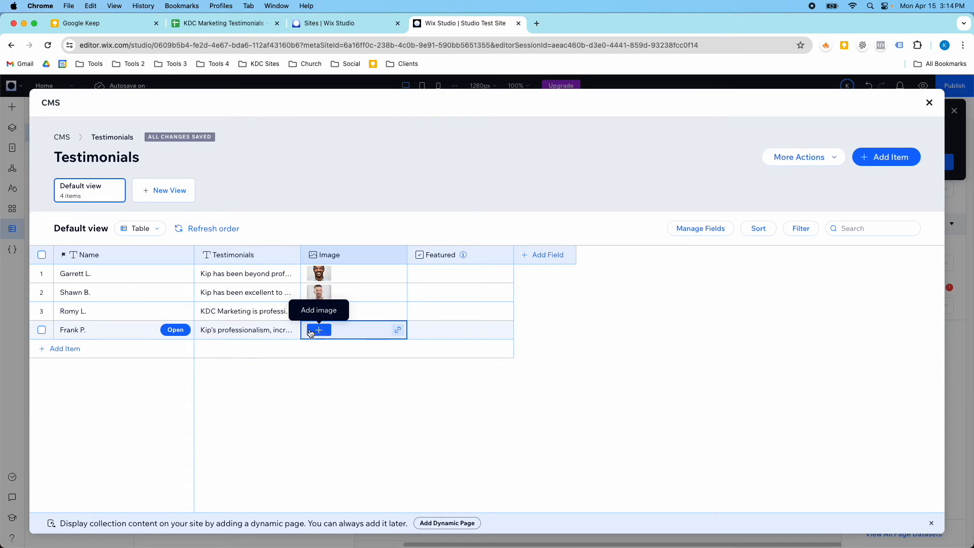
click(318, 329)
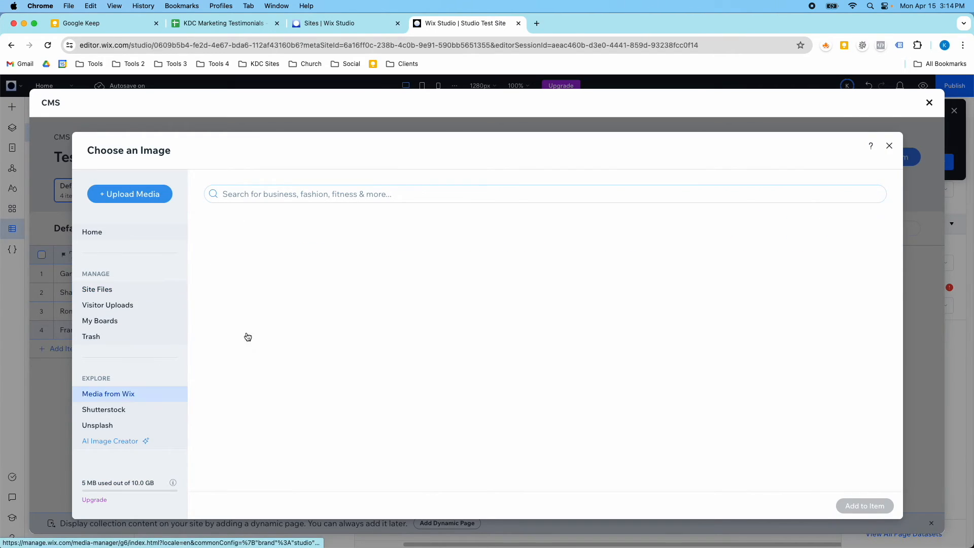
text(head)
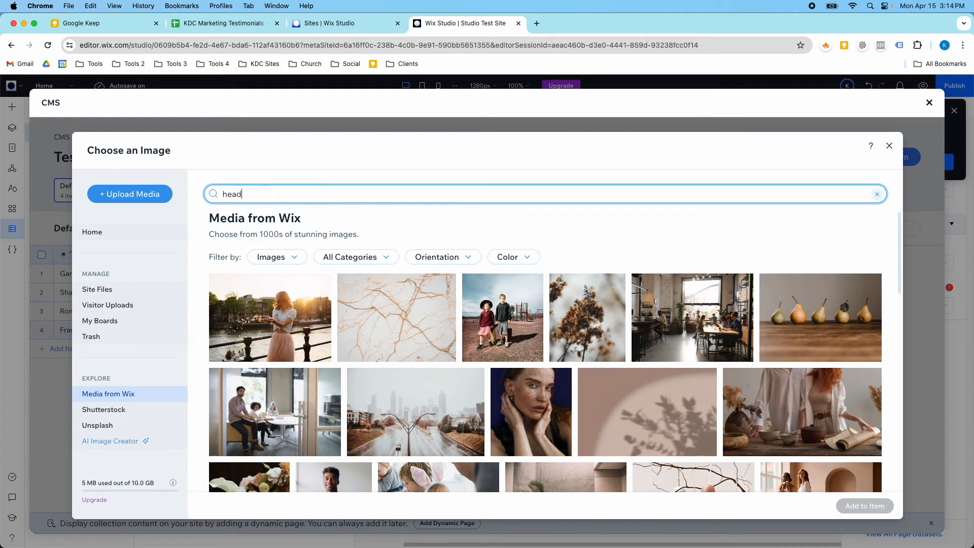
text(shot)
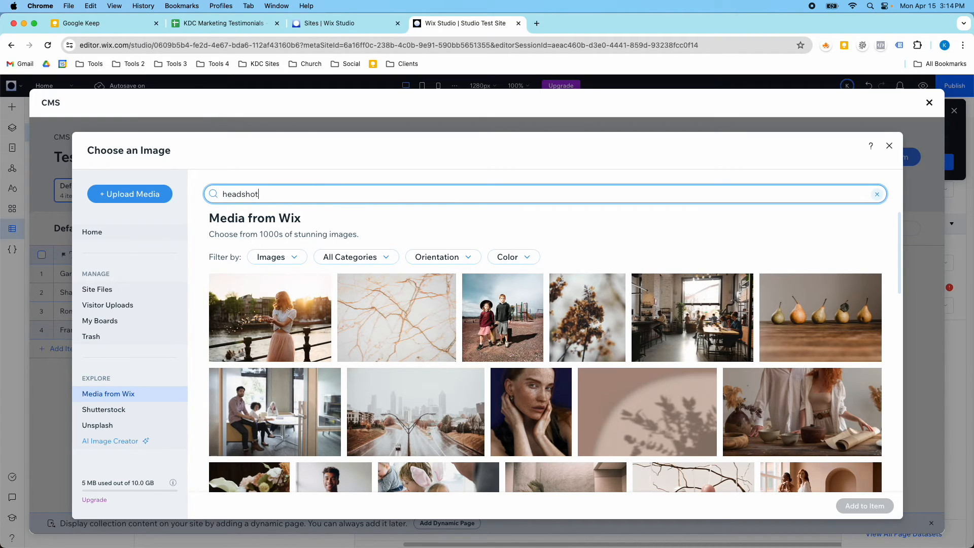
key(Enter)
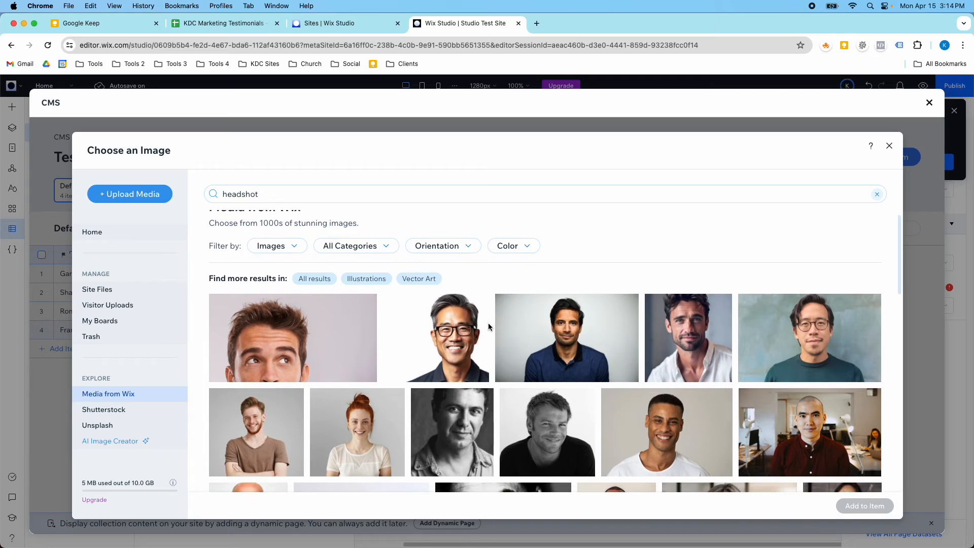
click(889, 145)
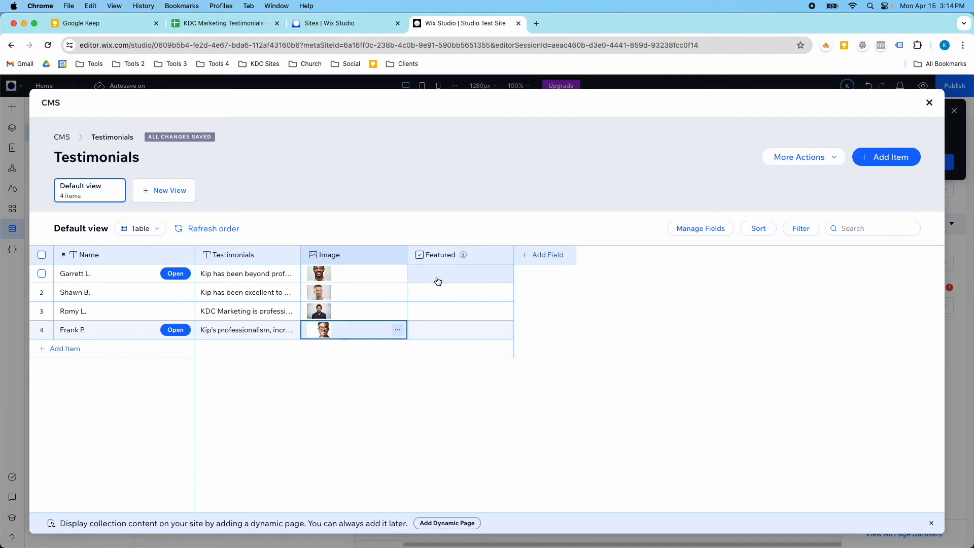
mouse_move(105, 319)
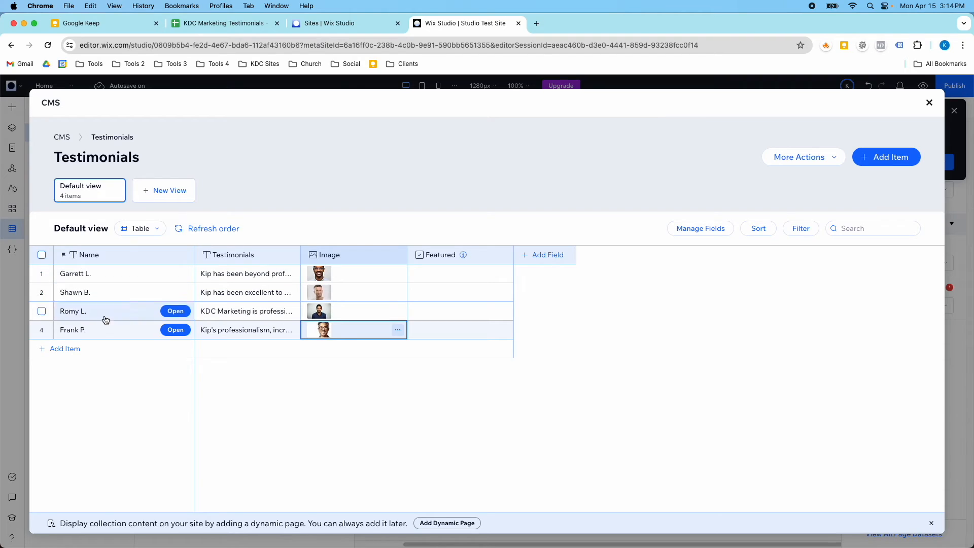
mouse_move(277, 292)
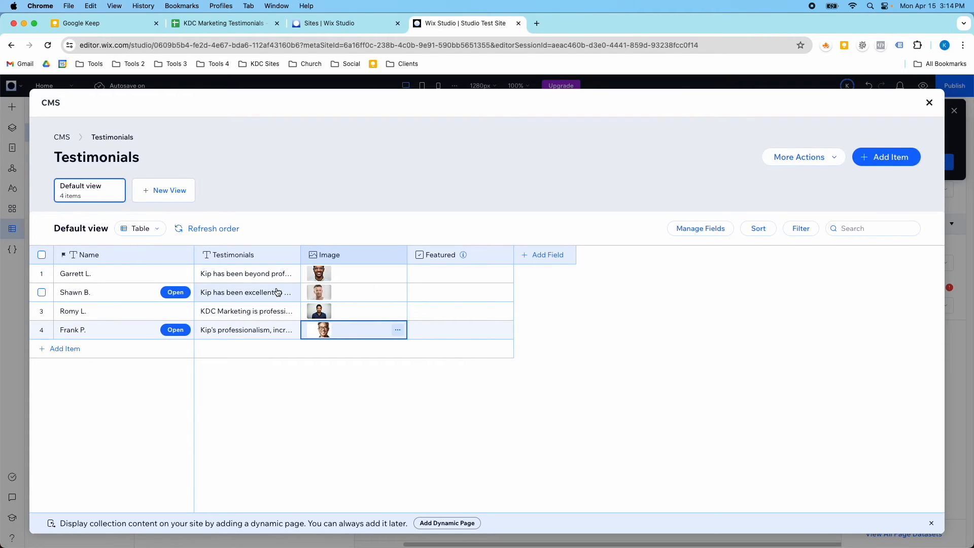
click(417, 273)
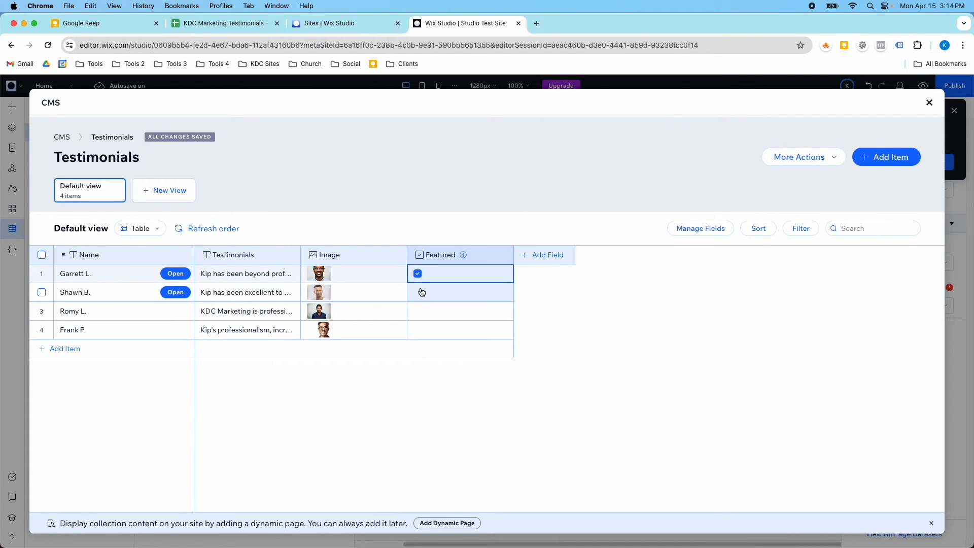
click(418, 292)
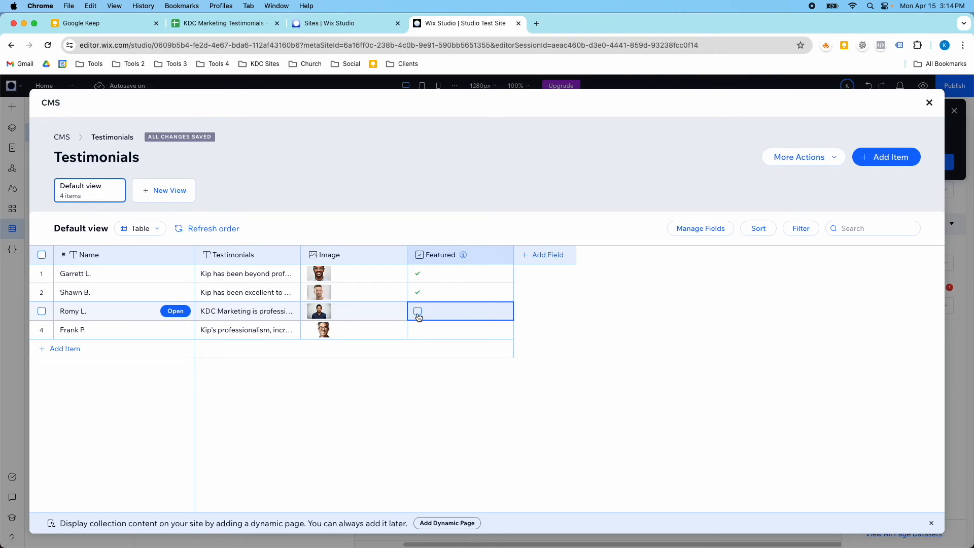
click(417, 311)
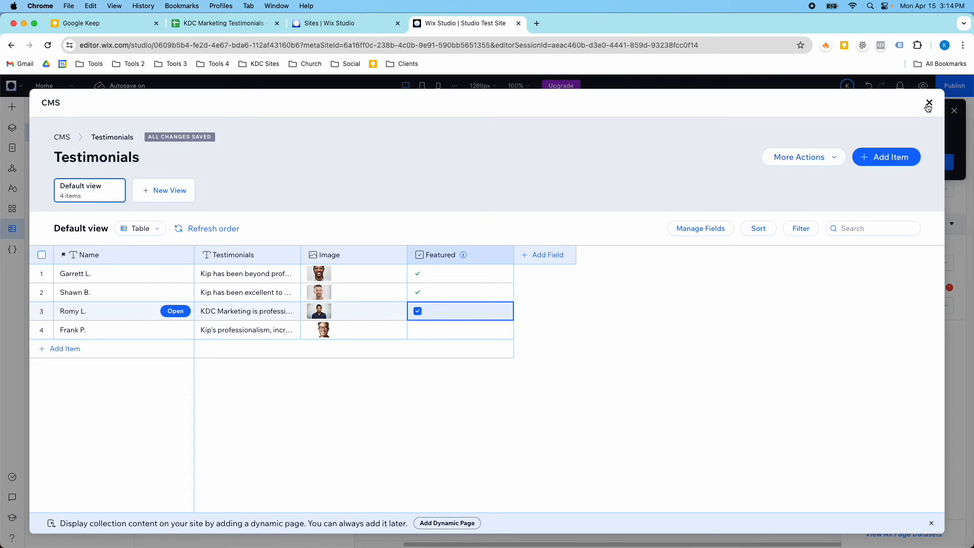
click(417, 292)
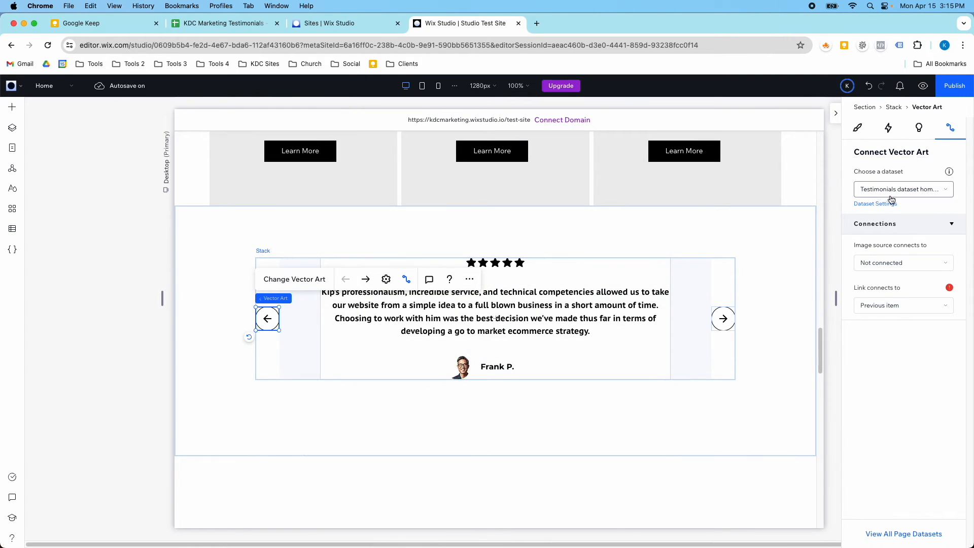
Step: Add a filter to the testimonials dataset where Featured is True
click(876, 203)
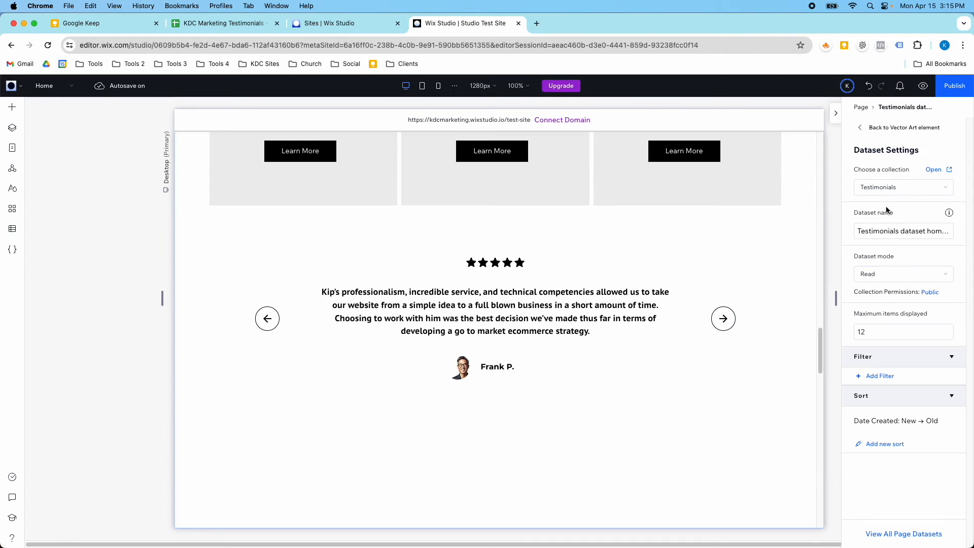
click(880, 376)
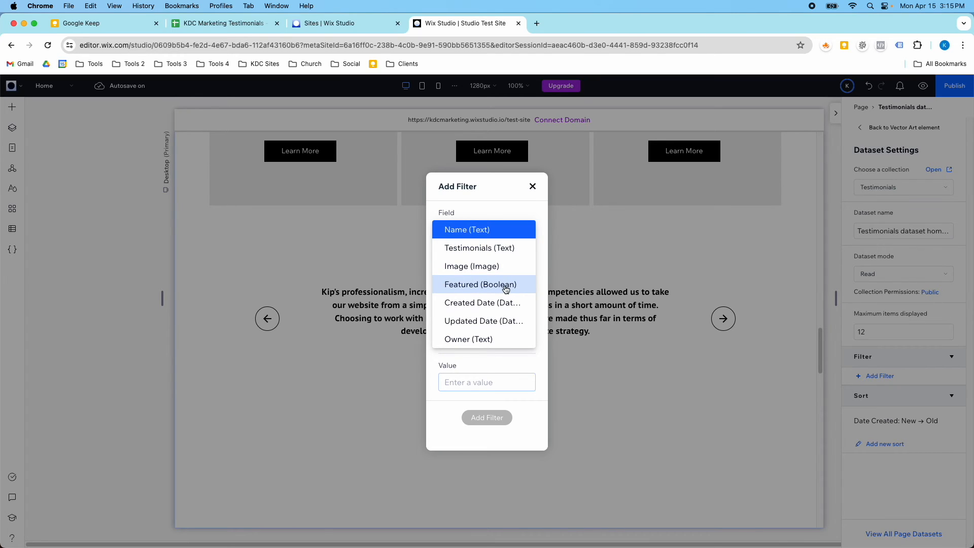
click(480, 284)
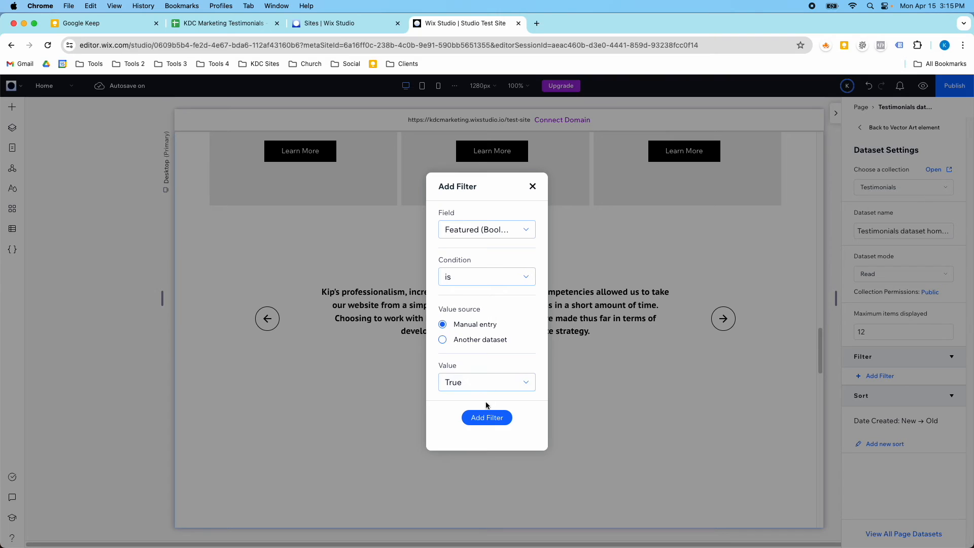
click(486, 276)
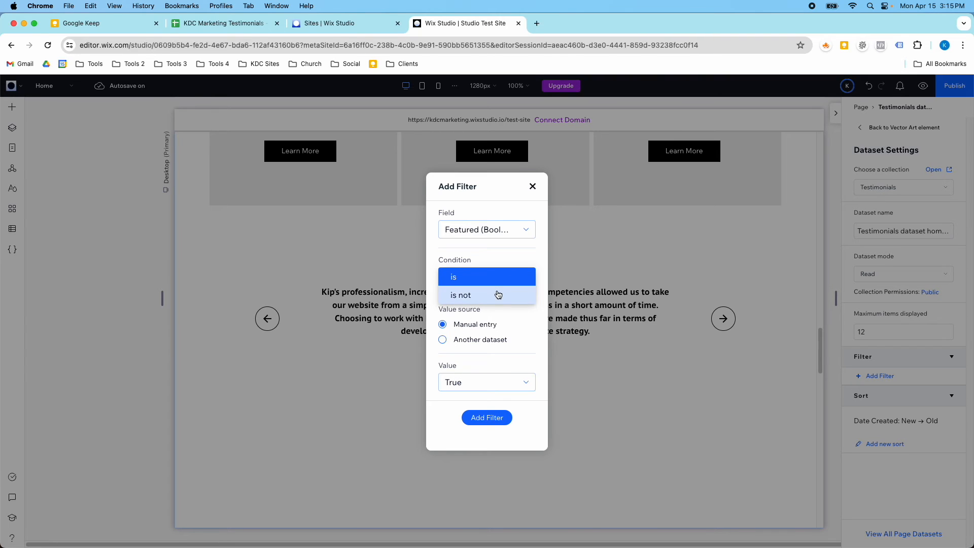
click(487, 418)
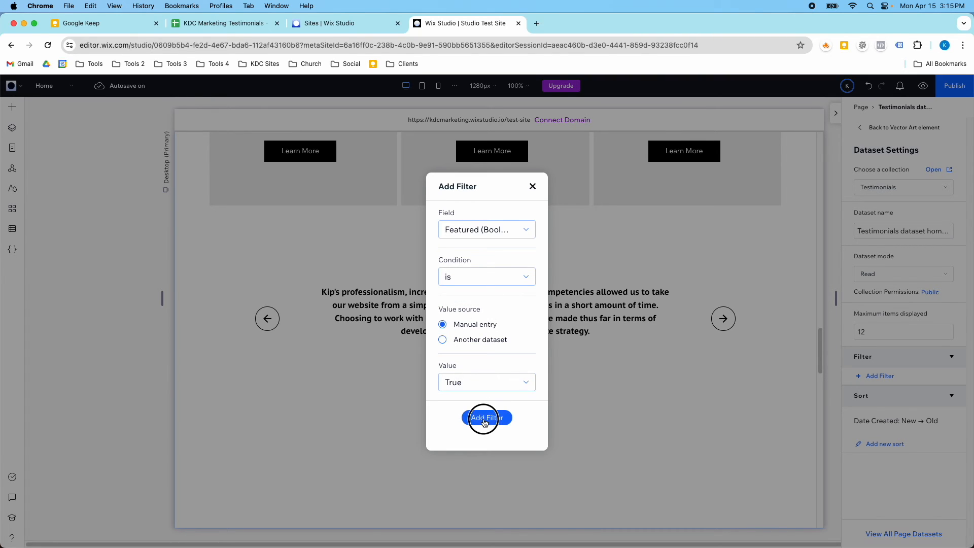
click(486, 418)
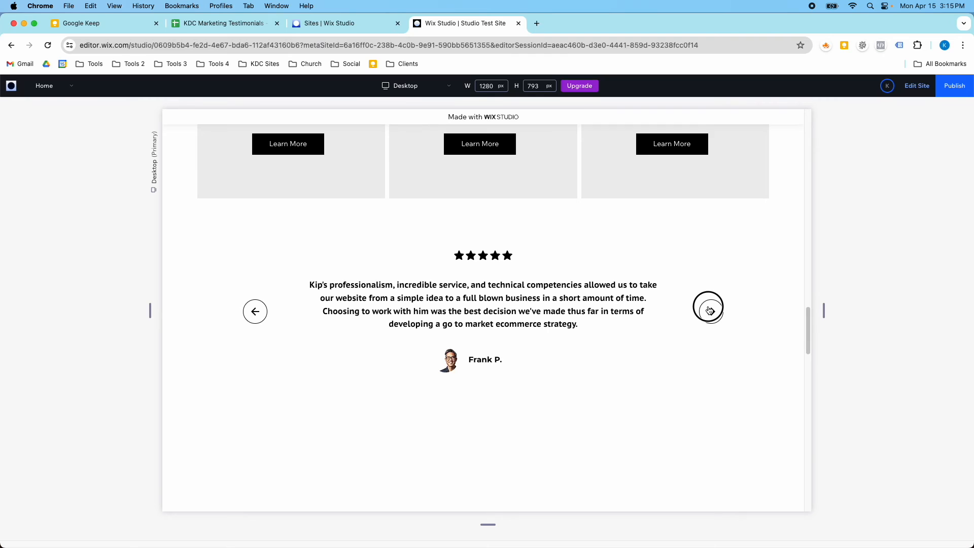
Step: Advance the preview slider, return to the editor, and reopen the dataset settings
click(711, 308)
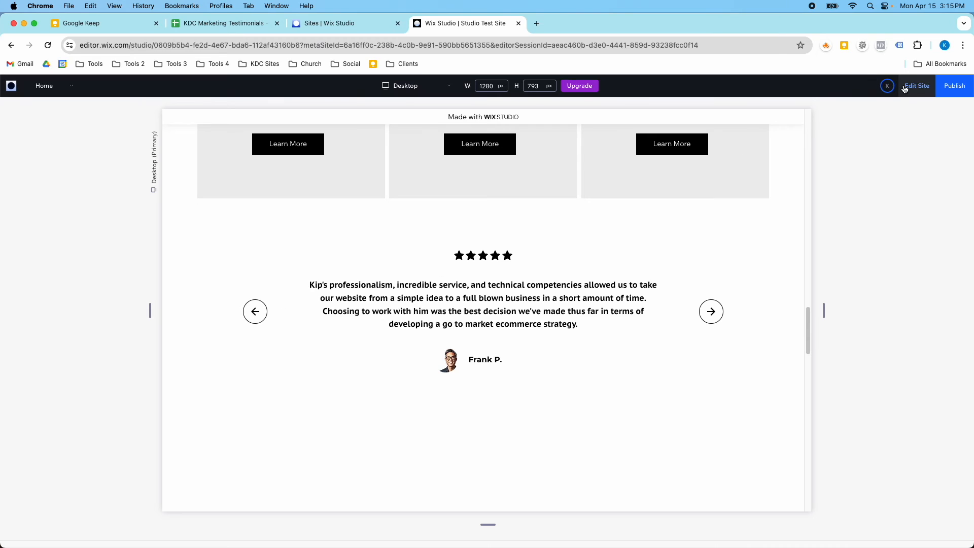
click(917, 86)
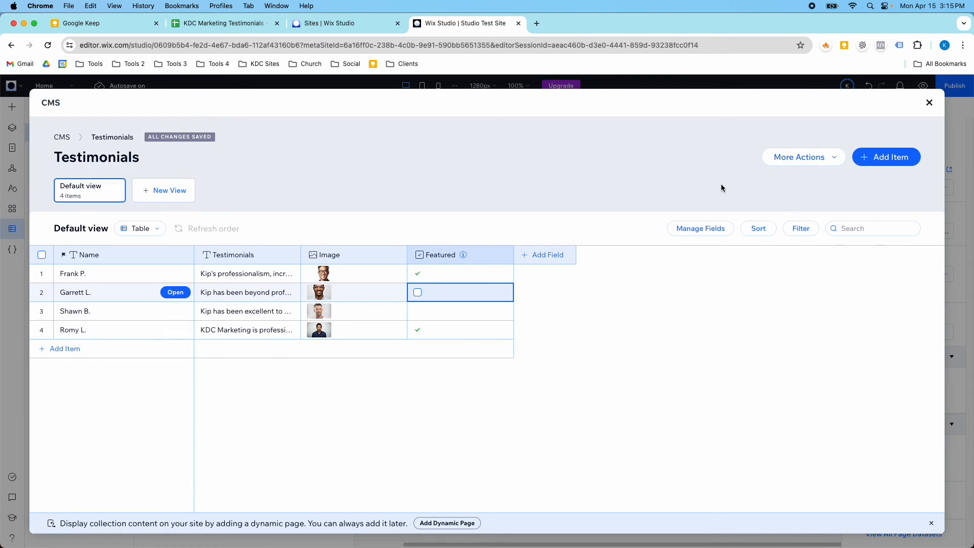
click(929, 102)
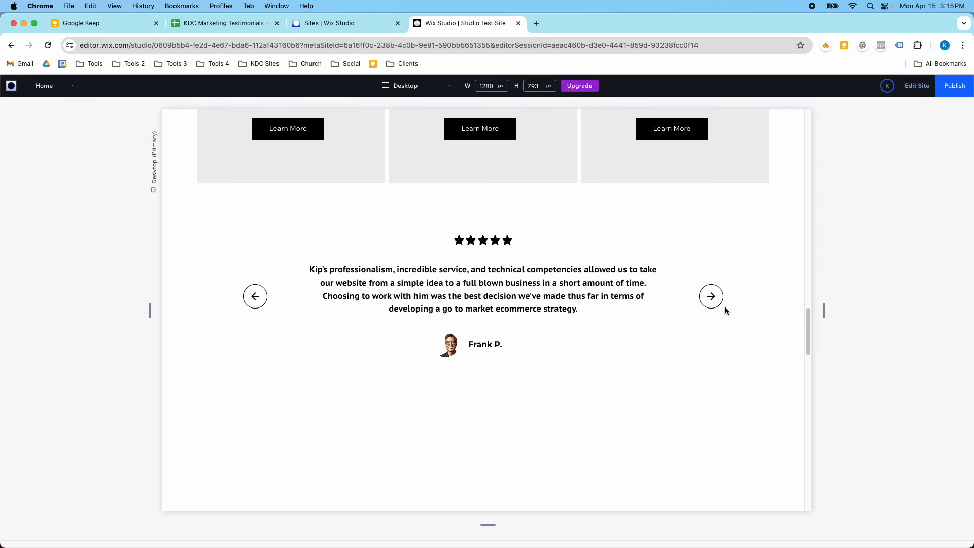
click(710, 296)
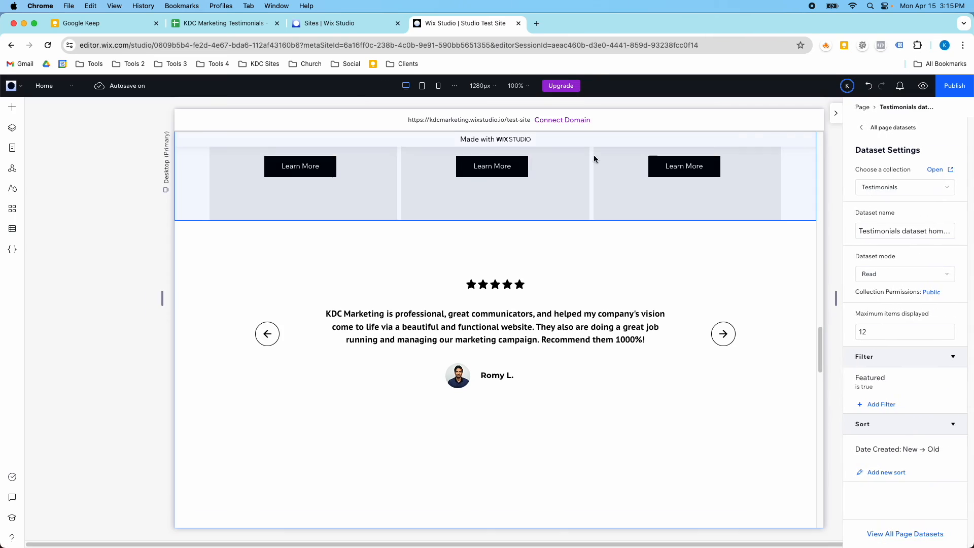
click(12, 228)
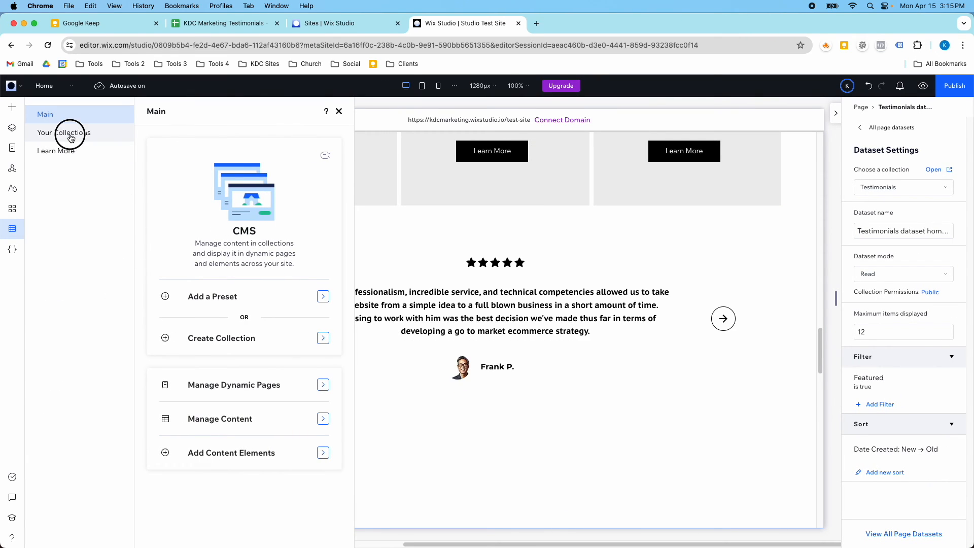
click(55, 136)
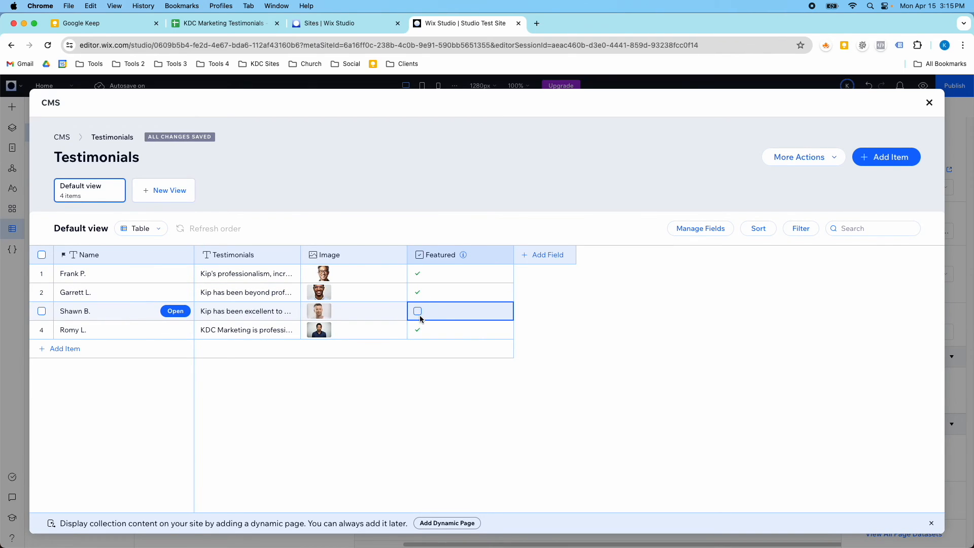
click(417, 311)
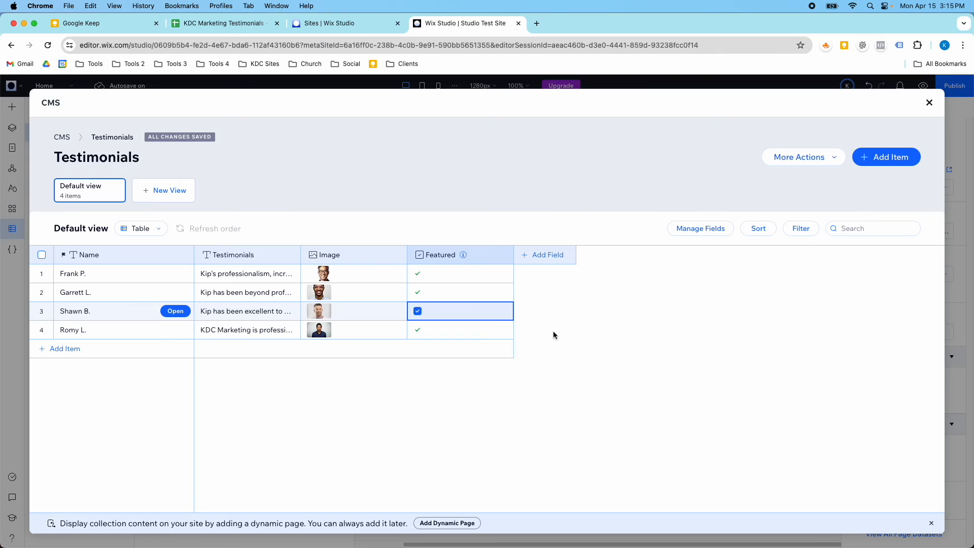
mouse_move(546, 331)
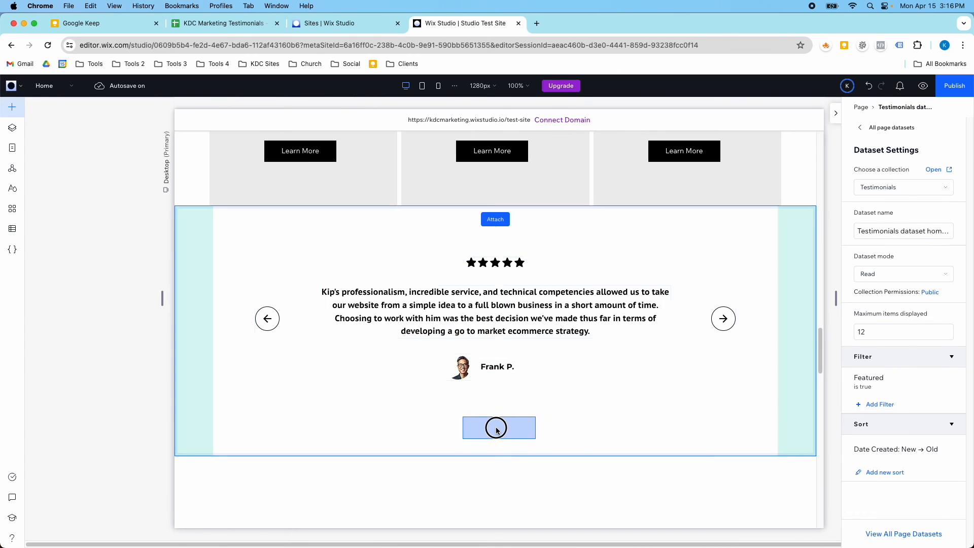
click(498, 427)
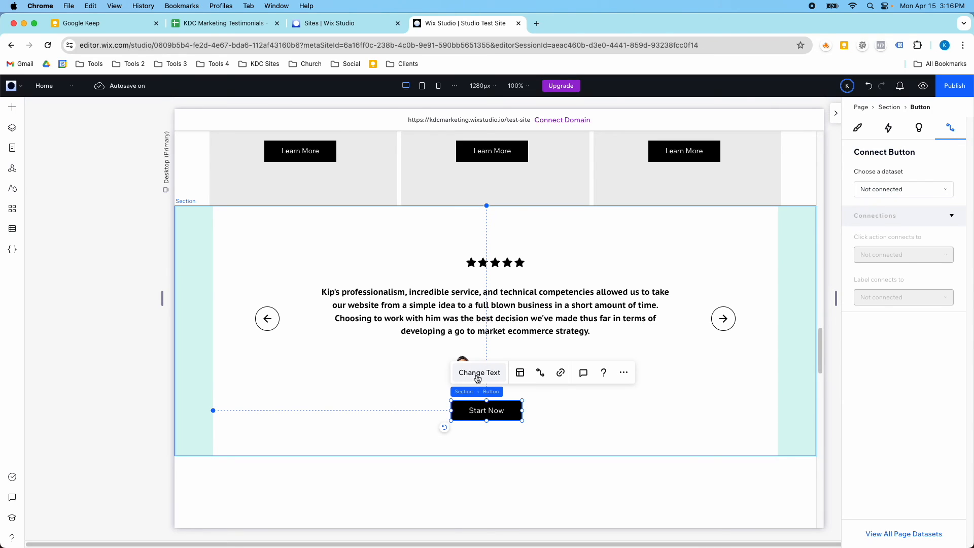
click(479, 372)
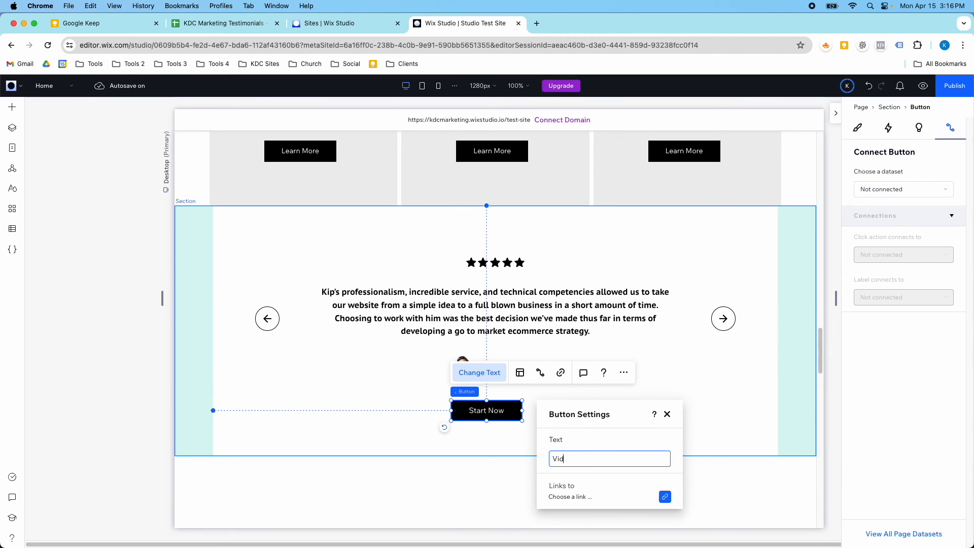
text(View All)
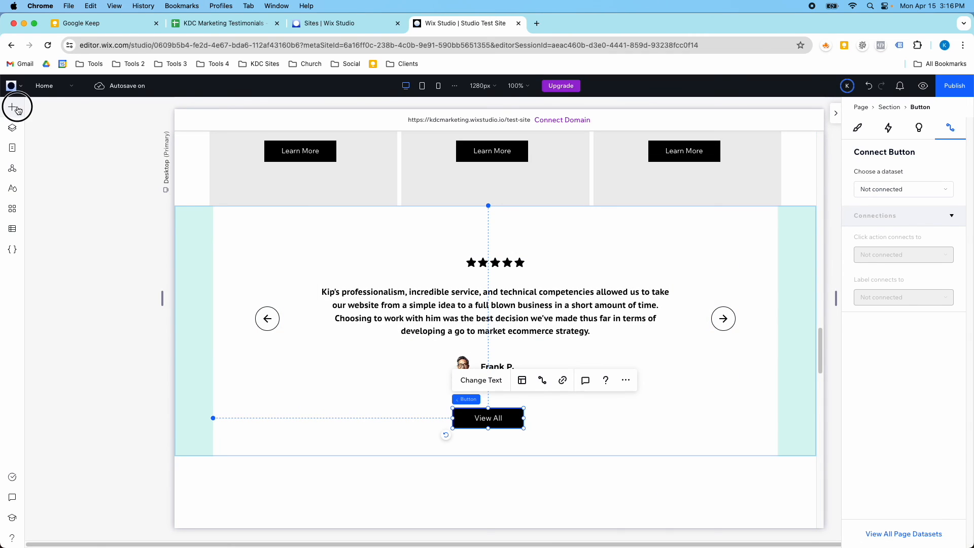
click(12, 107)
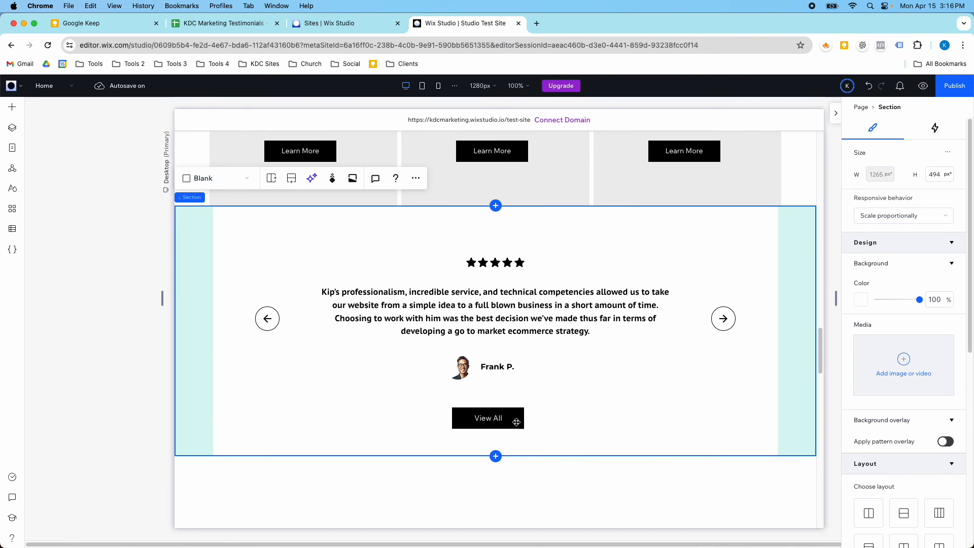
click(487, 418)
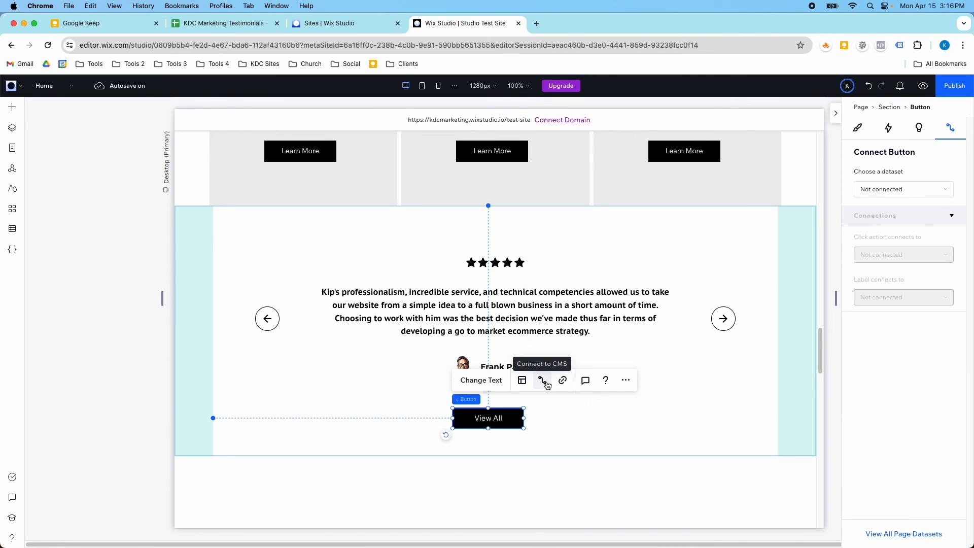
mouse_move(509, 420)
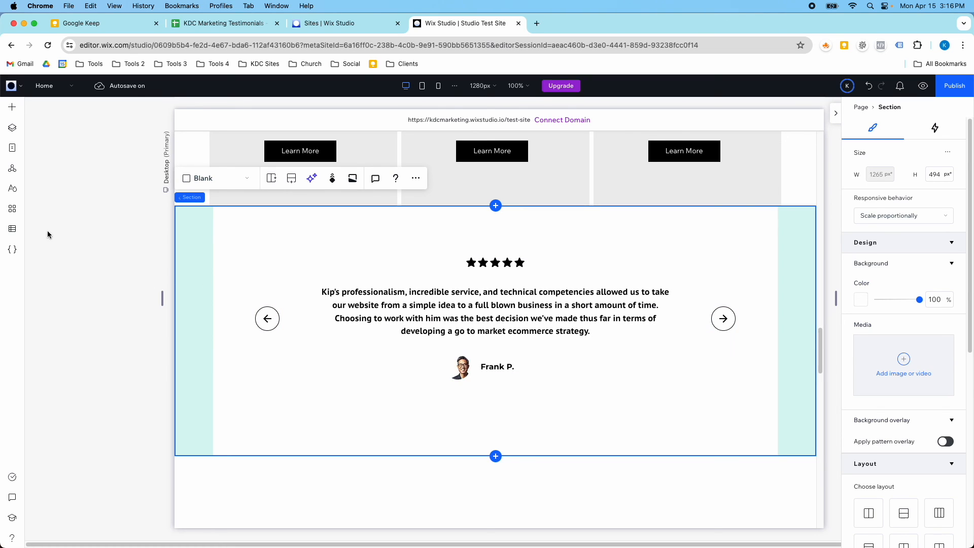
click(11, 228)
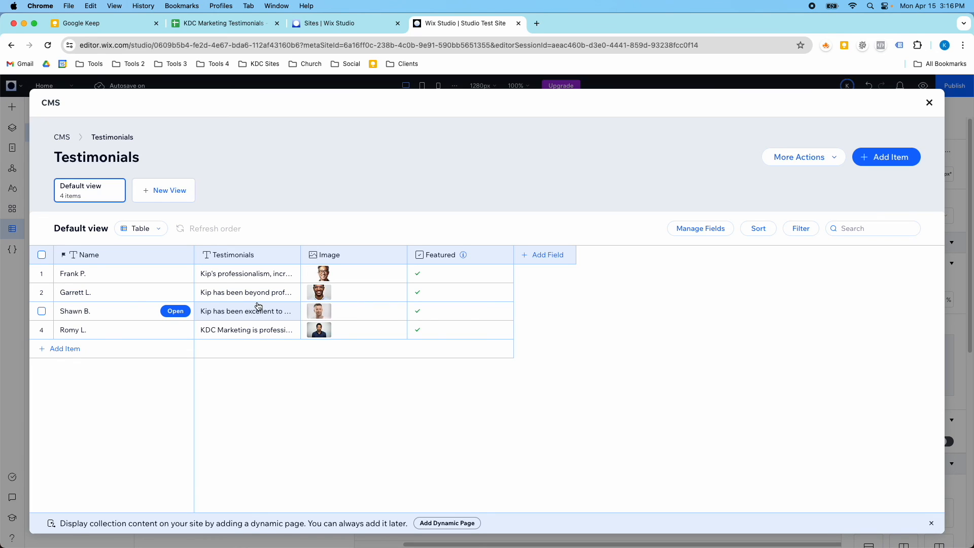
mouse_move(295, 295)
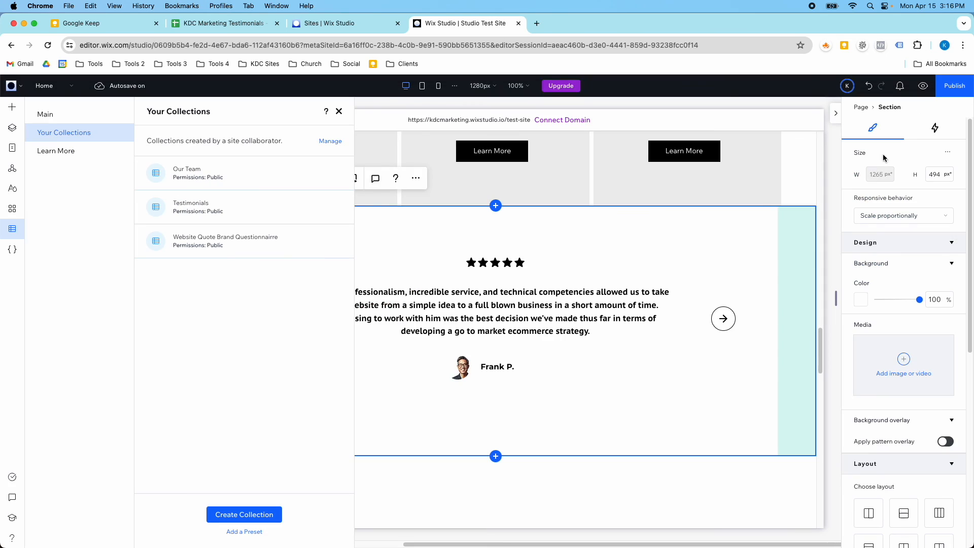
click(339, 112)
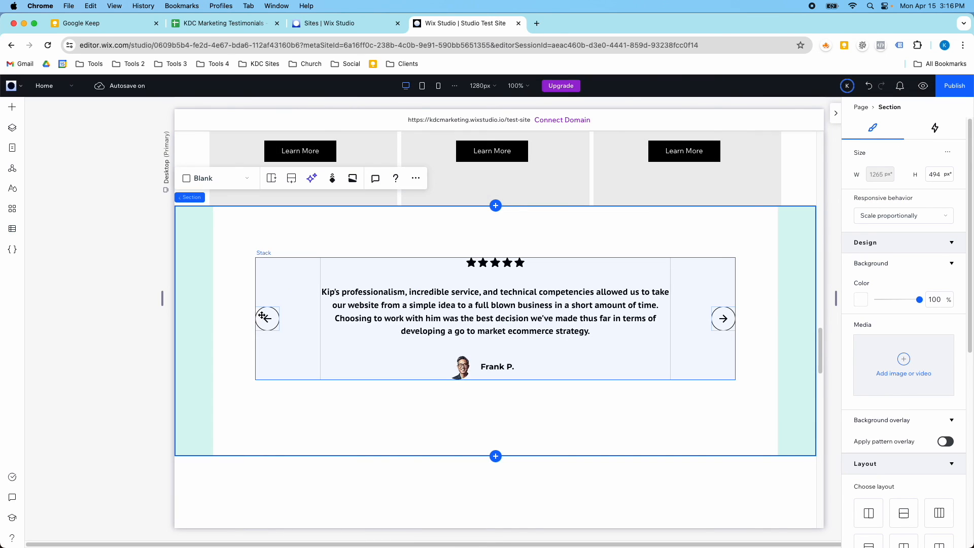